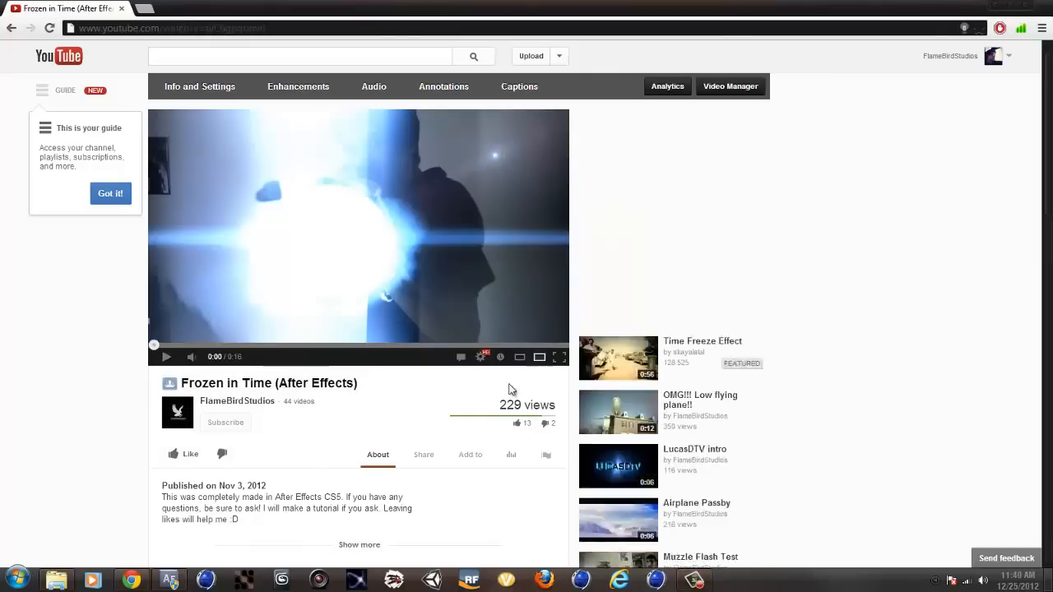
# - Scroll down the Frozen in Time video page to read its description and comments
pyautogui.scroll(-3)
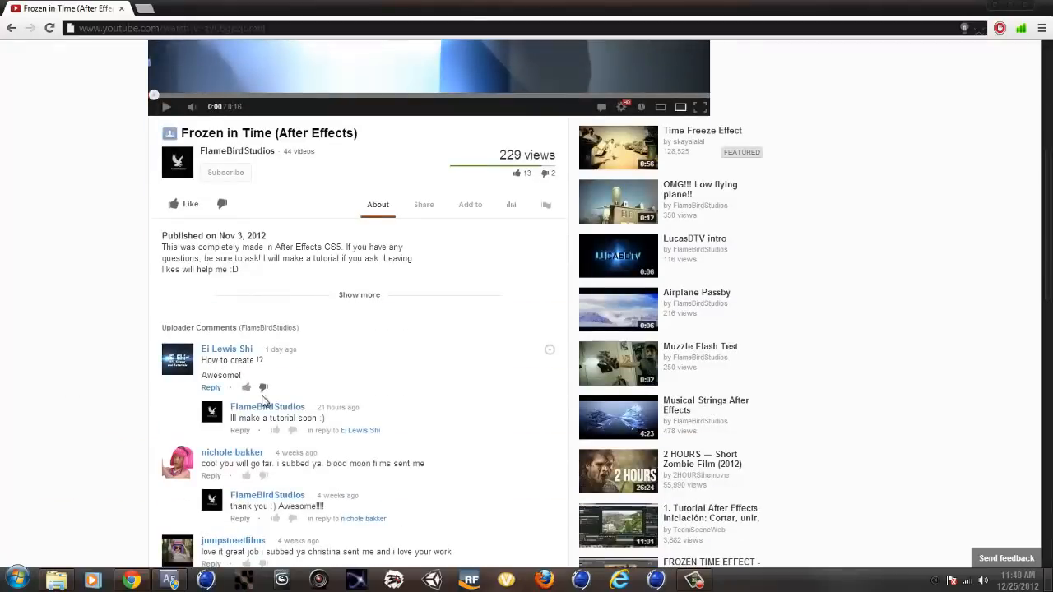
pyautogui.scroll(-3)
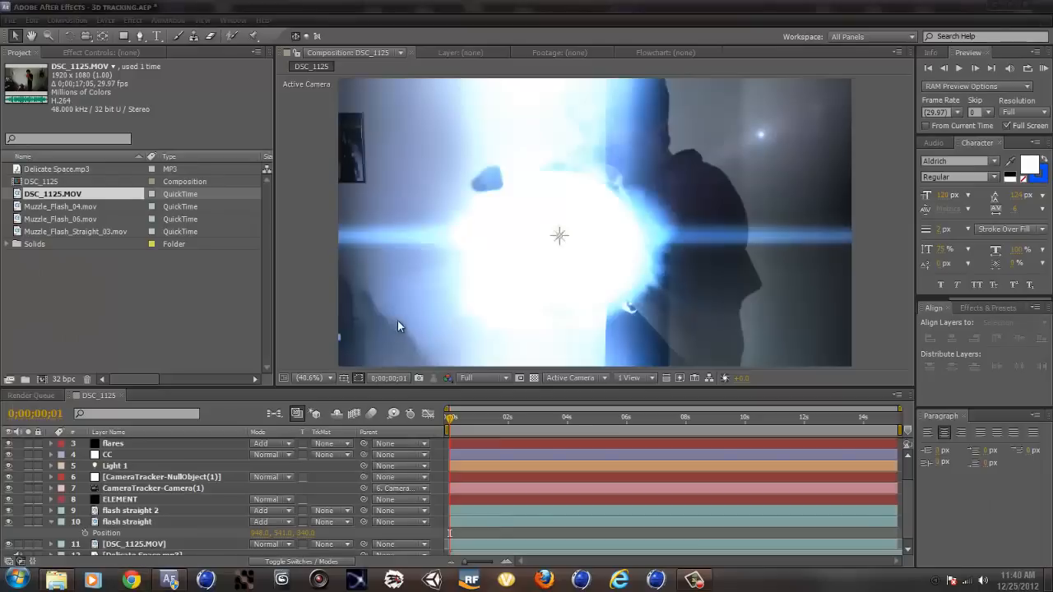
pyautogui.moveTo(82, 316)
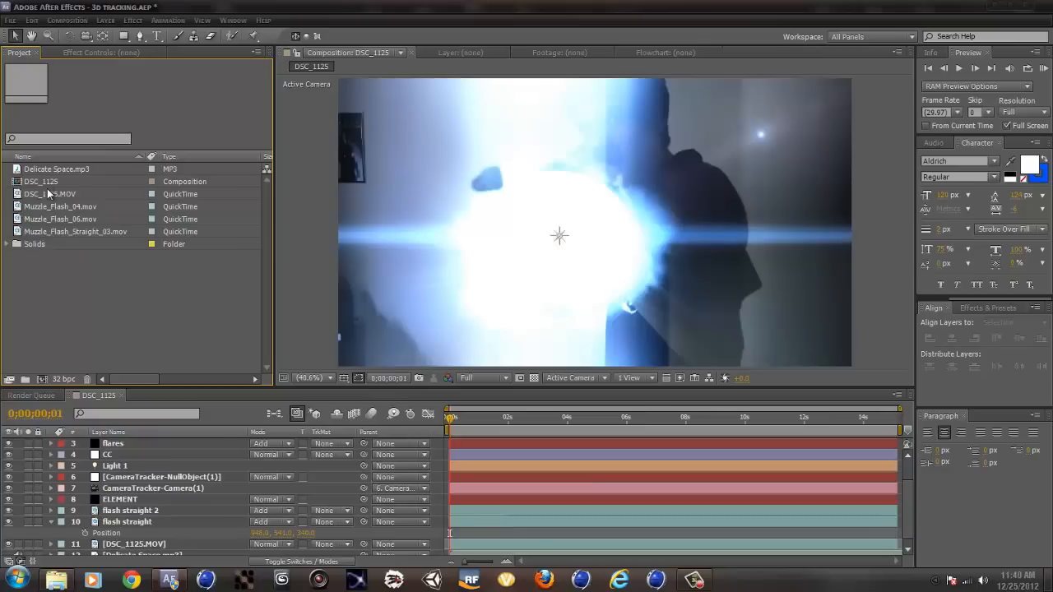
# - Make composition DSC_1126 from DSC_1125.MOV, preview it, and return to frame zero
pyautogui.click(42, 194)
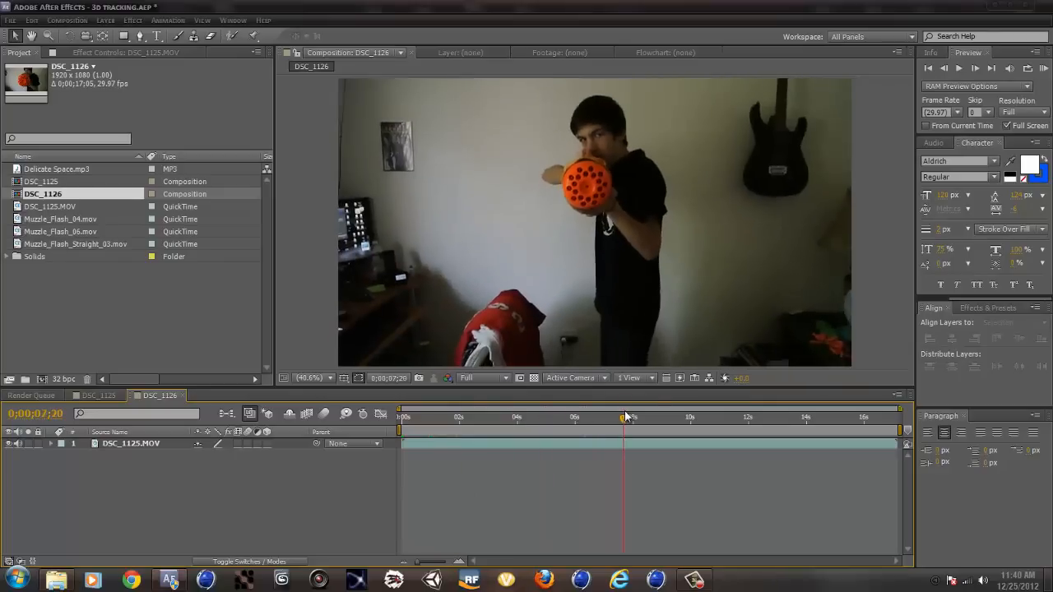
pyautogui.moveTo(622, 418); pyautogui.dragTo(889, 418)
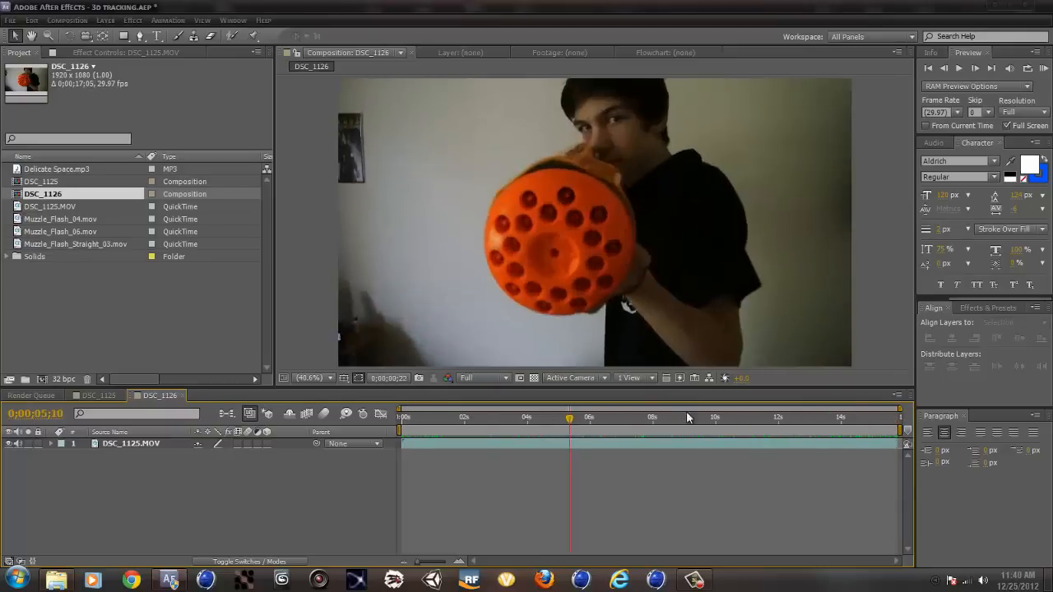
pyautogui.click(402, 417)
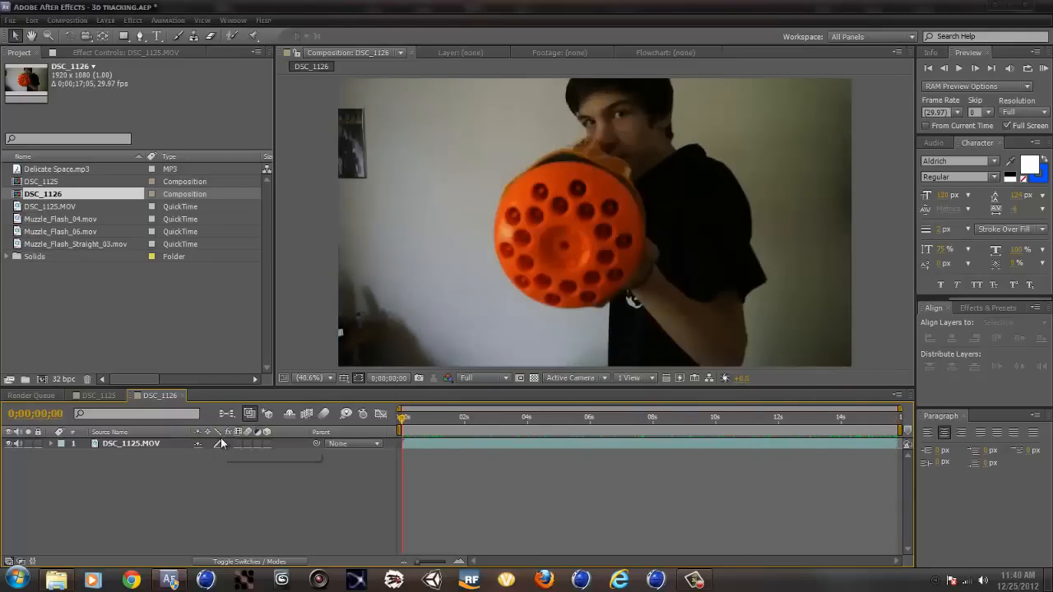
# - Apply The Foundry's CameraTracker to the footage layer via an Effects & Presets search for 'came'
pyautogui.click(989, 307)
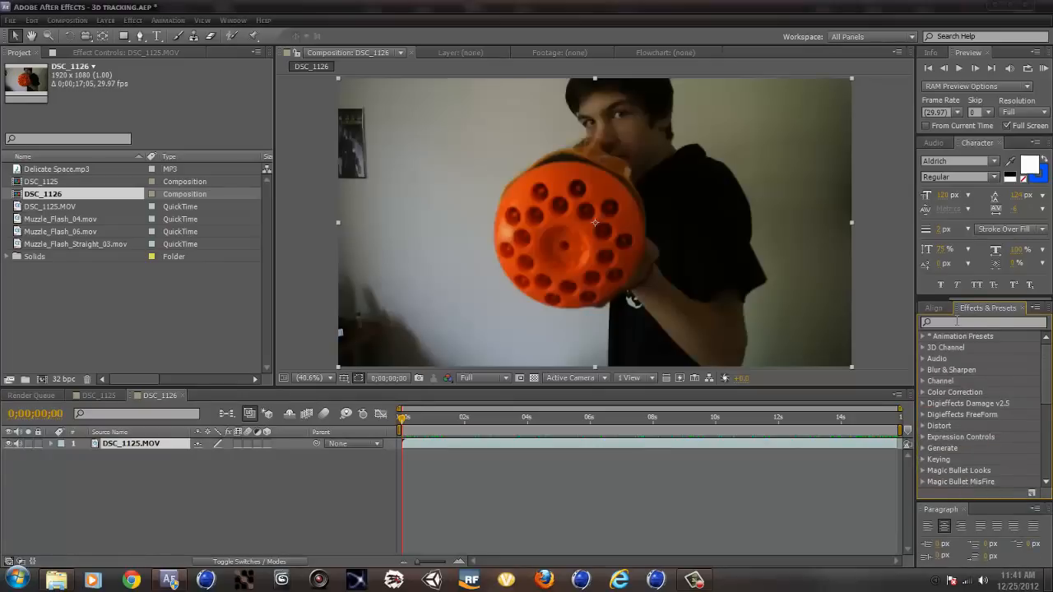
pyautogui.click(934, 308)
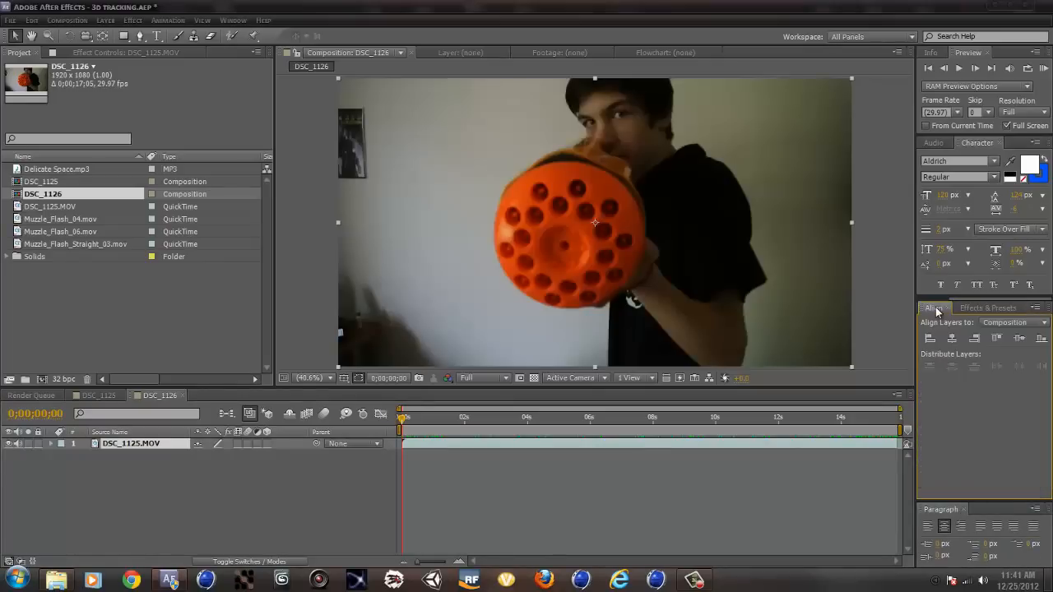
pyautogui.click(935, 308)
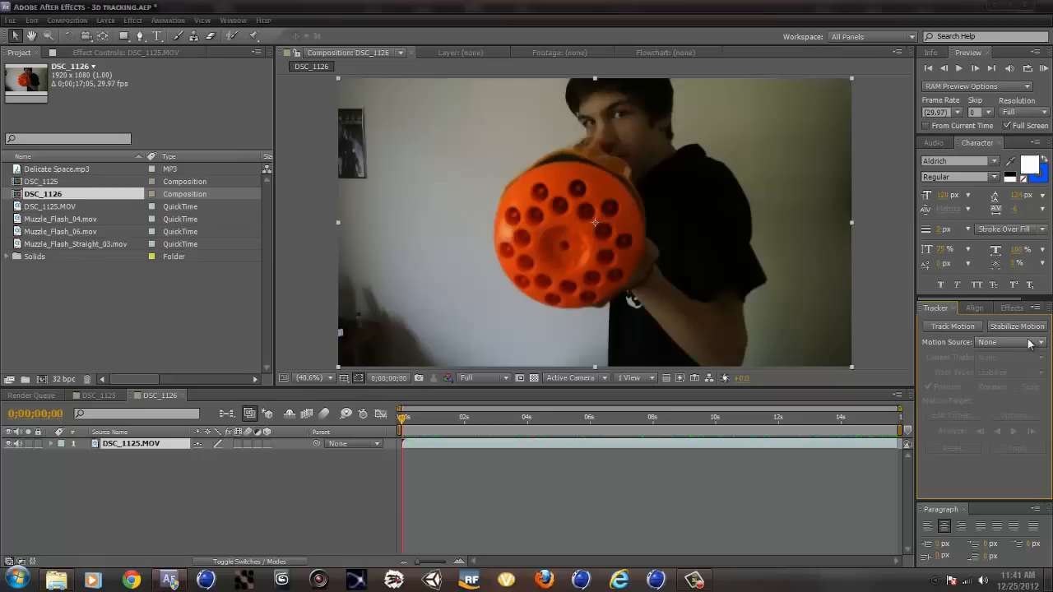
pyautogui.click(987, 307)
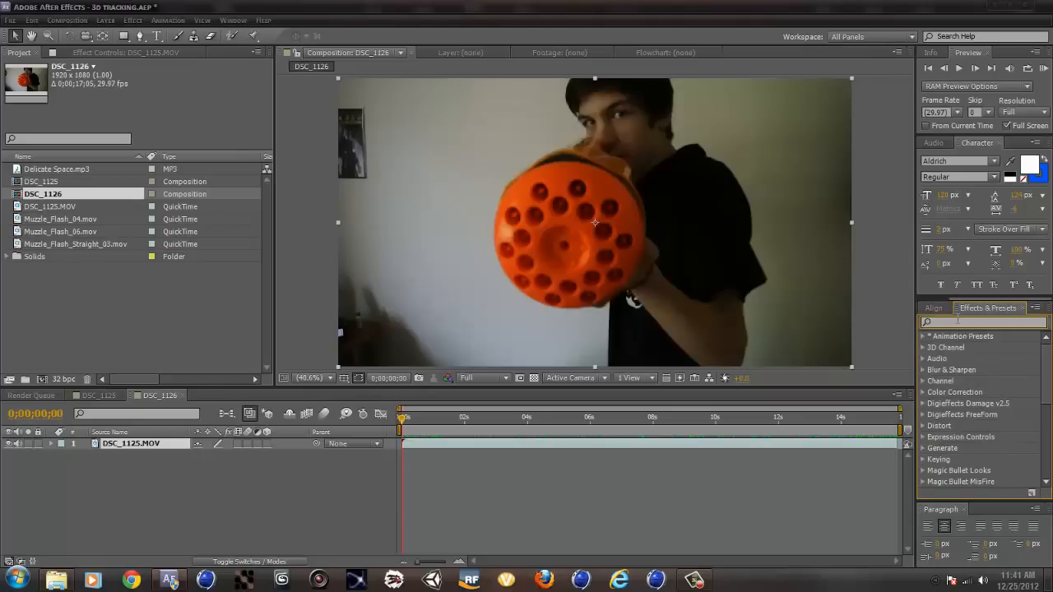
pyautogui.write('came')
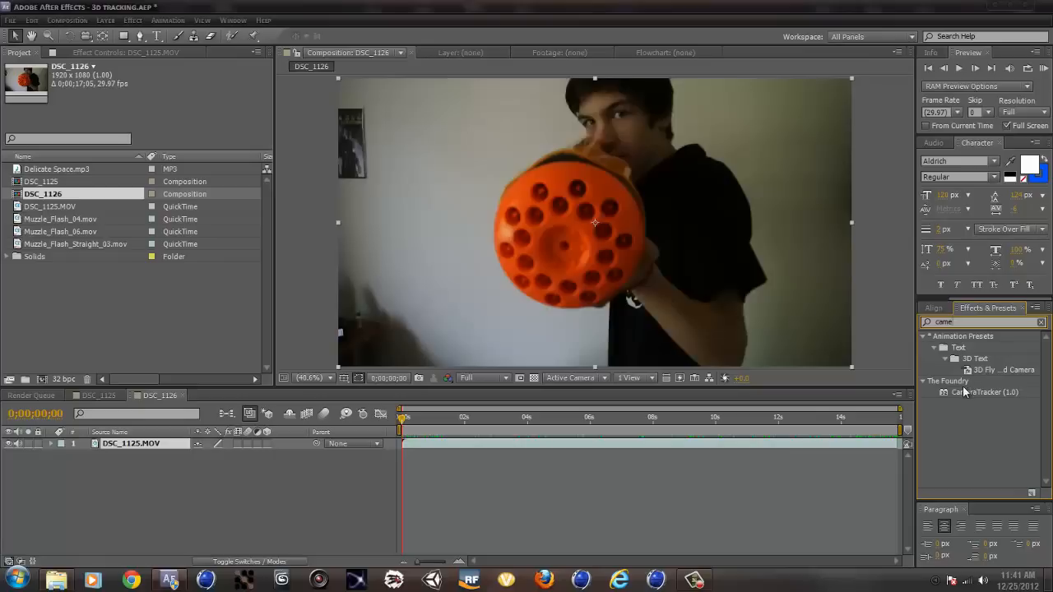
pyautogui.doubleClick(132, 444)
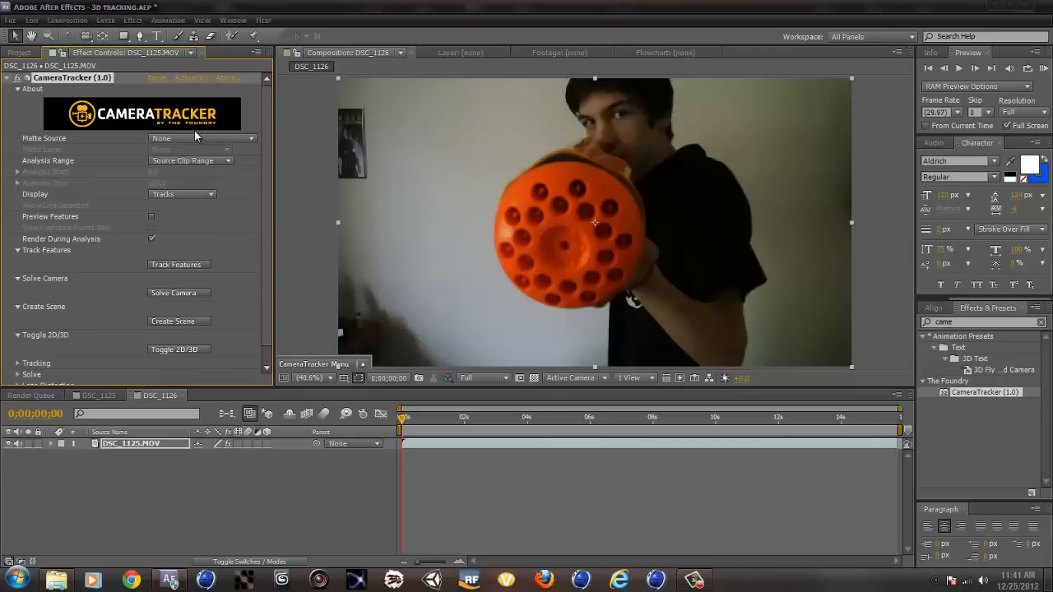
pyautogui.moveTo(348, 310)
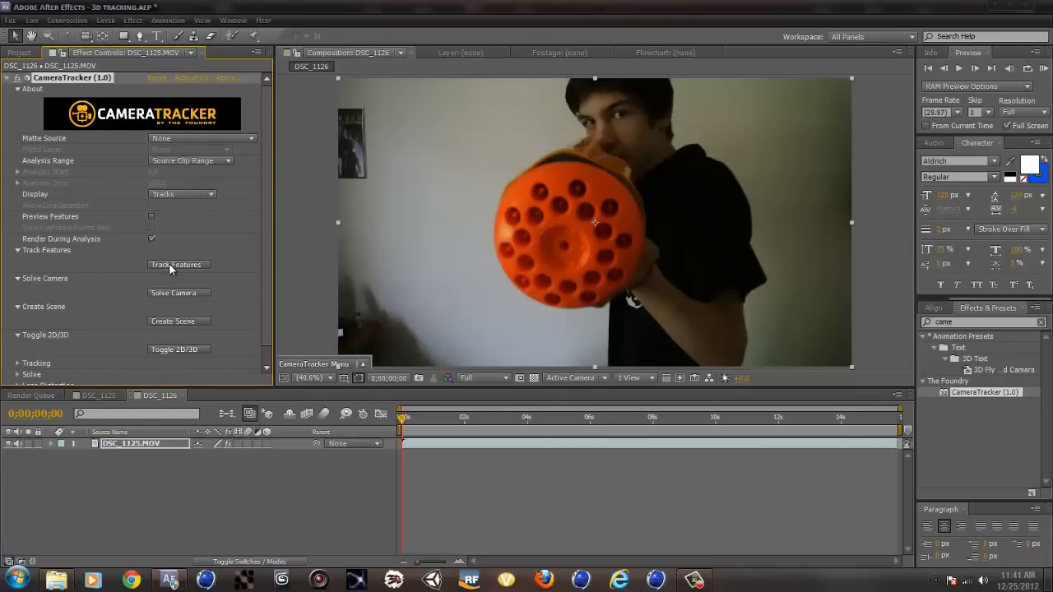
# - Run Track Features so CameraTracker analyses the footage for trackable points
pyautogui.click(178, 263)
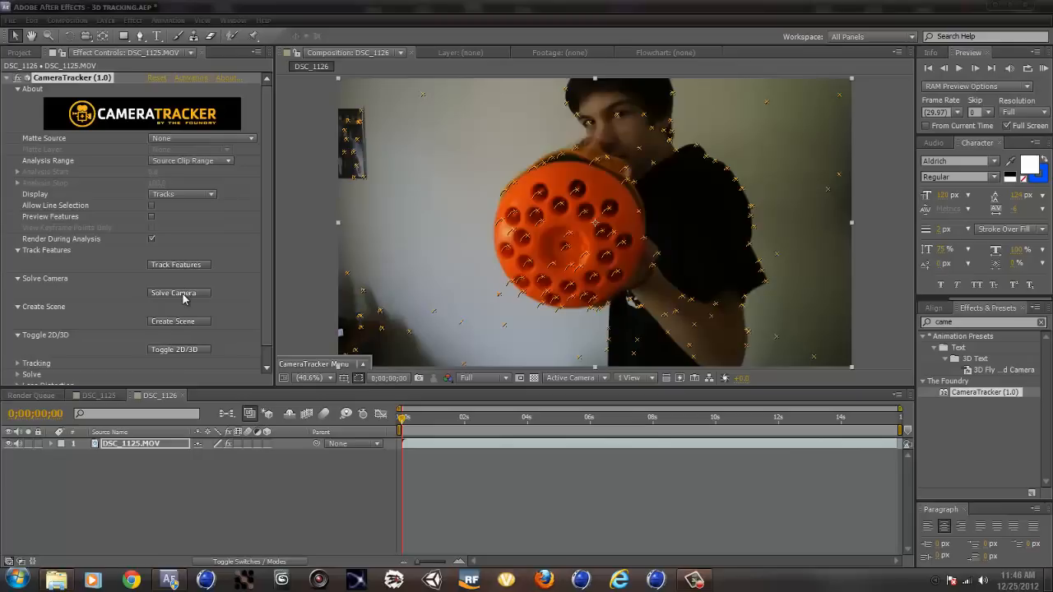
# - Solve the camera from the tracked features and dismiss the Solved result message
pyautogui.click(173, 293)
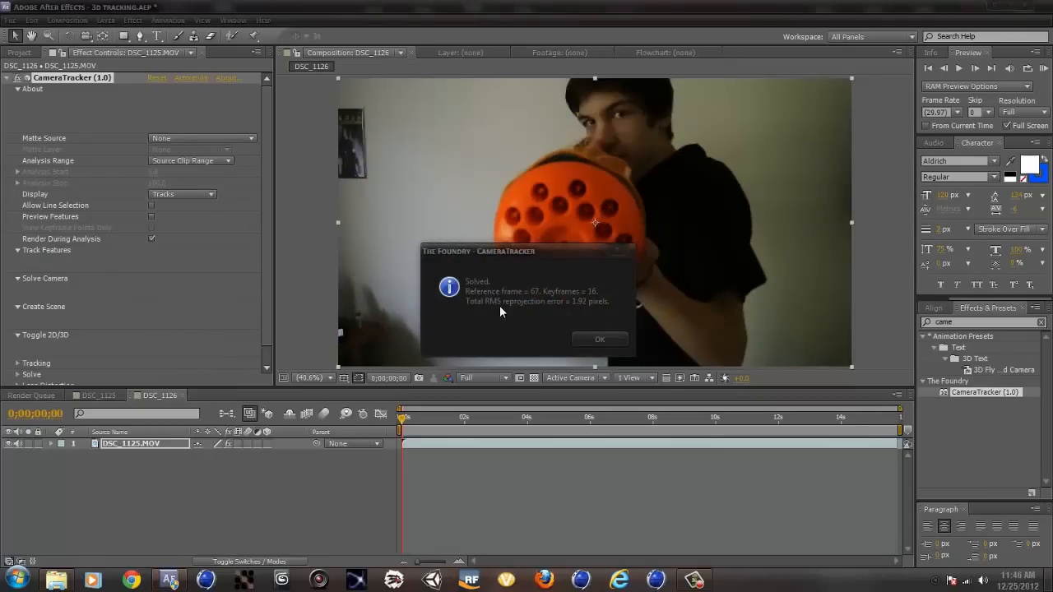
pyautogui.moveTo(534, 314)
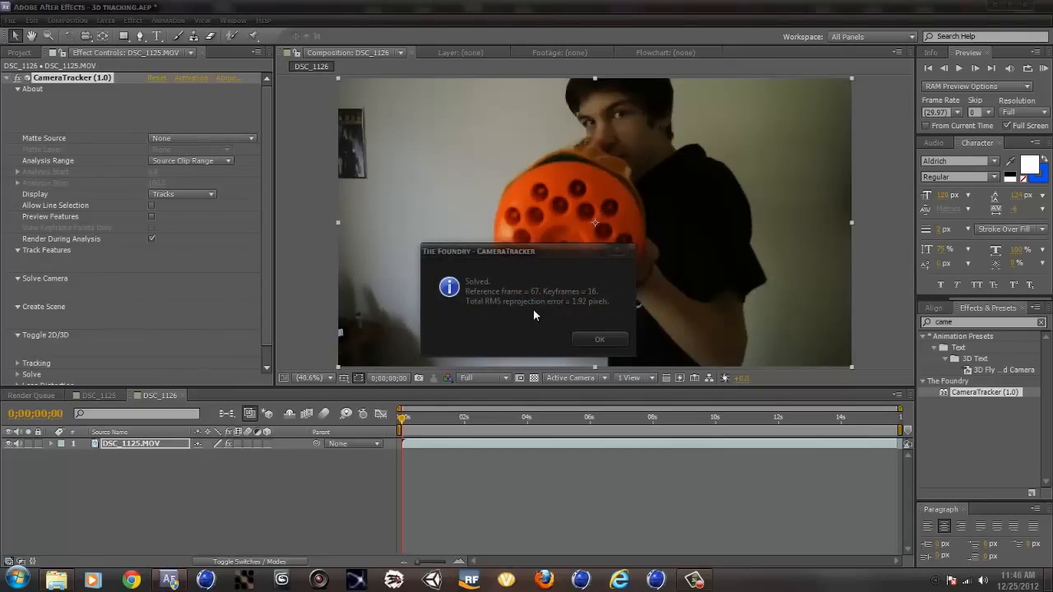
pyautogui.moveTo(593, 304)
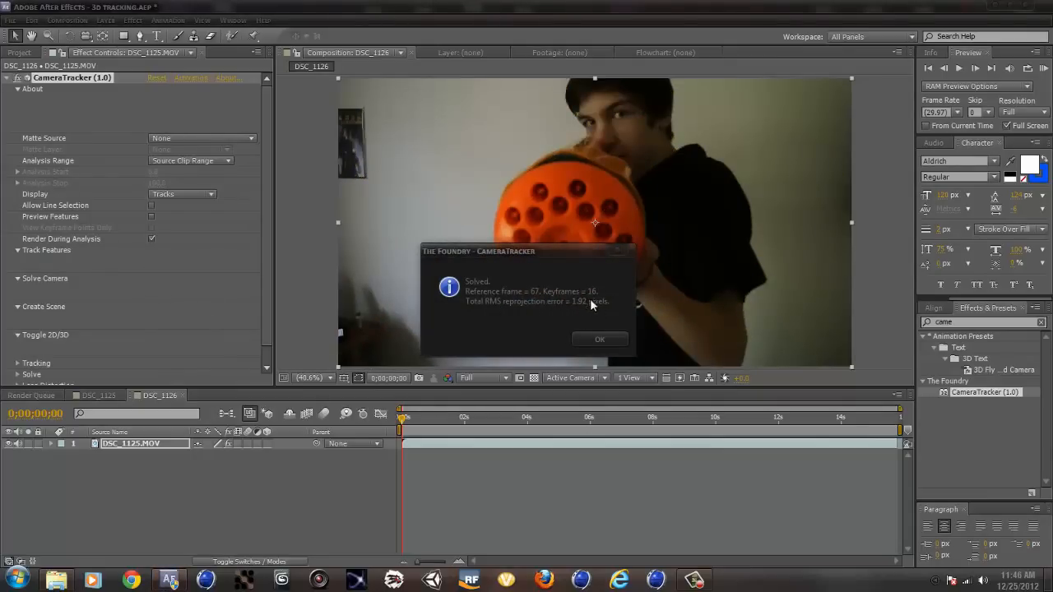
pyautogui.moveTo(576, 315)
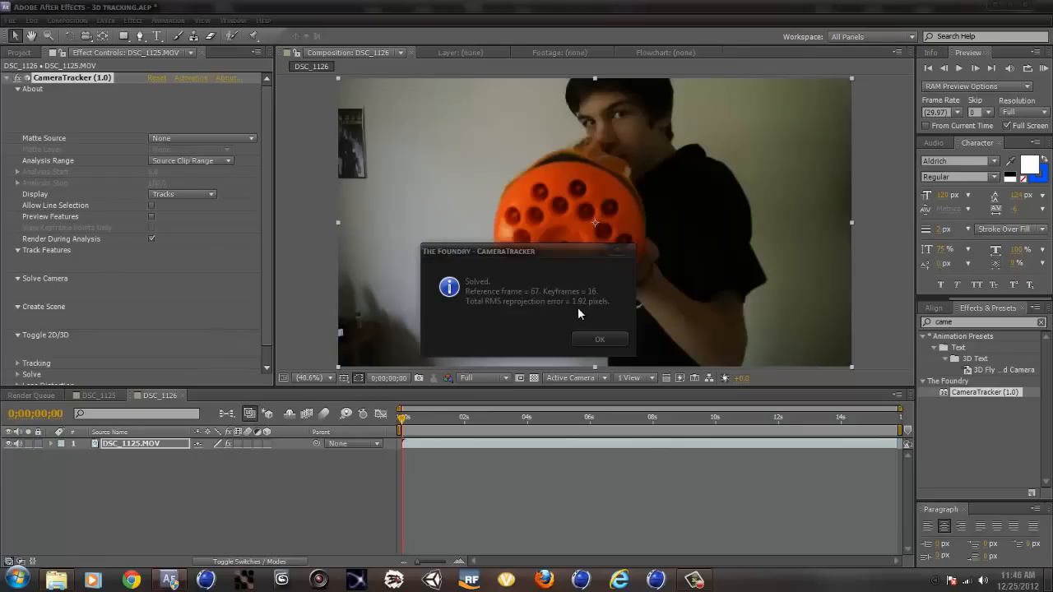
pyautogui.moveTo(576, 316)
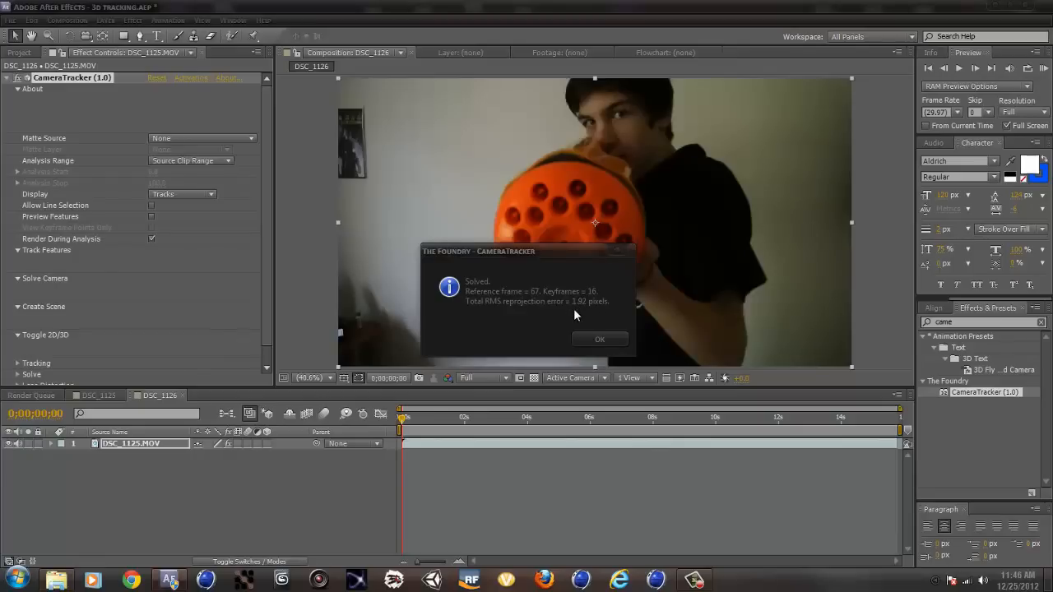
pyautogui.click(599, 339)
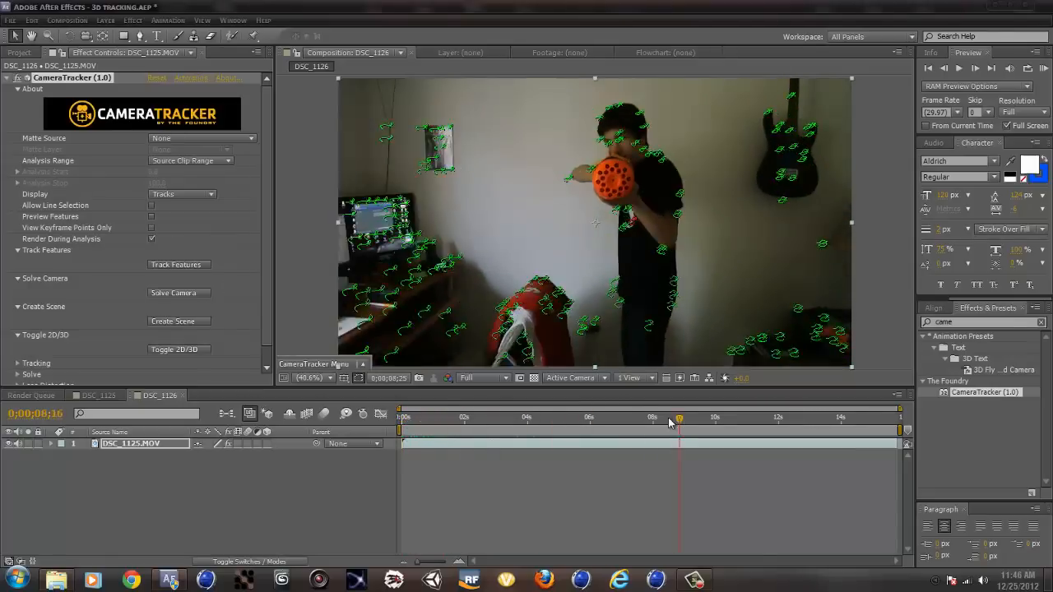
pyautogui.moveTo(678, 418); pyautogui.dragTo(544, 418)
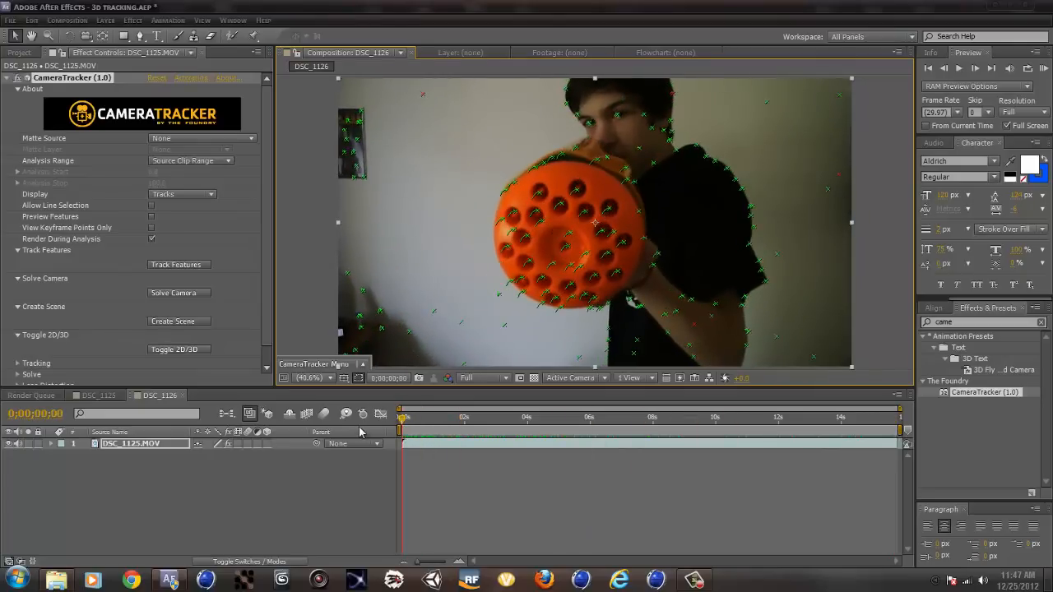
pyautogui.moveTo(171, 325)
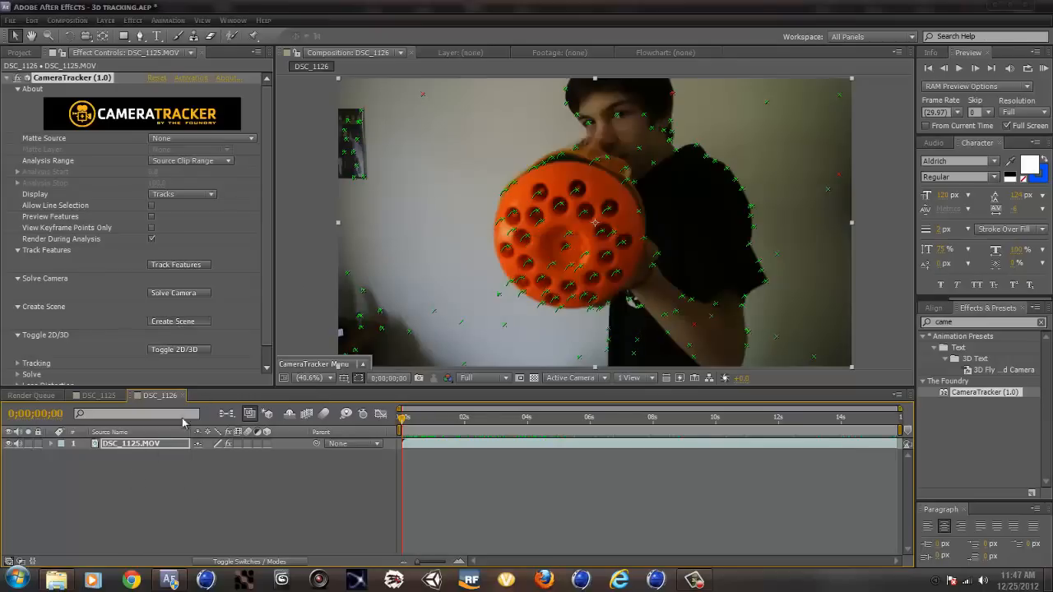
# - Create the tracked camera and null object, then check them against the footage at several frames
pyautogui.click(177, 320)
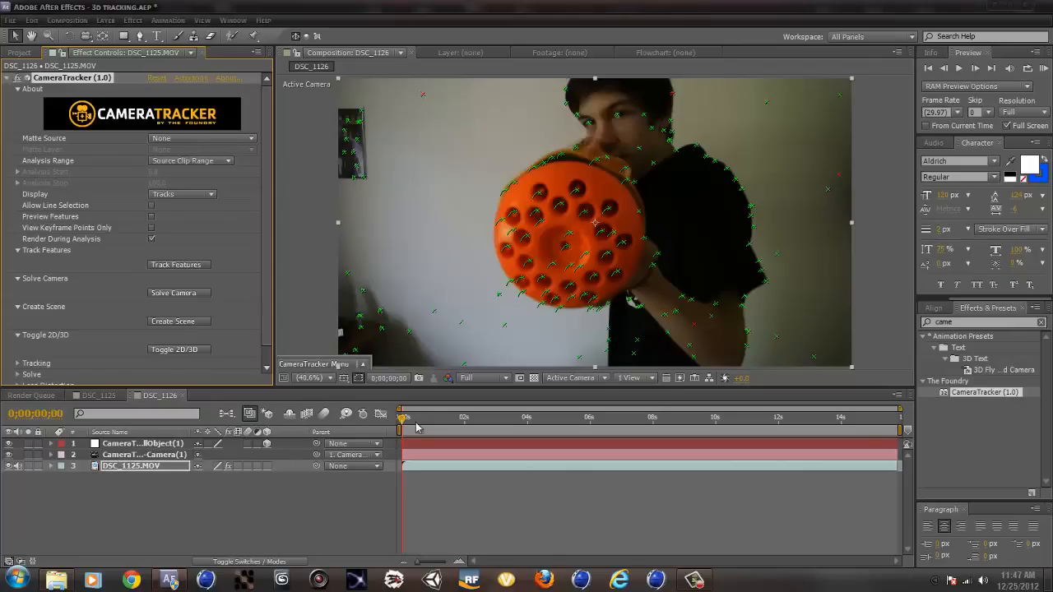
pyautogui.click(694, 418)
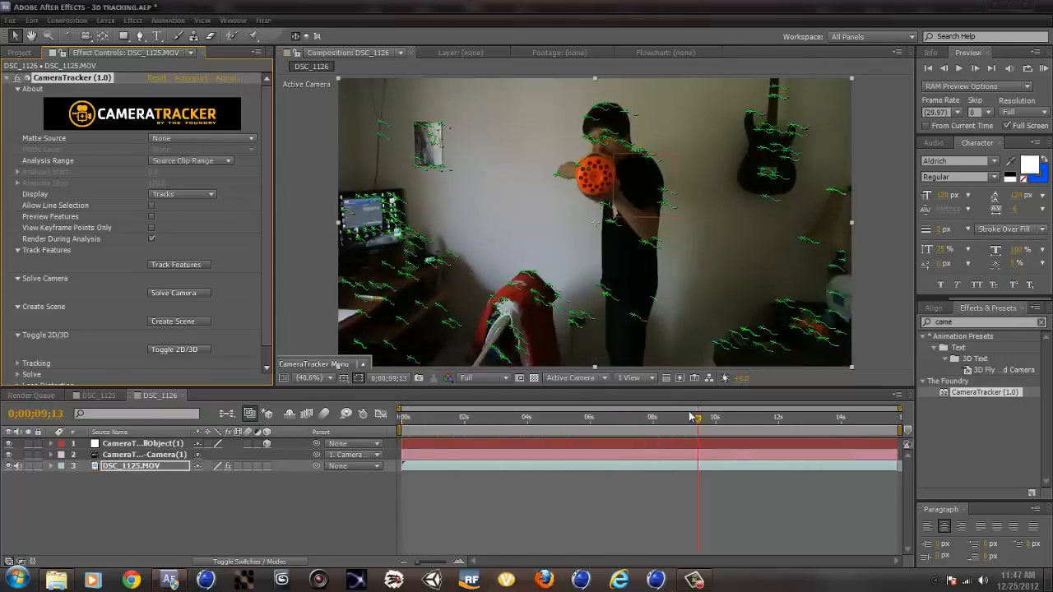
pyautogui.click(554, 416)
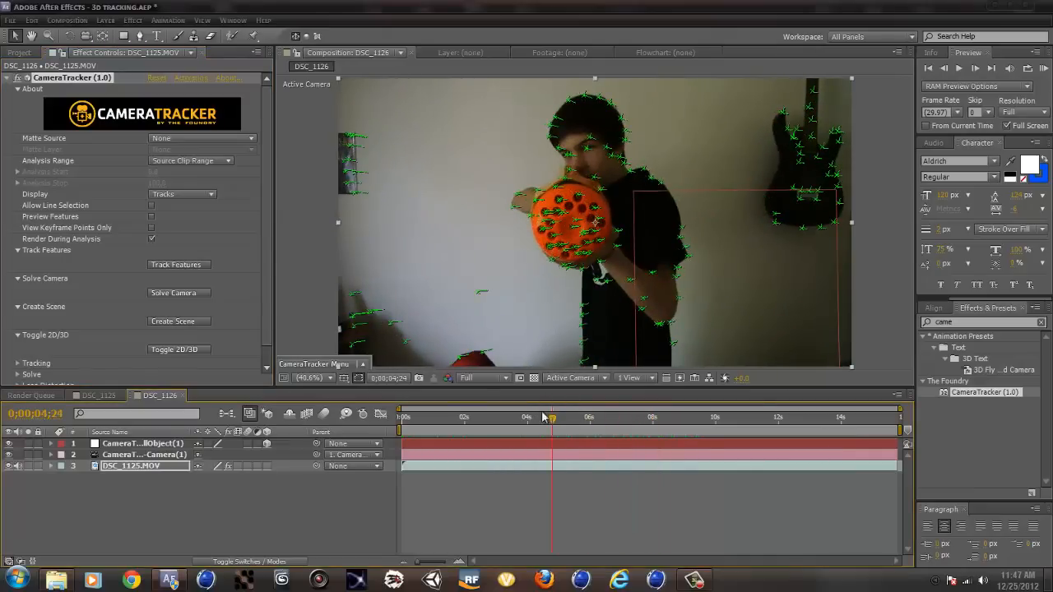
pyautogui.click(716, 418)
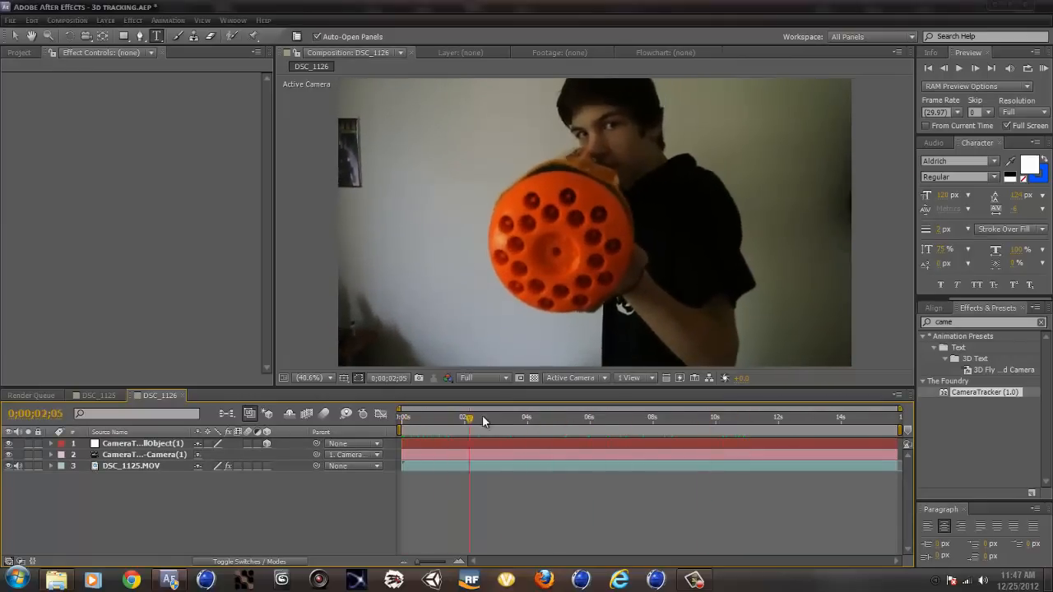
# - Start the flare layer and keyframe its point onto the orange ball across the shot
pyautogui.click(104, 13)
pyautogui.write('flare')
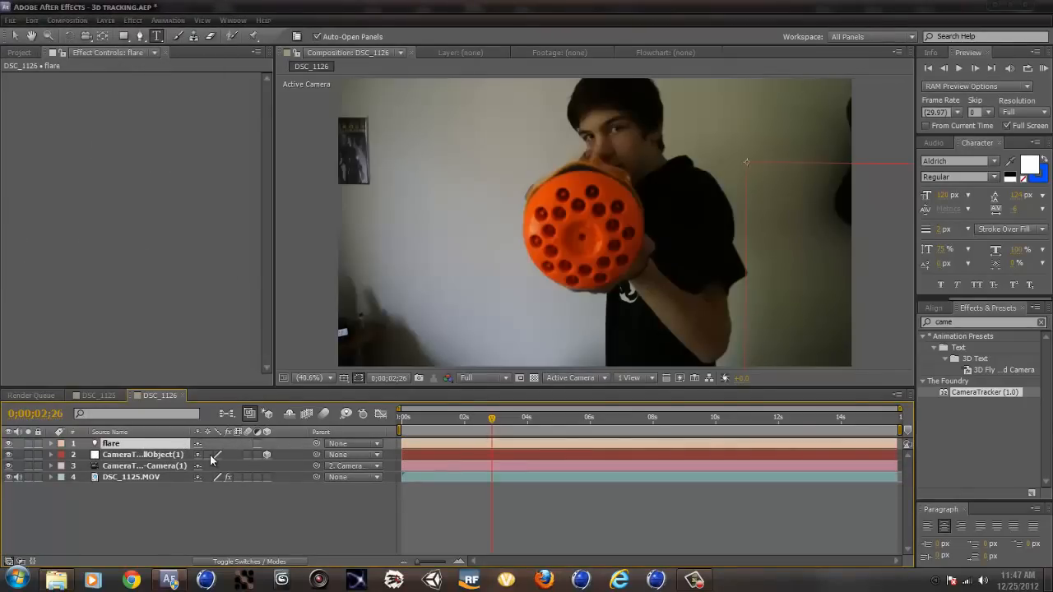
pyautogui.click(51, 444)
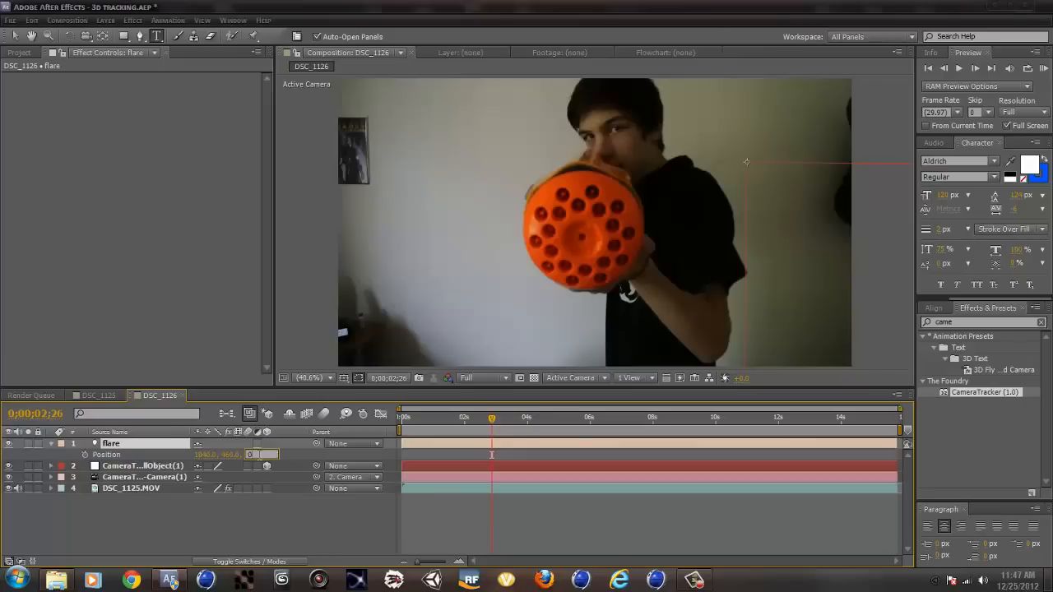
pyautogui.click(526, 417)
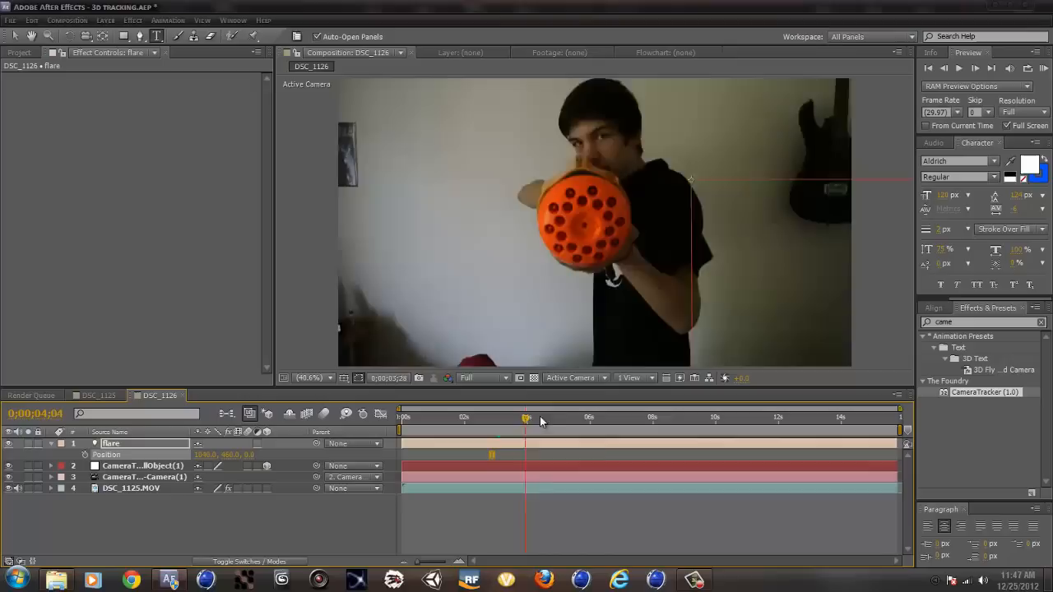
pyautogui.click(664, 418)
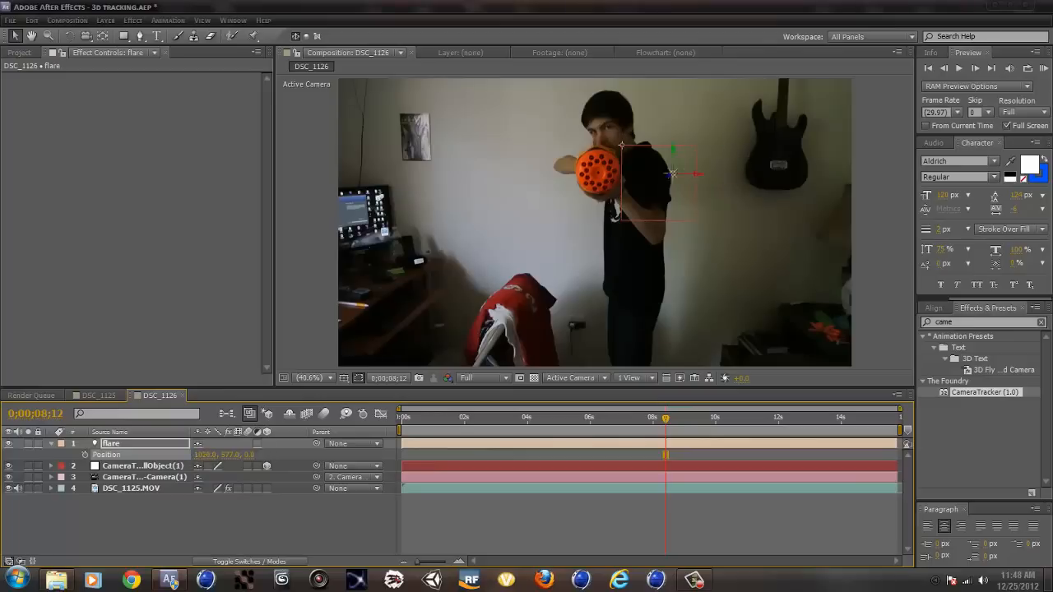
pyautogui.moveTo(673, 174); pyautogui.dragTo(596, 174)
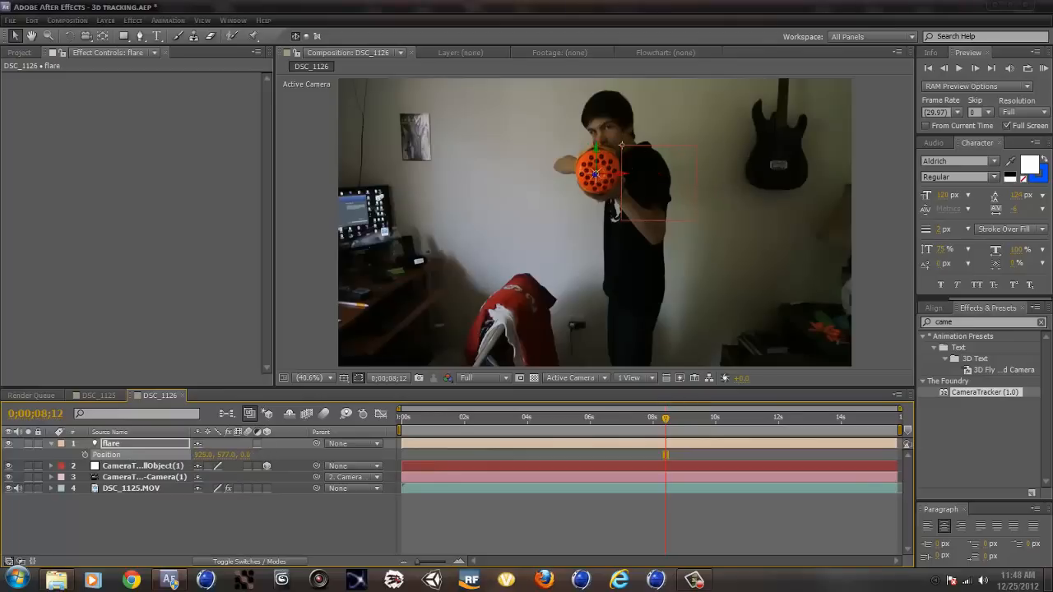
pyautogui.click(513, 418)
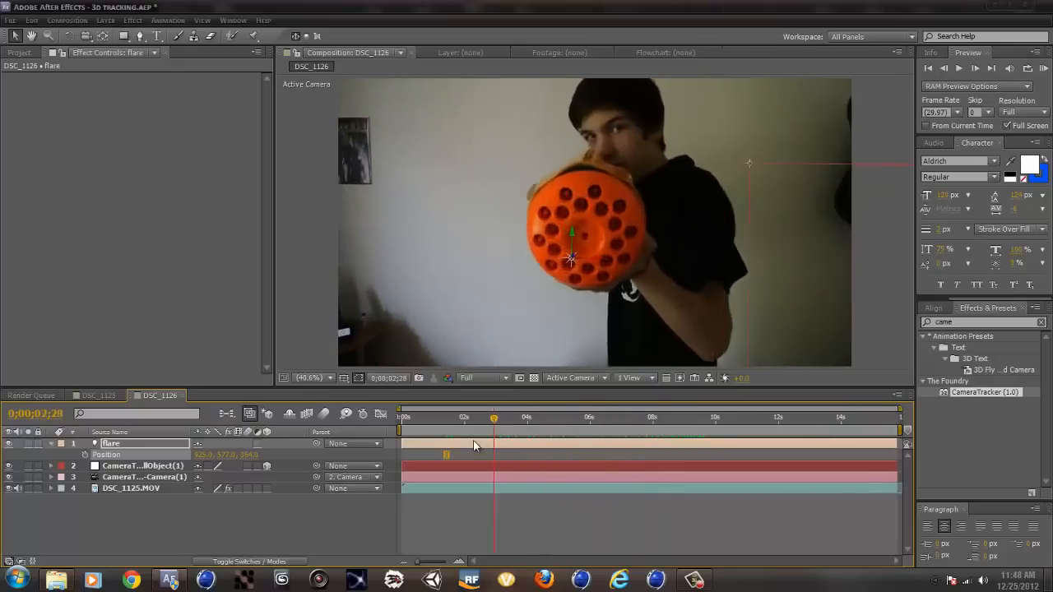
# - Review the flare point's alignment with the ball from frame zero through later frames
pyautogui.click(401, 418)
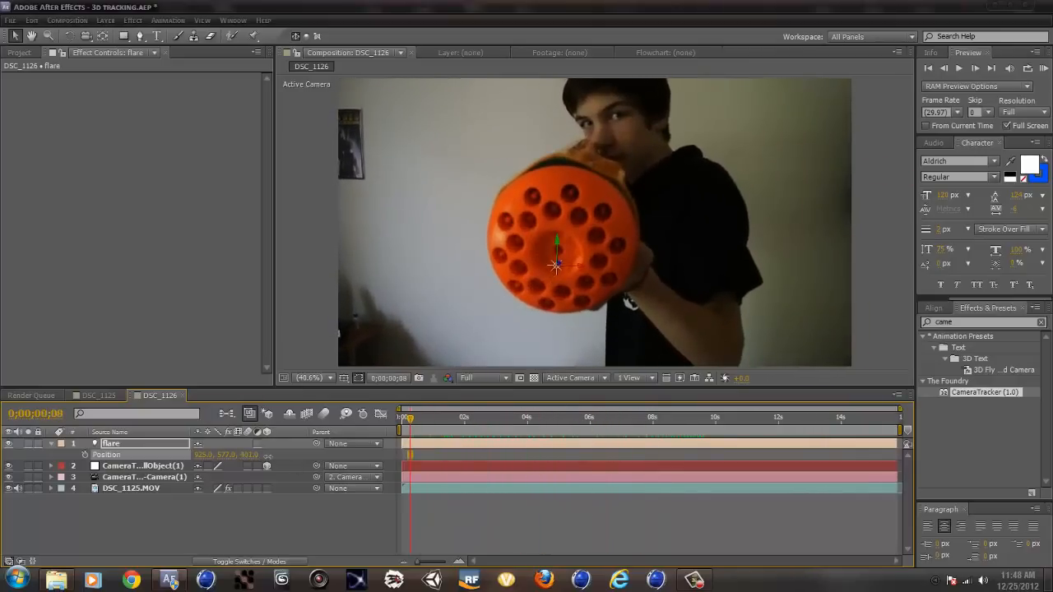
pyautogui.click(553, 418)
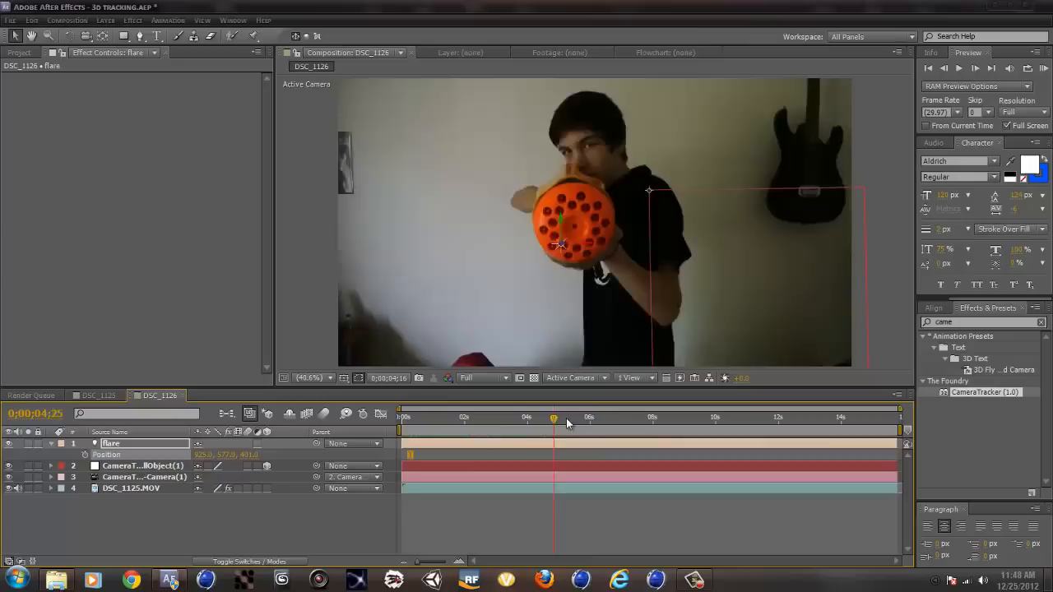
pyautogui.click(786, 418)
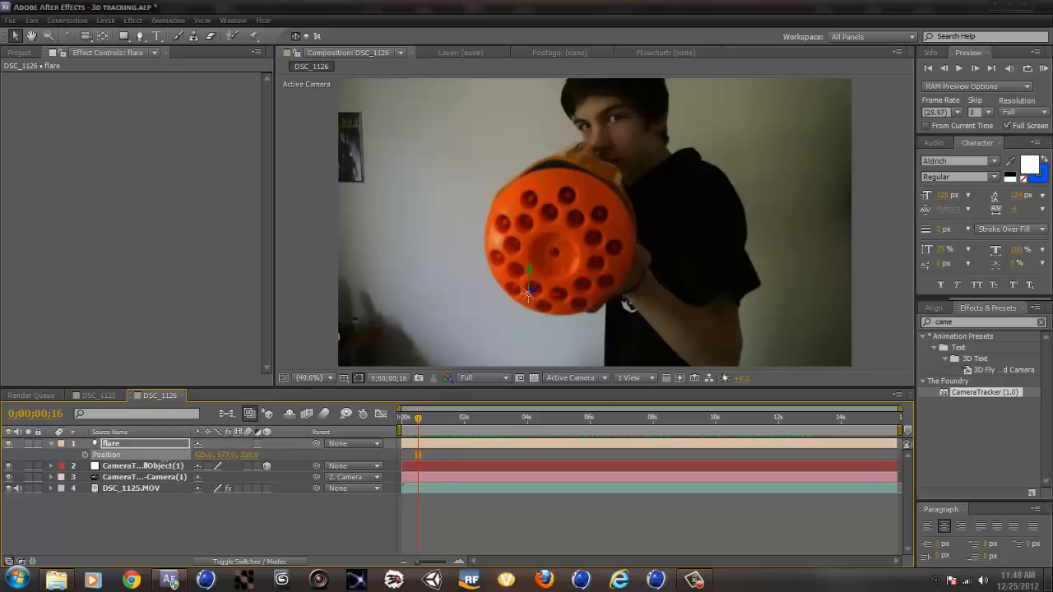
pyautogui.click(517, 417)
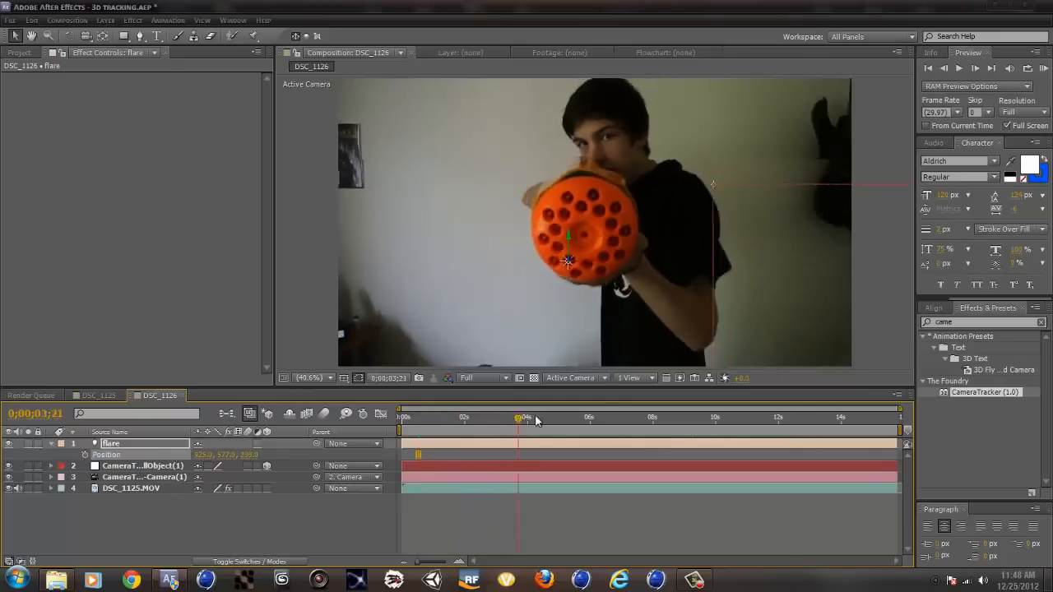
pyautogui.click(741, 418)
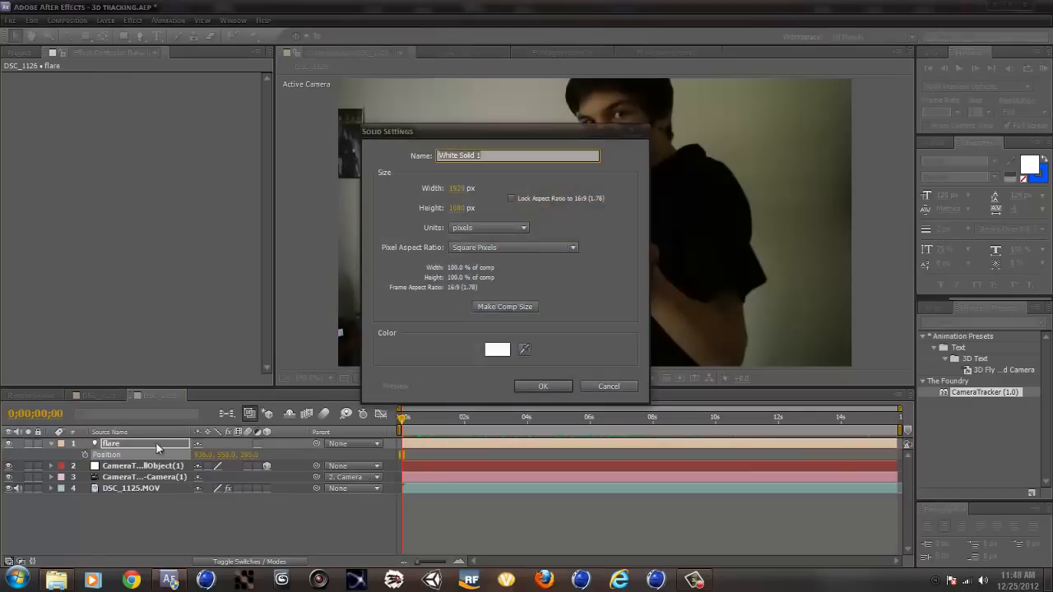
# - Create a black Flare solid with Video Copilot Optical Flares sourced from Track Lights
pyautogui.click(497, 349)
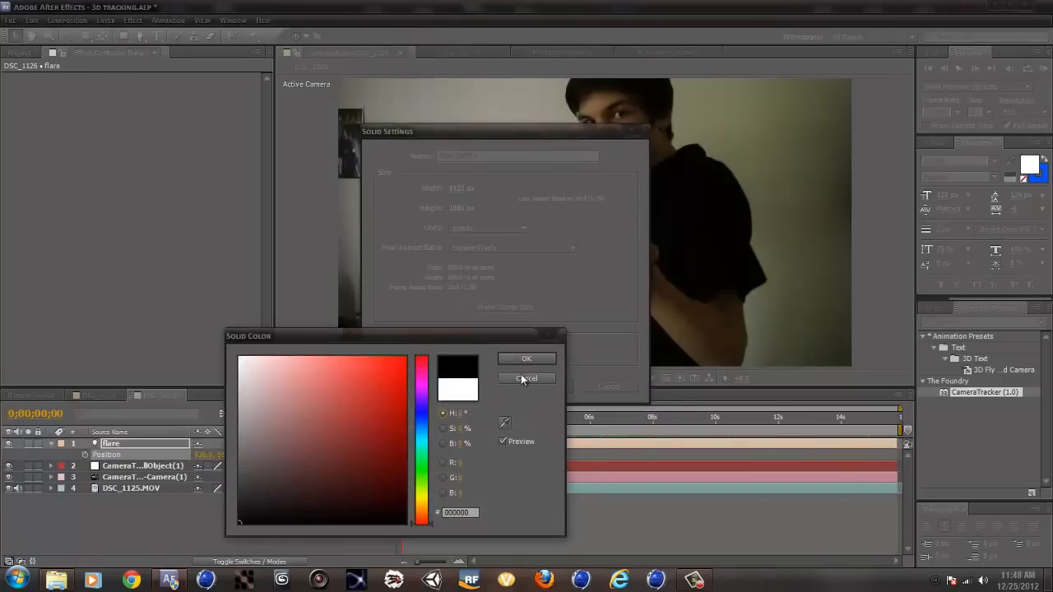
pyautogui.click(527, 378)
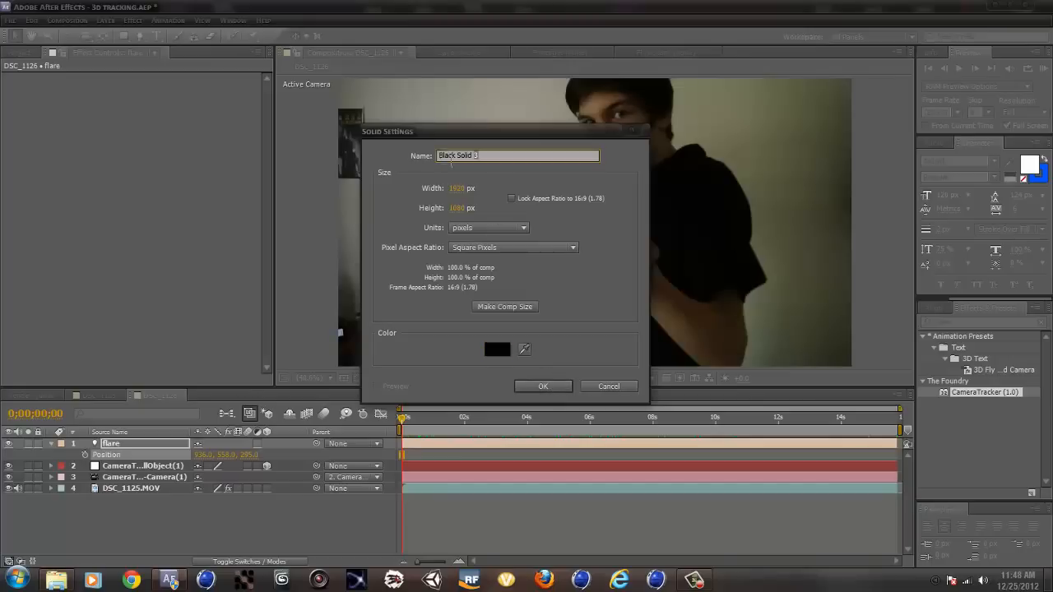
pyautogui.click(542, 385)
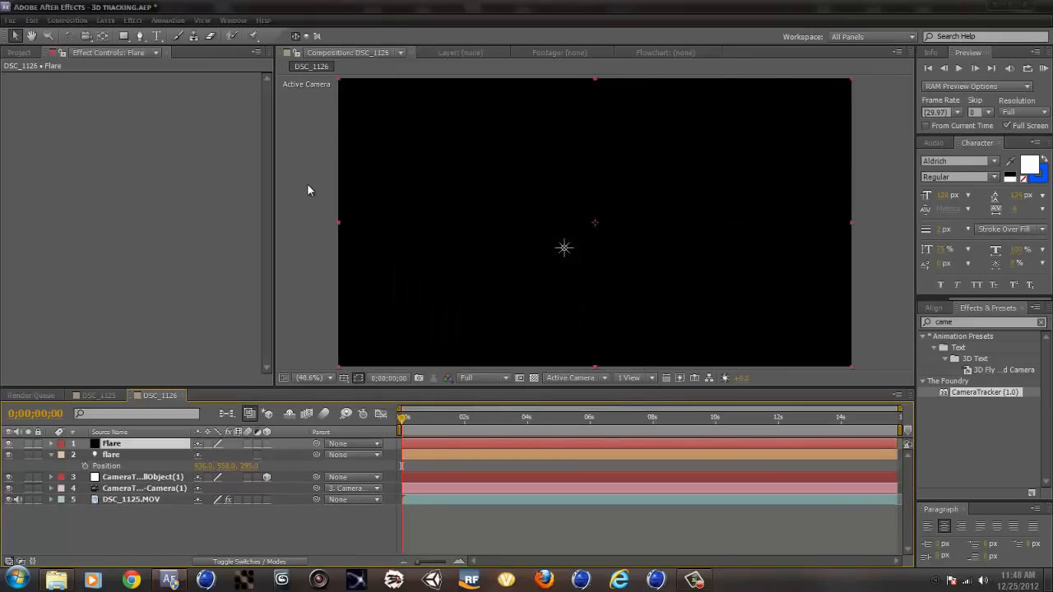
pyautogui.click(131, 13)
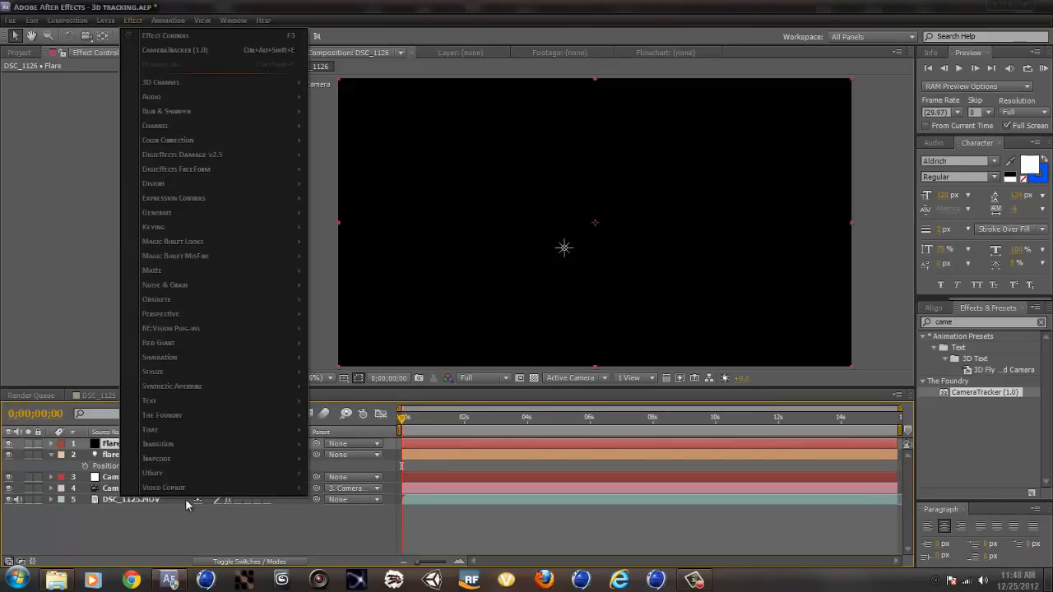
pyautogui.click(164, 487)
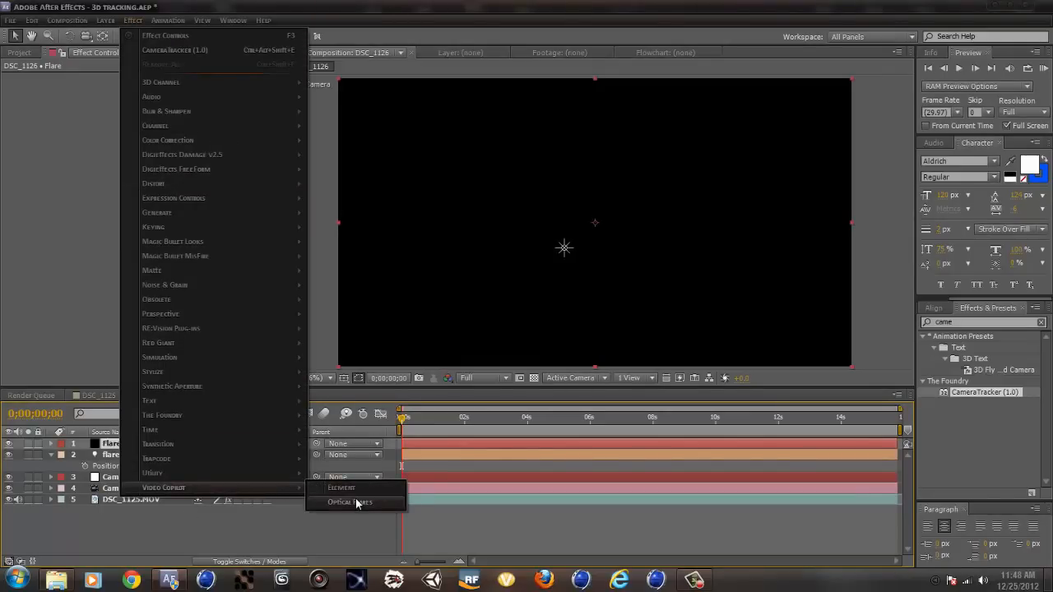
pyautogui.click(349, 502)
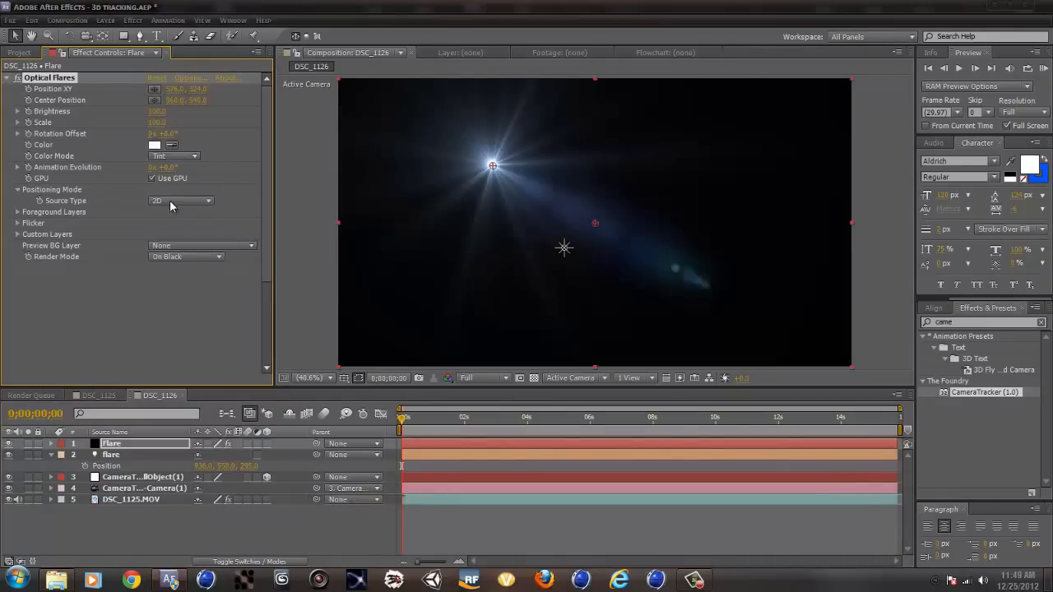
pyautogui.click(181, 201)
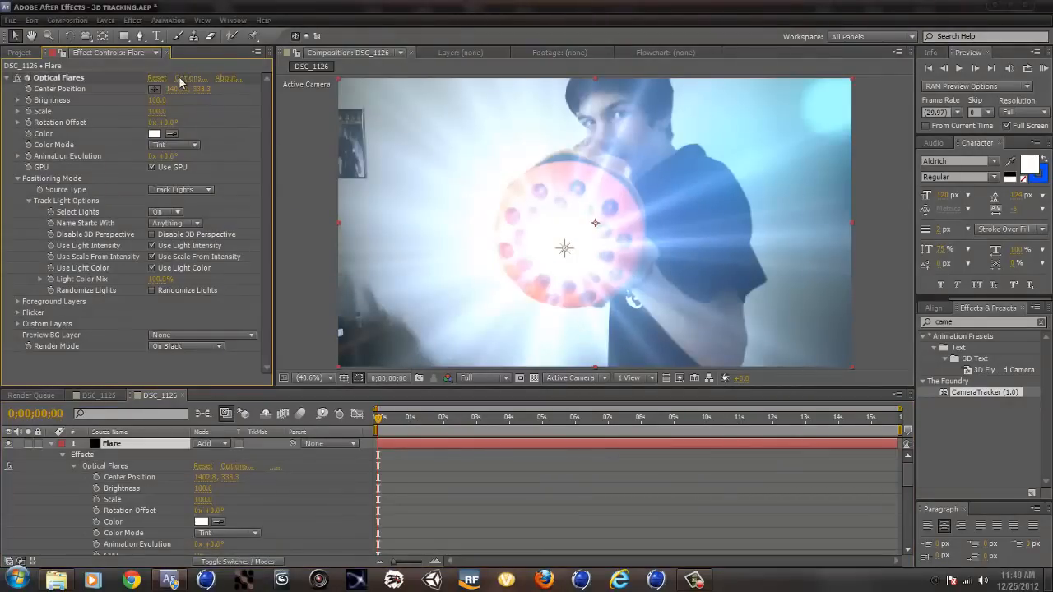
# - Bring up the Optical Flares Options window and browse its lens object library
pyautogui.click(190, 77)
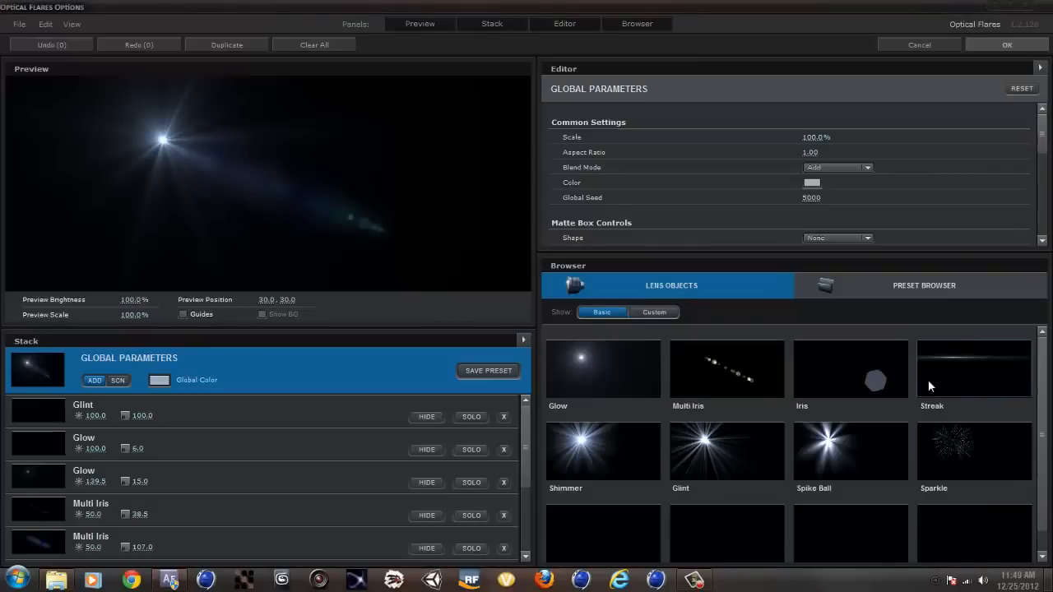
pyautogui.click(922, 286)
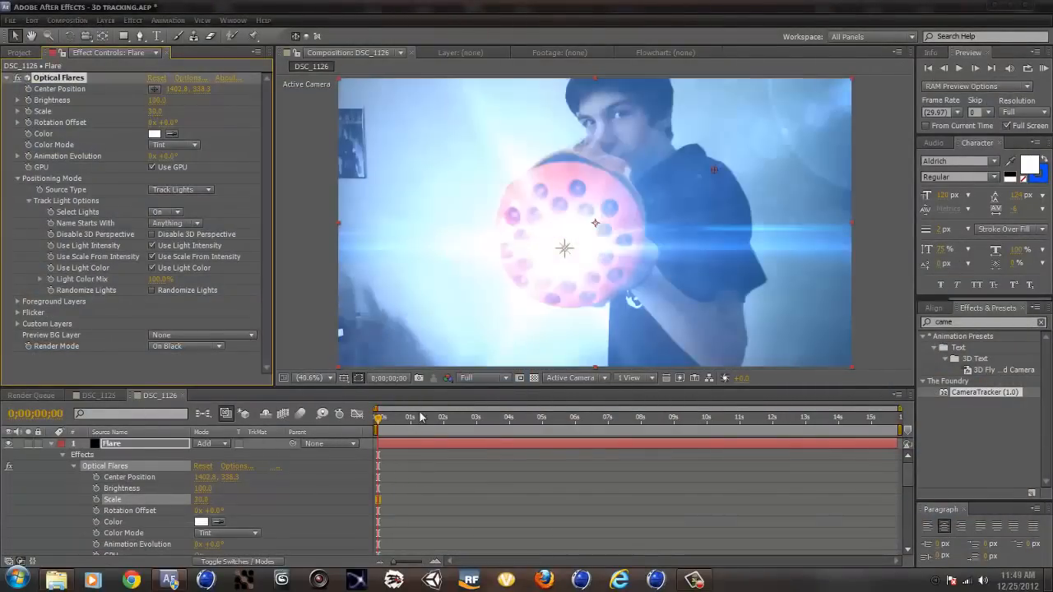
# - Keyframe the flare's Scale small when the ball is far and large up close, save, and begin a new solid
pyautogui.click(678, 418)
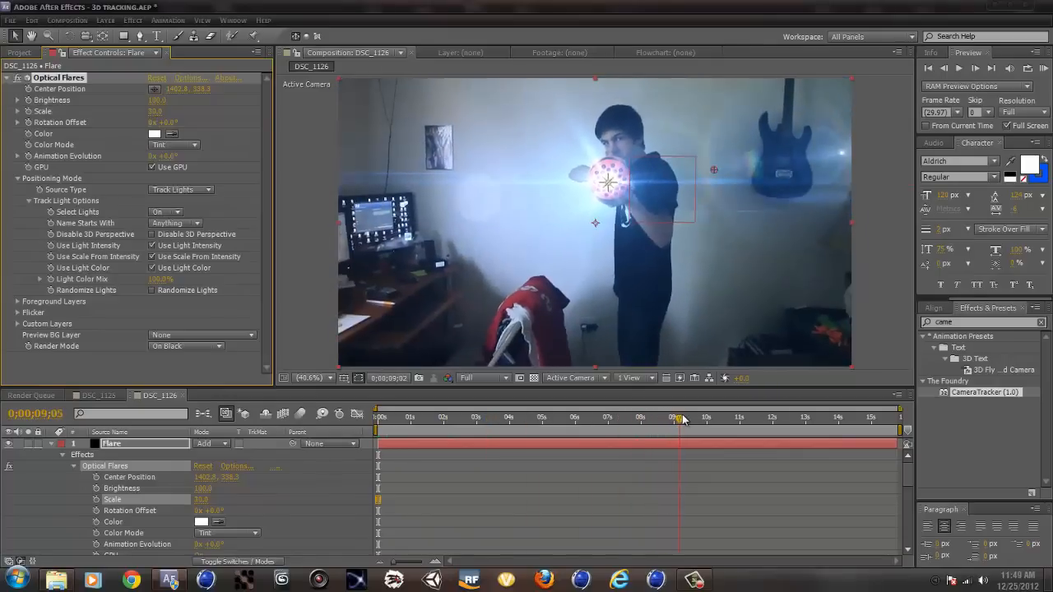
pyautogui.click(469, 417)
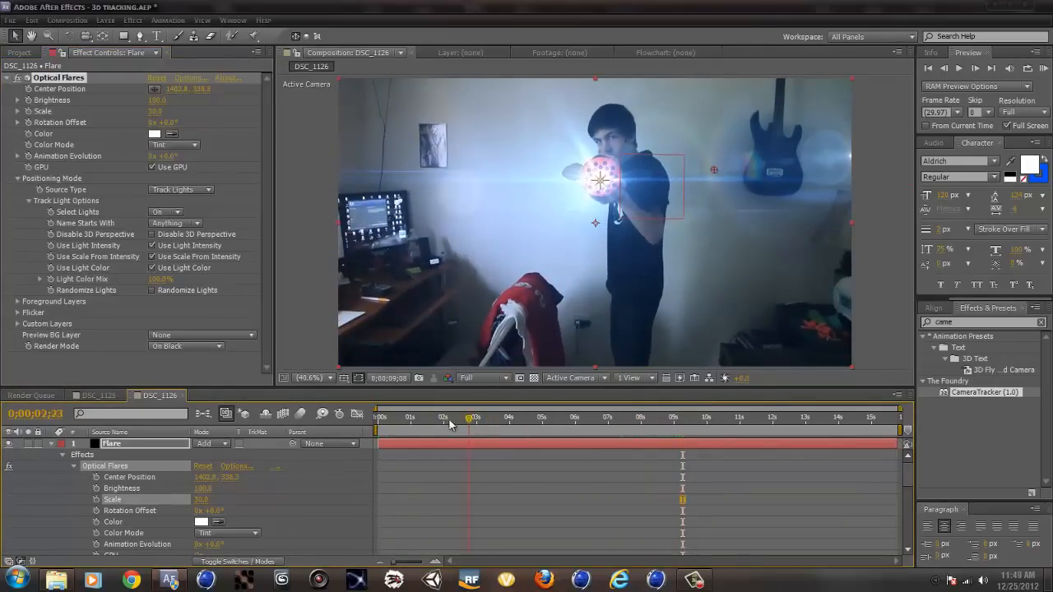
pyautogui.click(675, 418)
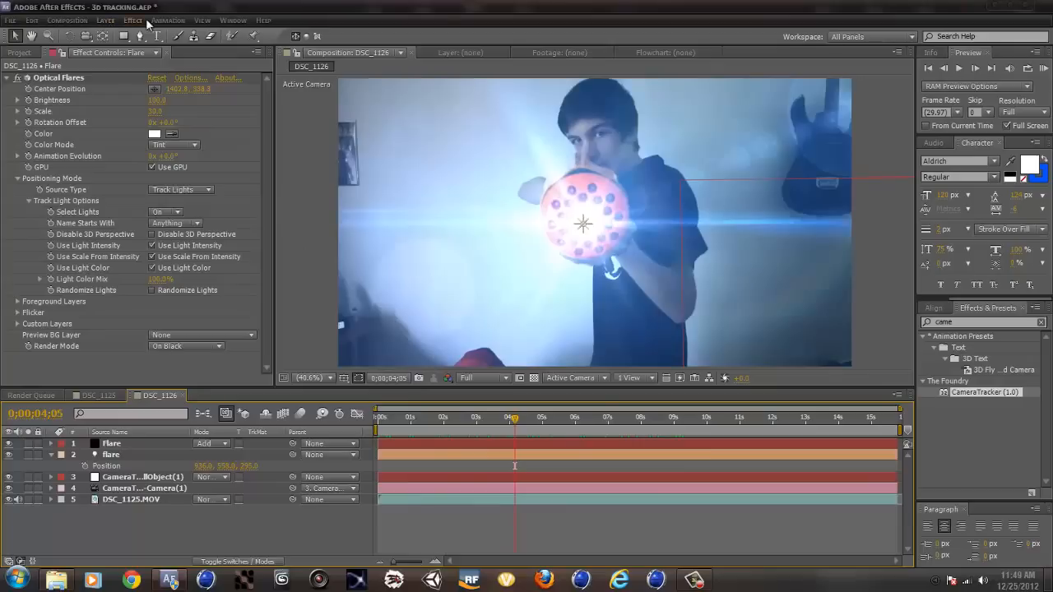
pyautogui.press('ctrl+s')
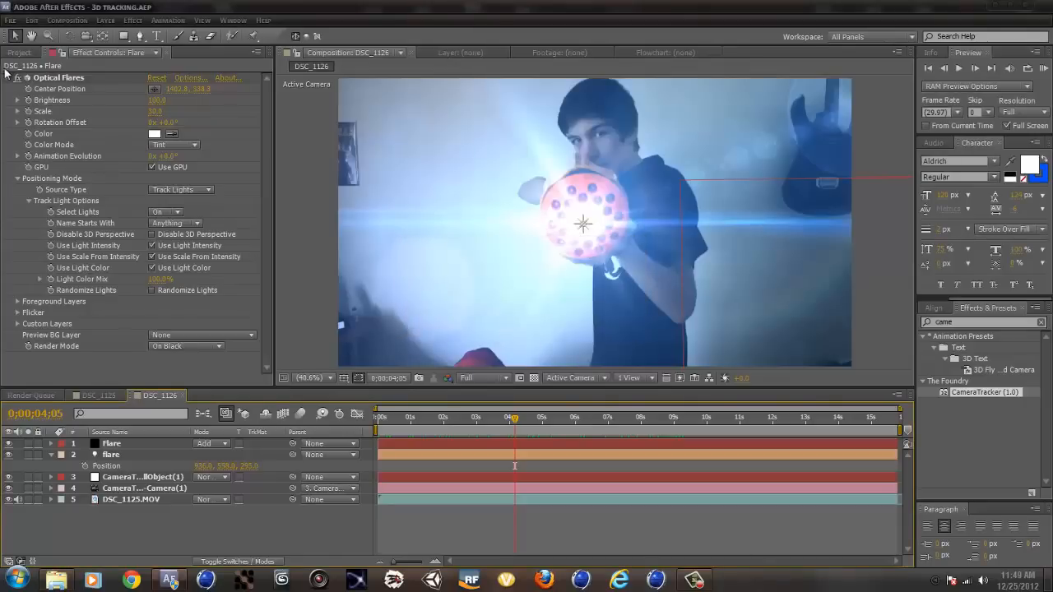
pyautogui.click(19, 77)
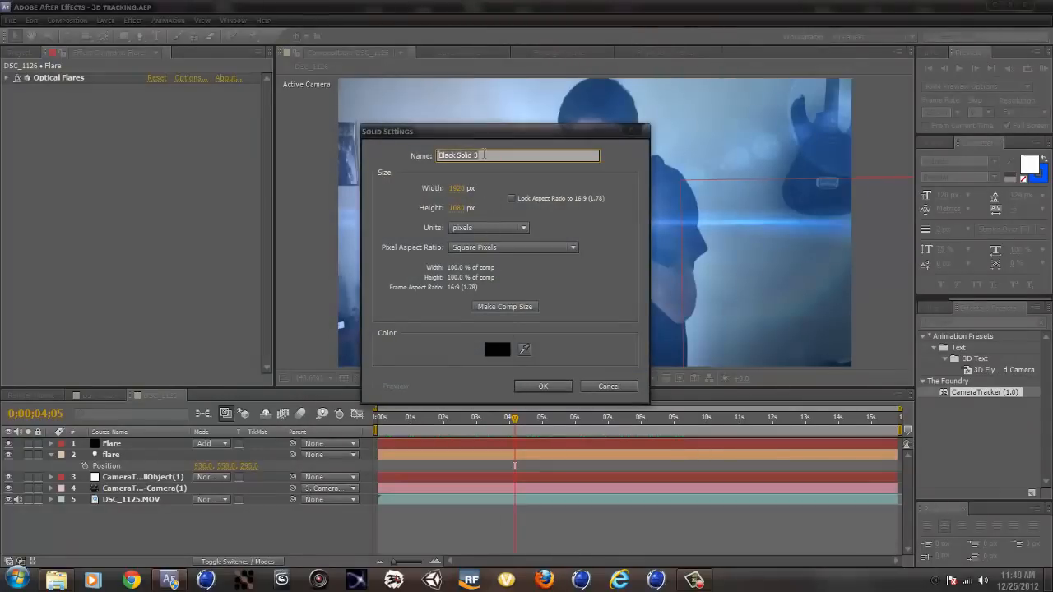
# - Create a black solid named Element and apply Video Copilot's Element effect to it
pyautogui.write('Element')
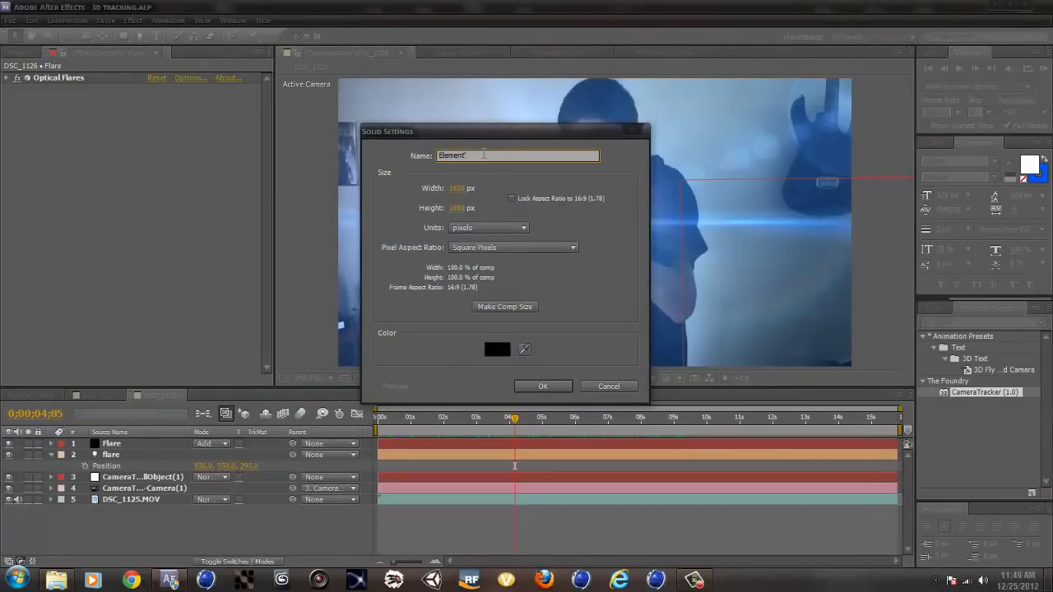
pyautogui.click(543, 385)
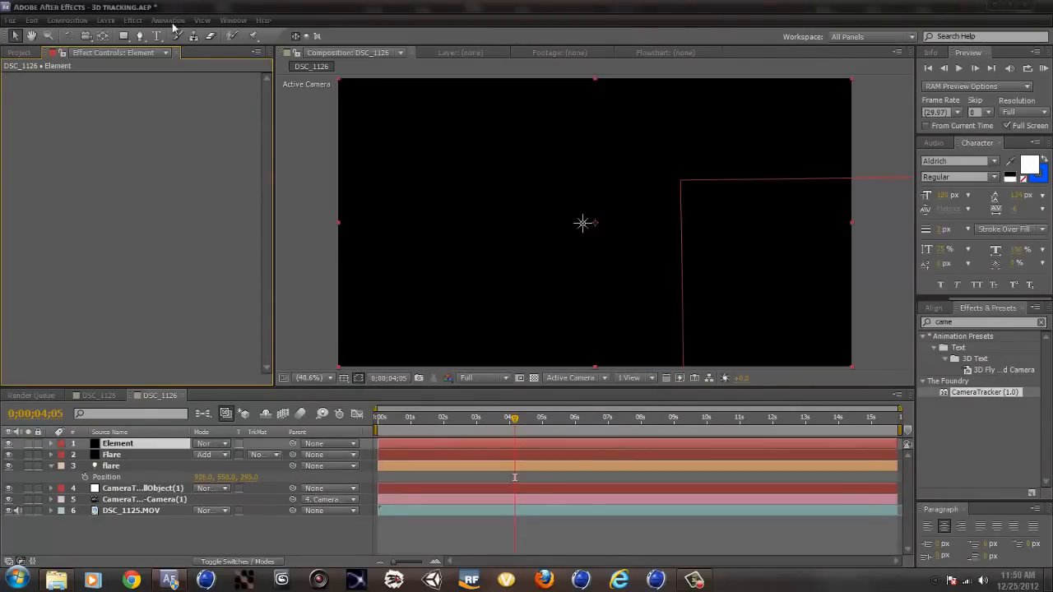
pyautogui.click(138, 20)
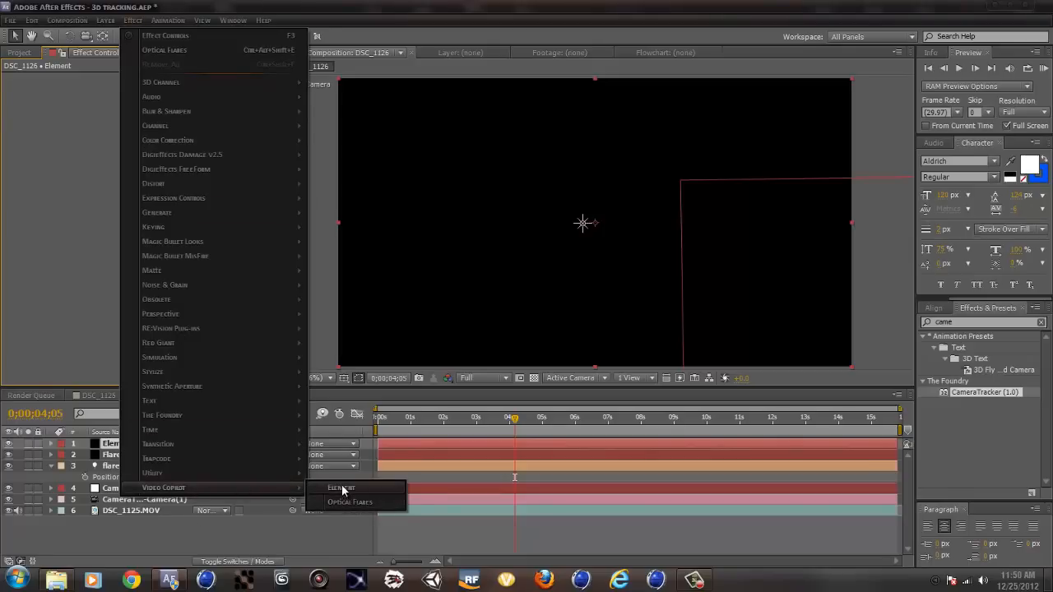
pyautogui.click(341, 487)
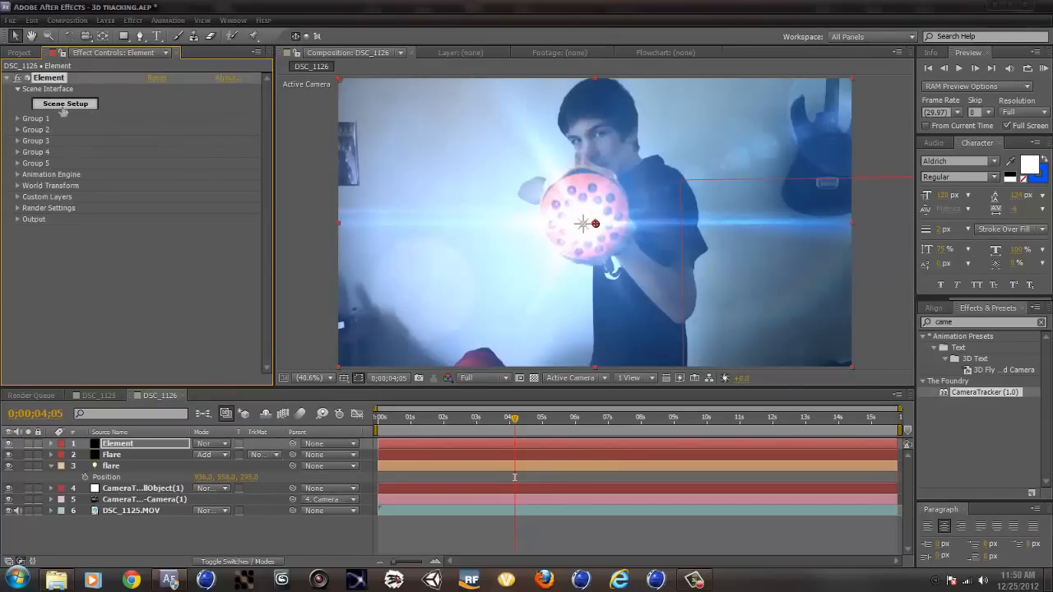
# - Add the rock_03 model from the Starter_Pack in Scene Setup and inspect its material
pyautogui.click(64, 102)
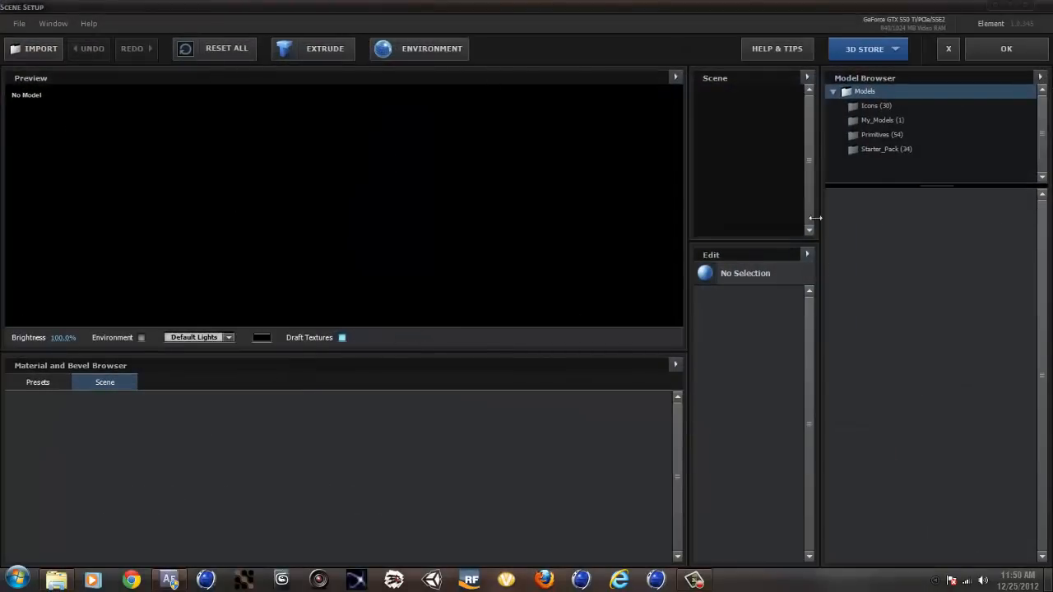
pyautogui.moveTo(879, 142)
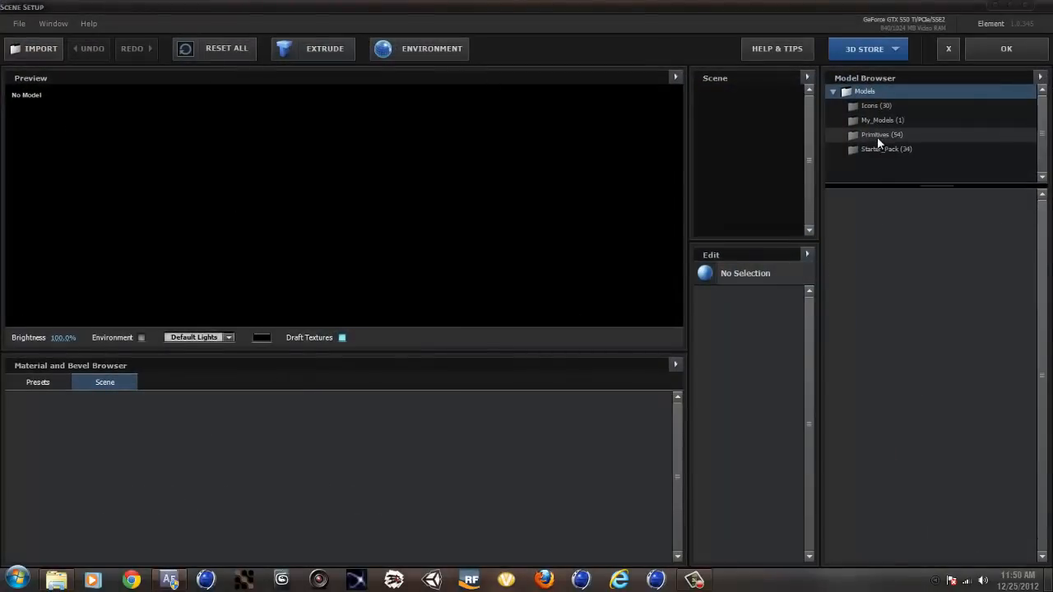
pyautogui.click(878, 148)
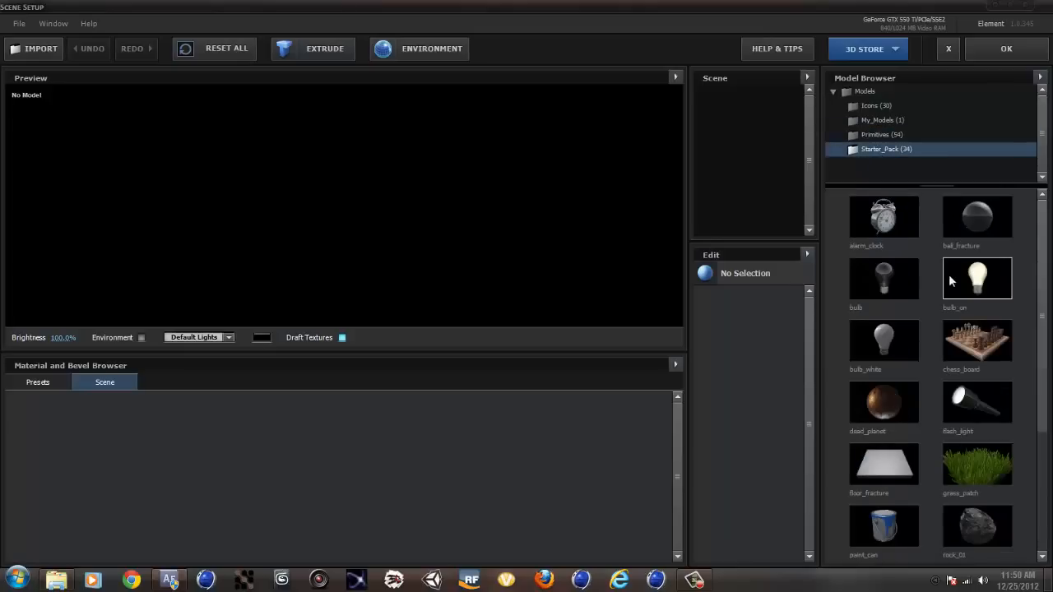
pyautogui.scroll(-3)
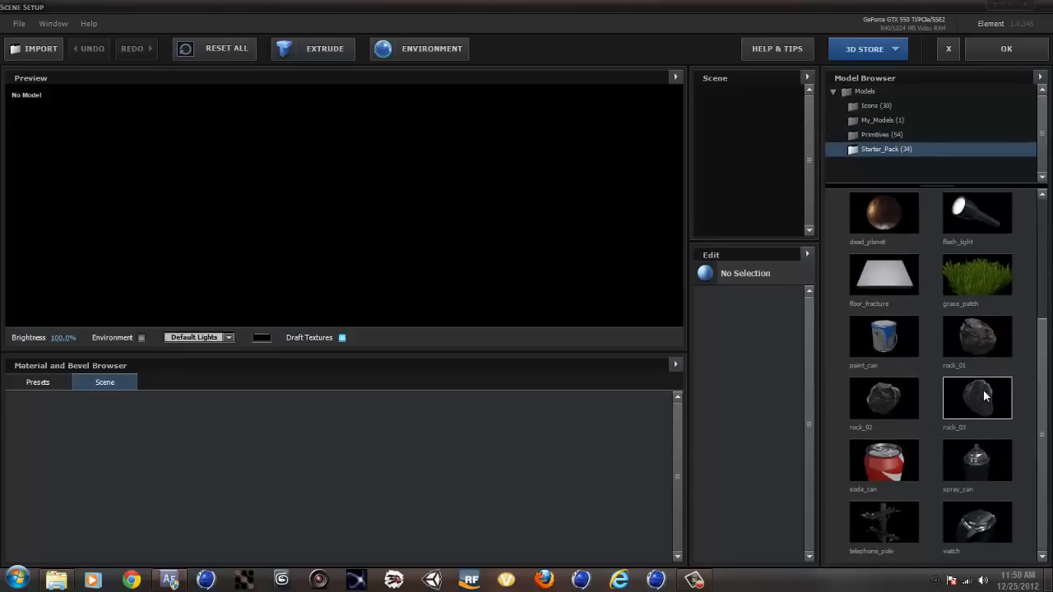
pyautogui.doubleClick(977, 398)
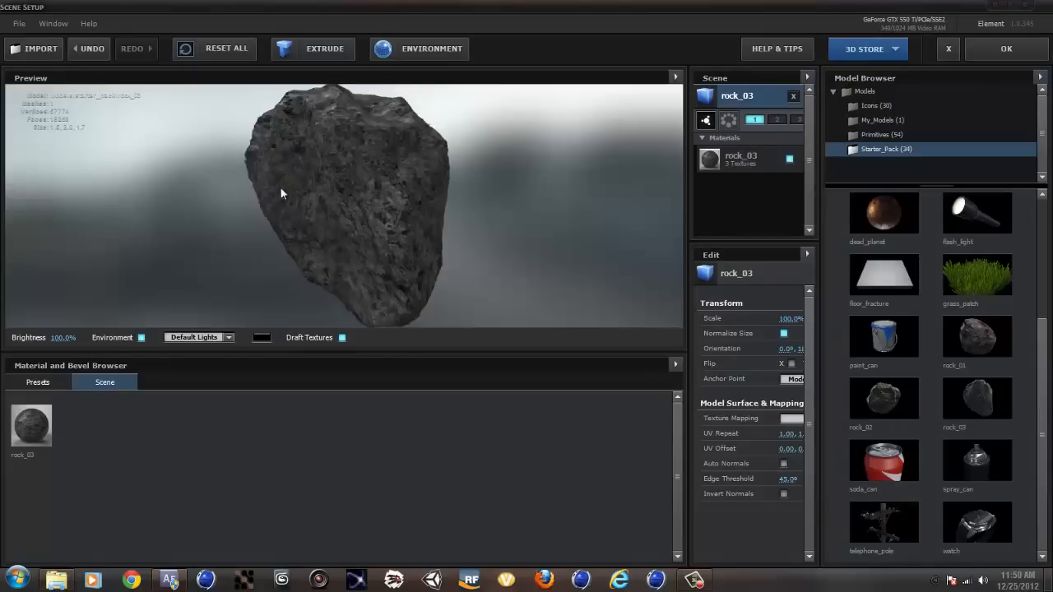
pyautogui.moveTo(282, 194); pyautogui.dragTo(510, 163)
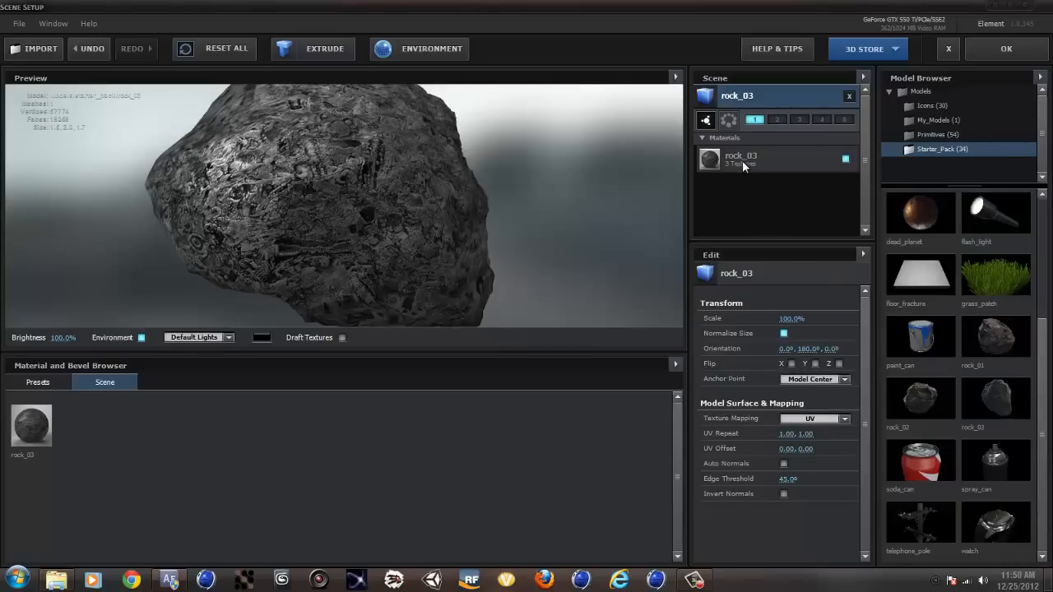
pyautogui.click(740, 158)
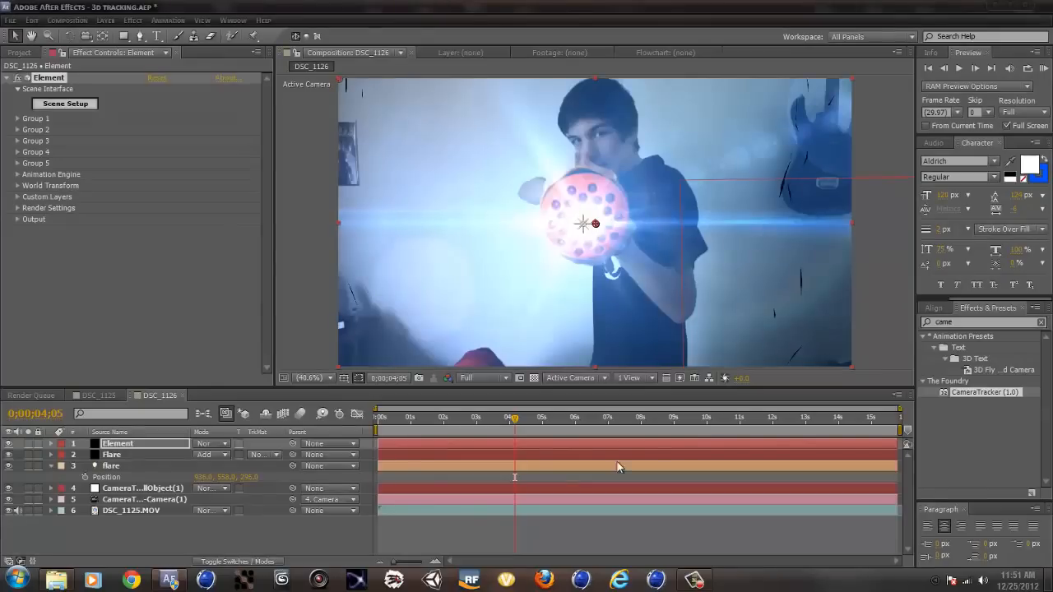
pyautogui.click(665, 418)
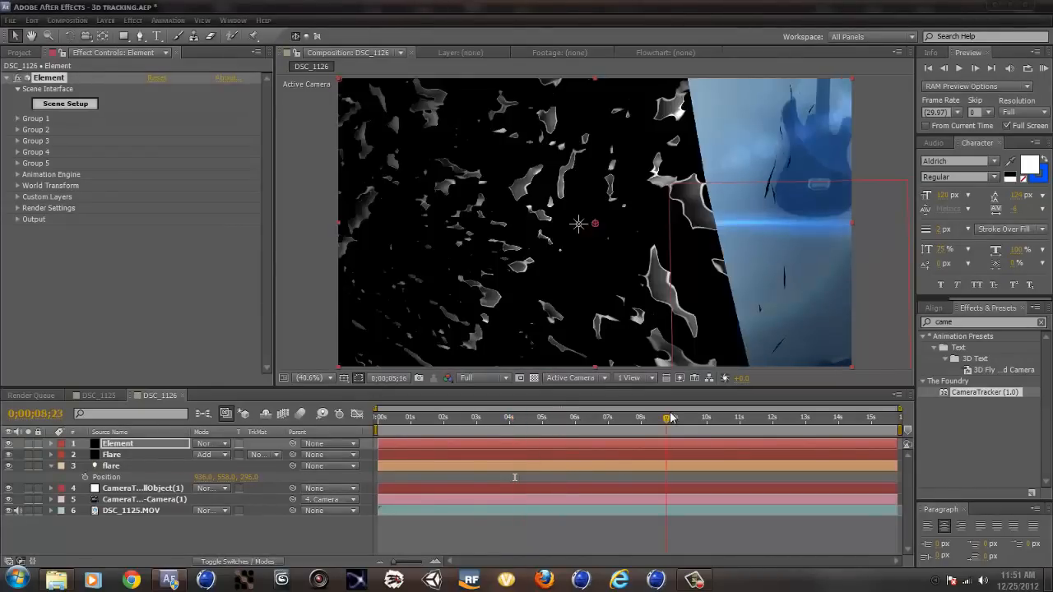
pyautogui.click(809, 417)
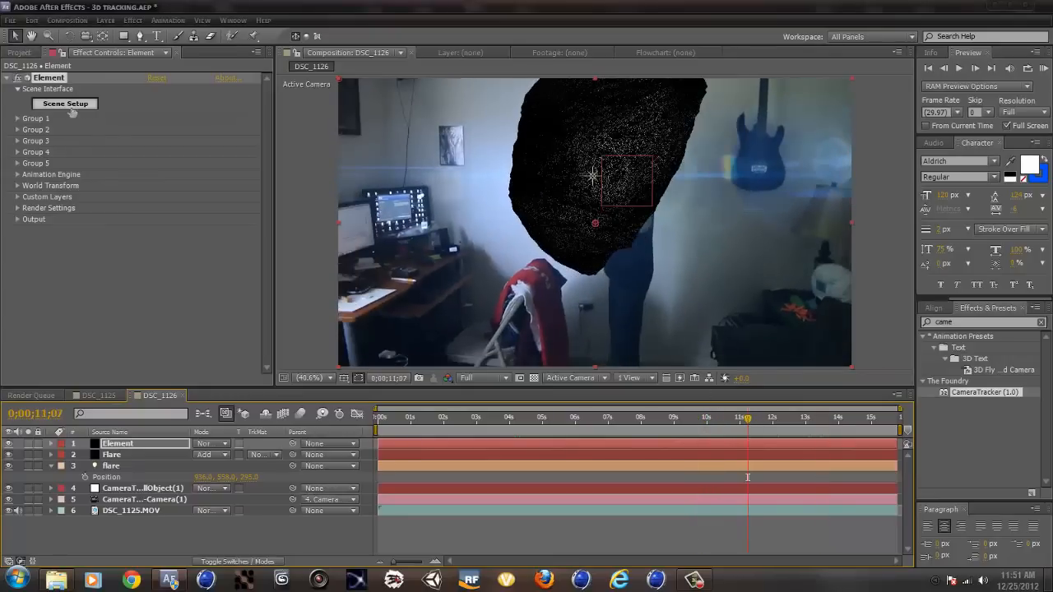
pyautogui.click(64, 102)
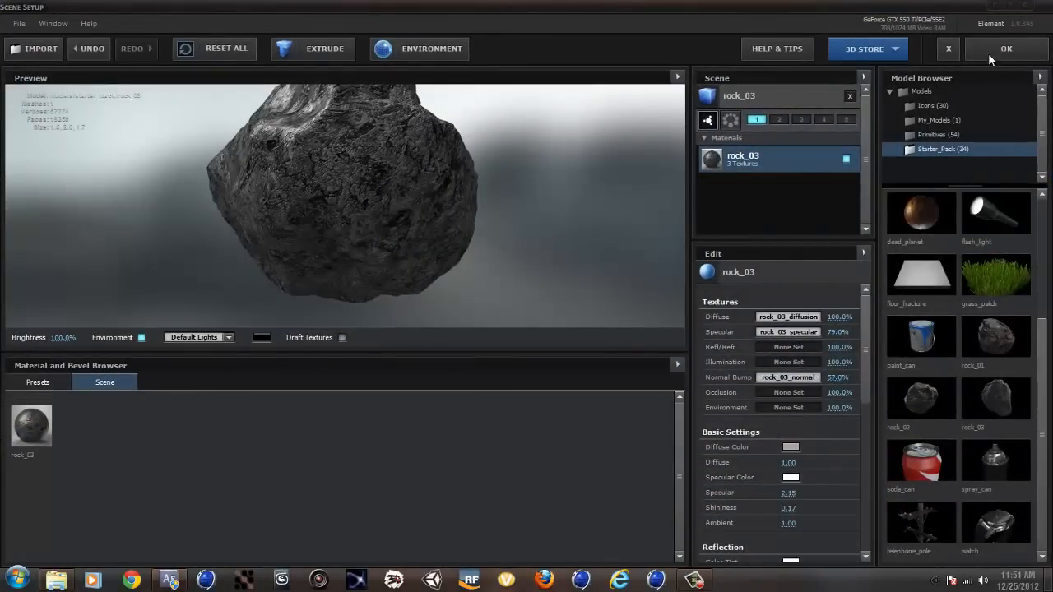
pyautogui.click(1027, 50)
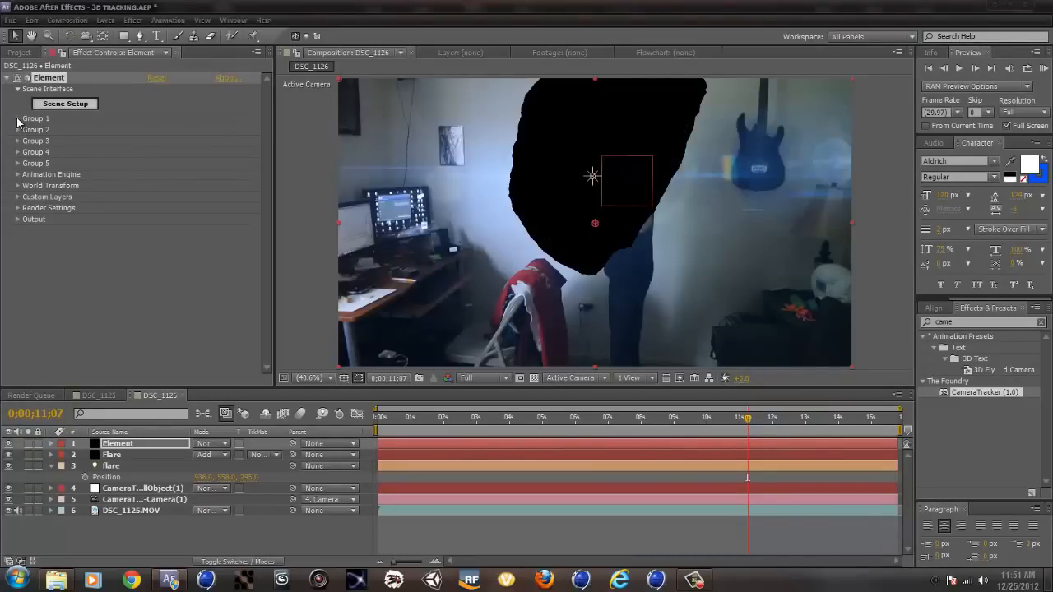
# - Expand Group 1's Particle Replicator and Particle Look settings to shrink the rock beside the ball
pyautogui.click(17, 119)
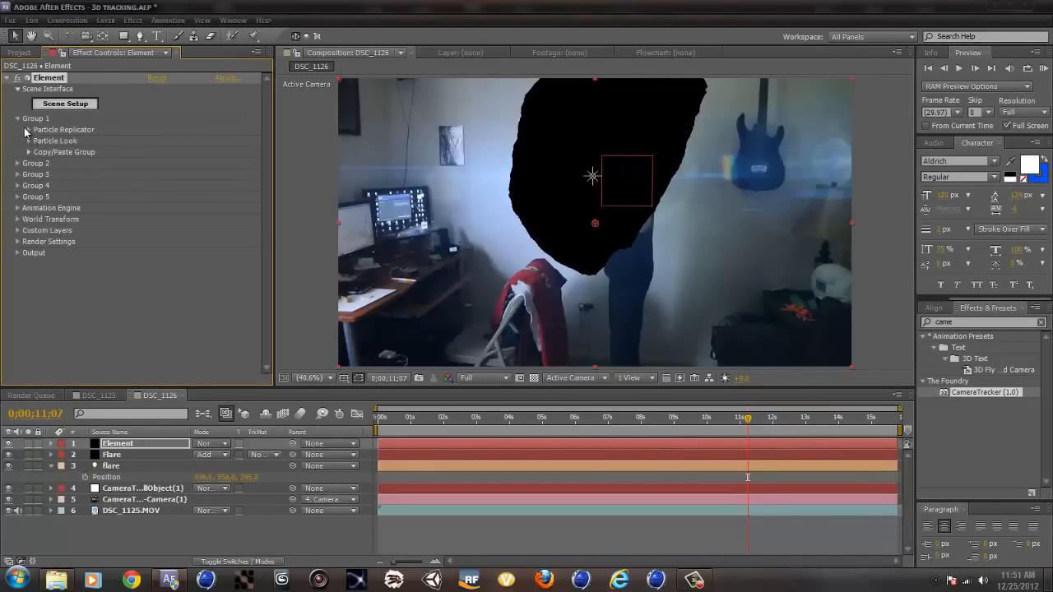
pyautogui.click(26, 128)
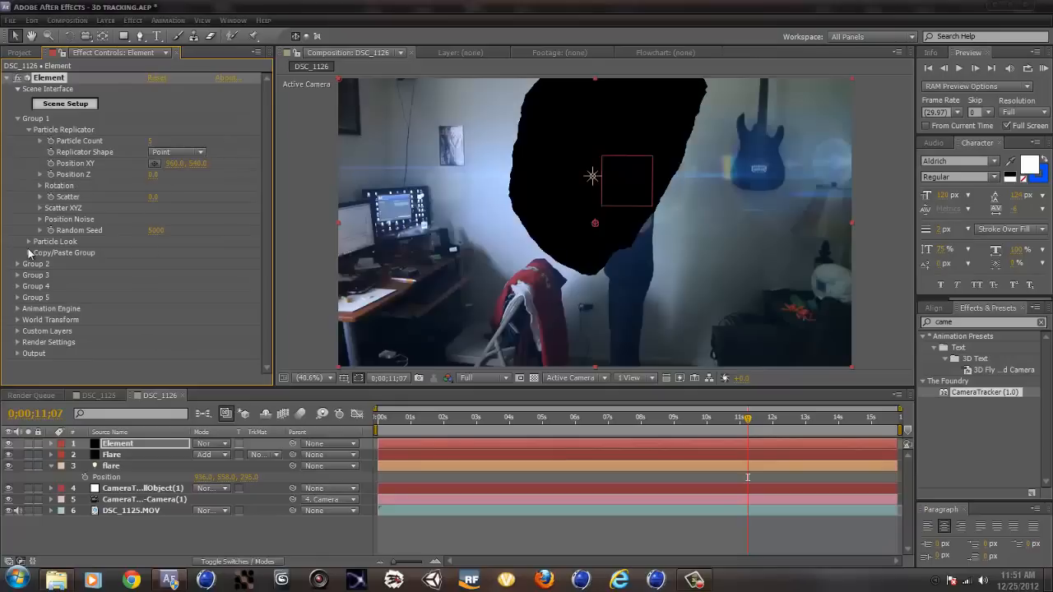
pyautogui.click(28, 242)
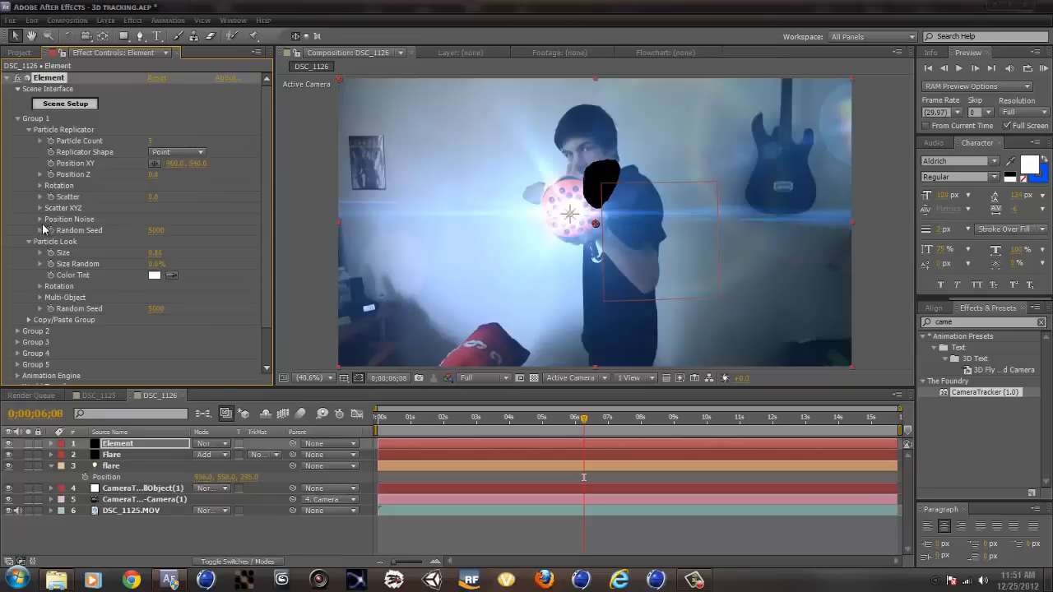
# - Spread several rocks through space using the per-axis Scatter XYZ values
pyautogui.click(39, 207)
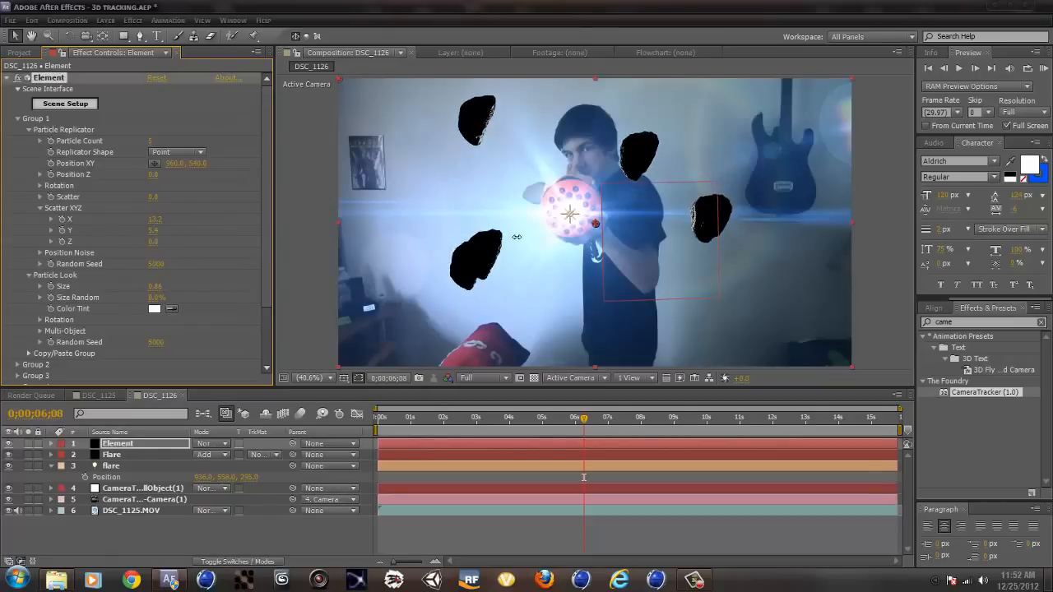
pyautogui.moveTo(566, 220)
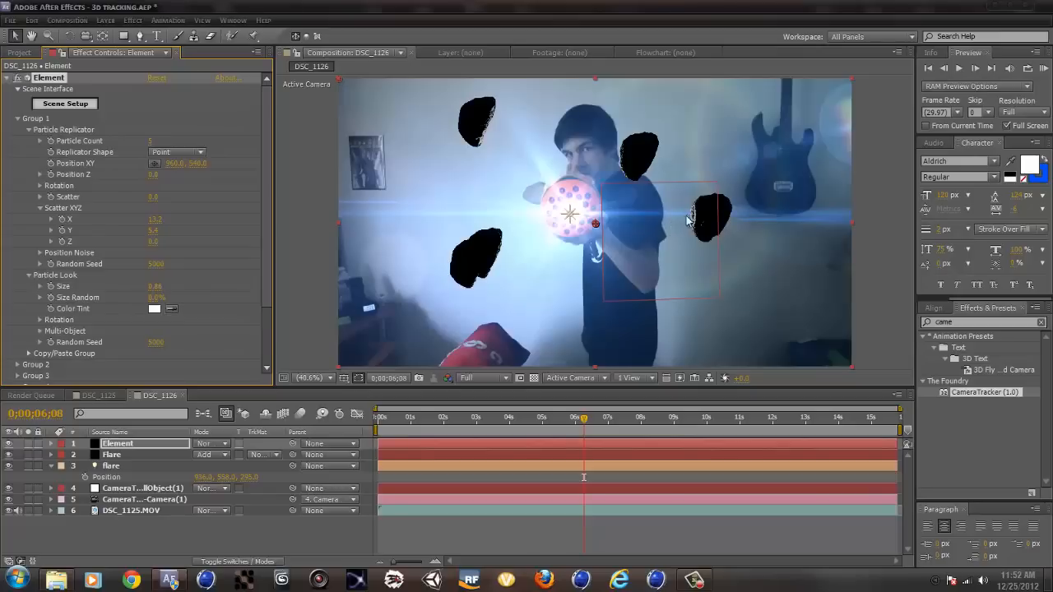
pyautogui.moveTo(494, 130)
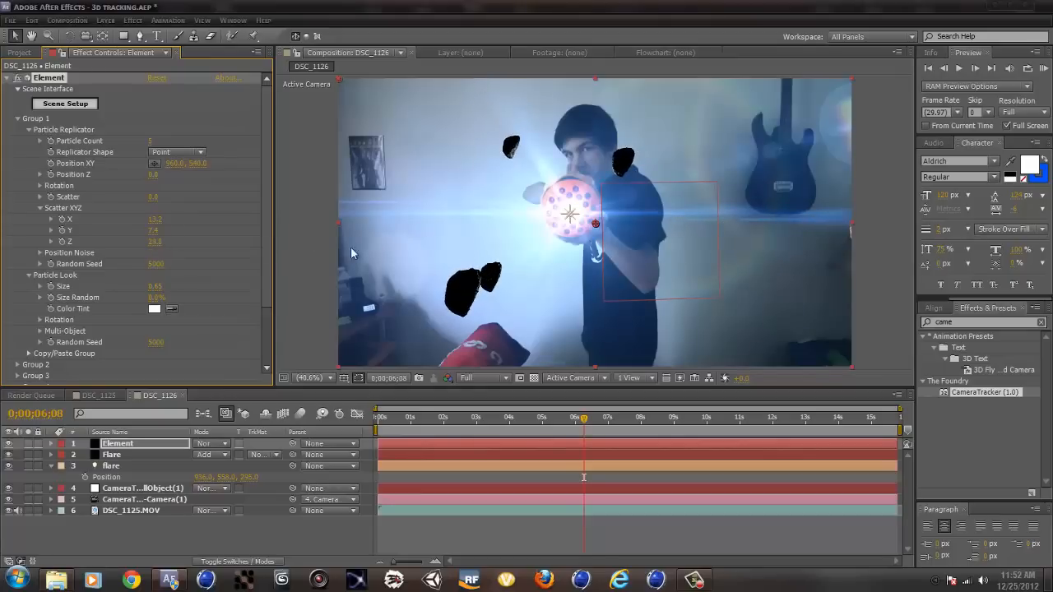
pyautogui.click(509, 418)
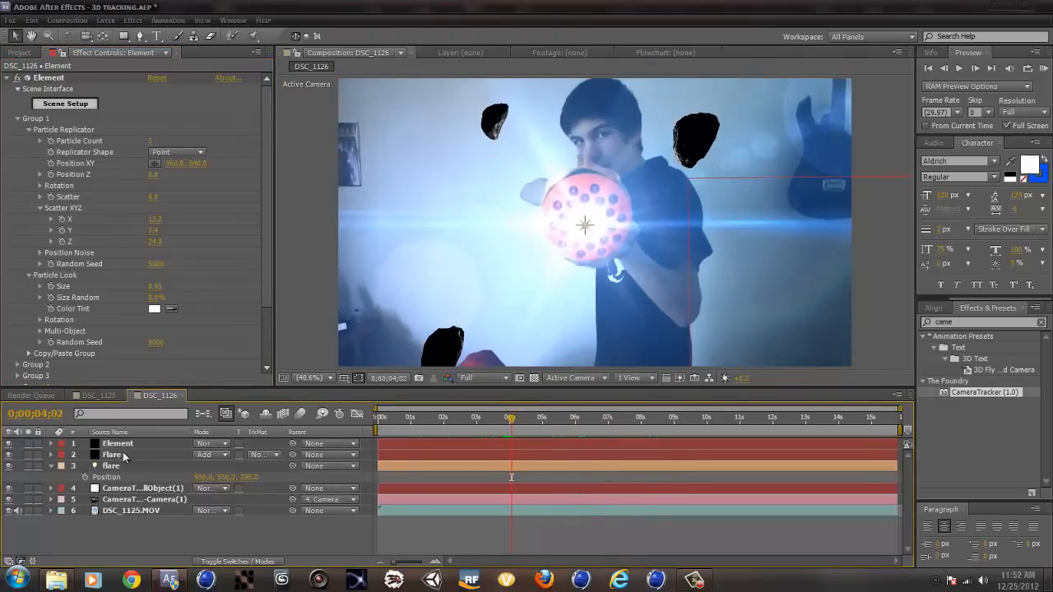
# - Move the Flare layer above the Element layer so the flare glows over the rocks
pyautogui.click(112, 454)
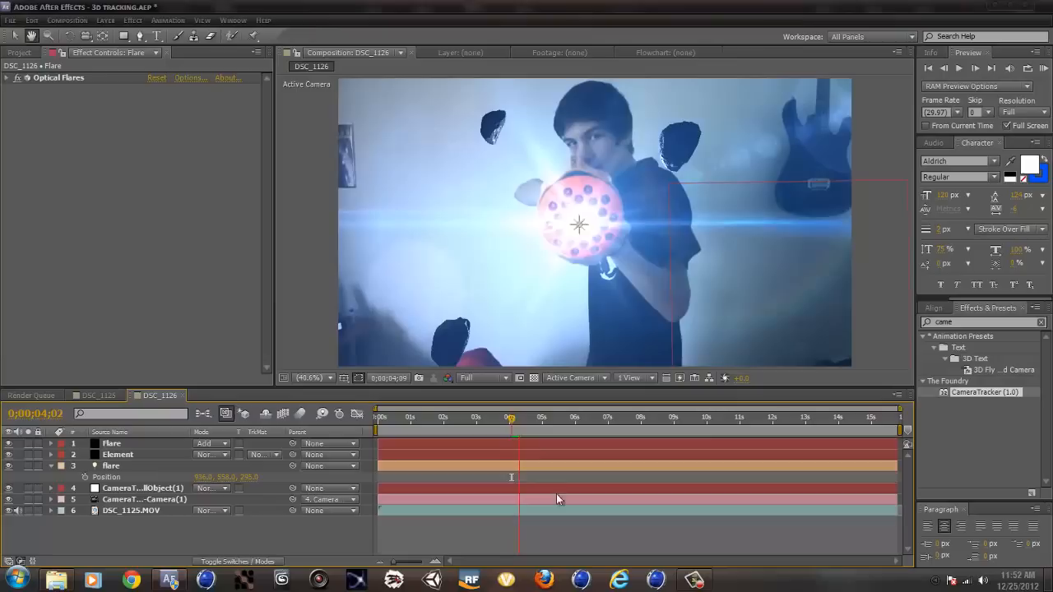
pyautogui.click(619, 418)
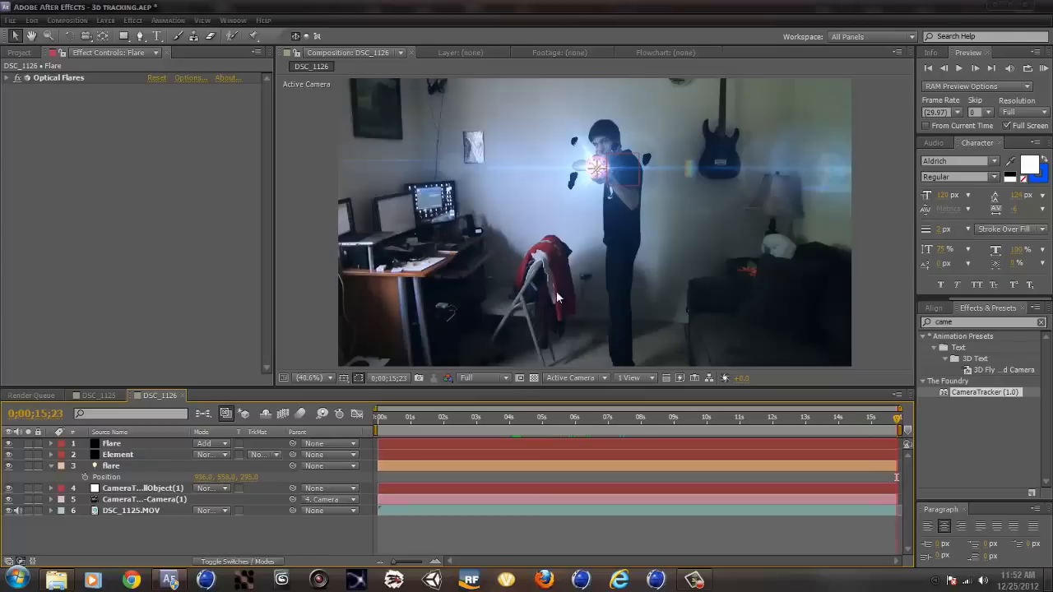
pyautogui.moveTo(372, 319)
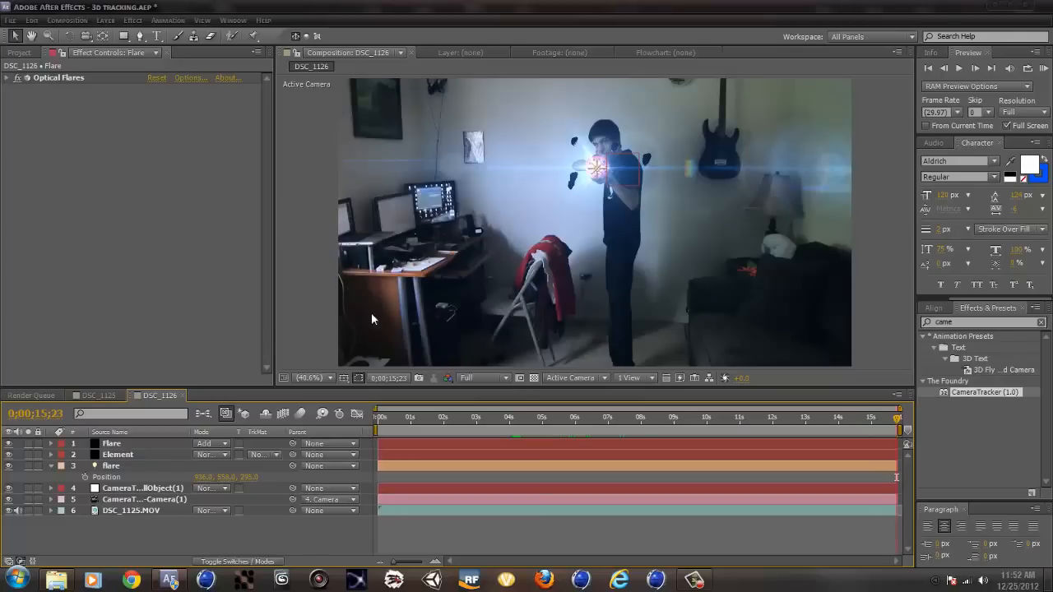
pyautogui.click(645, 428)
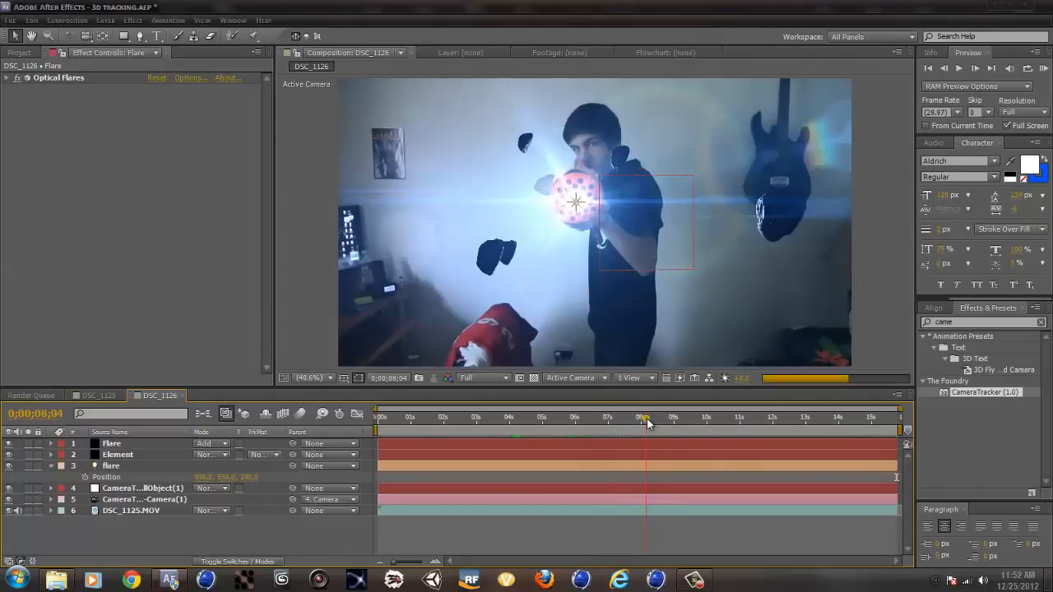
# - Duplicate the tracked null layer and rename it A, scrubbing to check the ball's position
pyautogui.click(112, 465)
pyautogui.write('A')
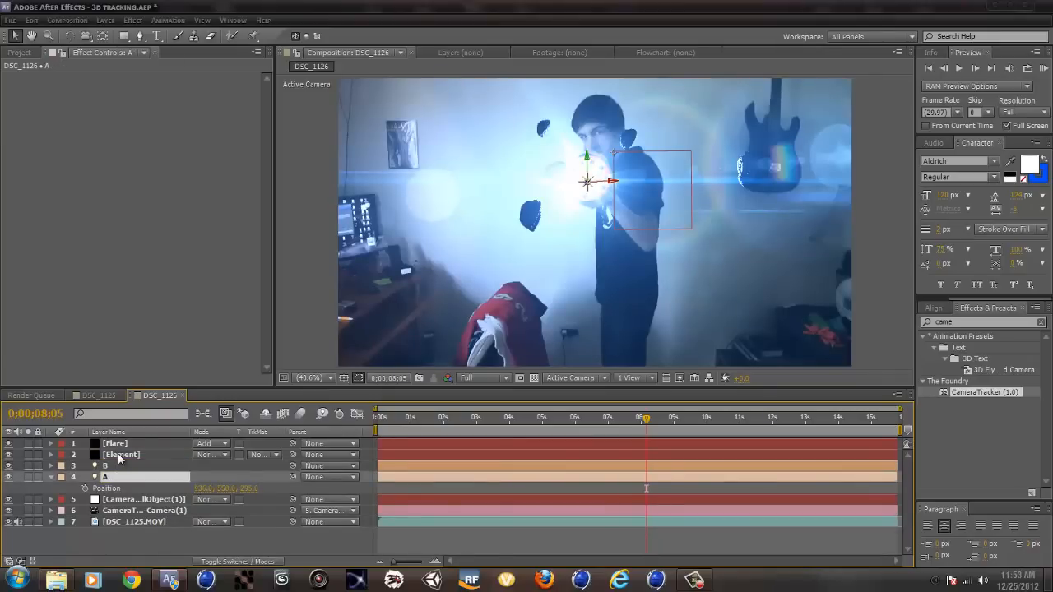
pyautogui.click(116, 444)
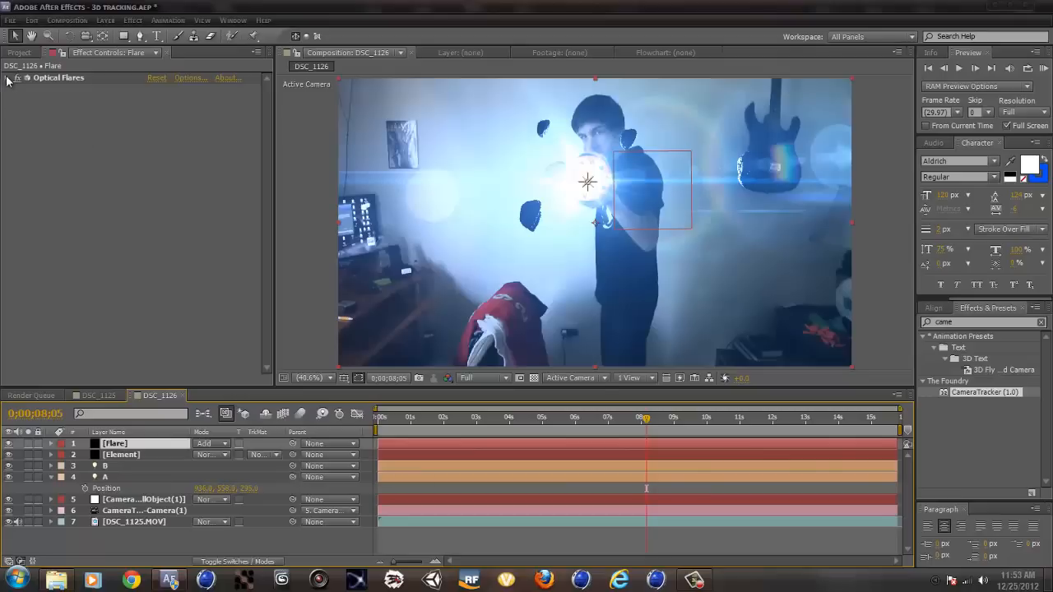
pyautogui.click(10, 77)
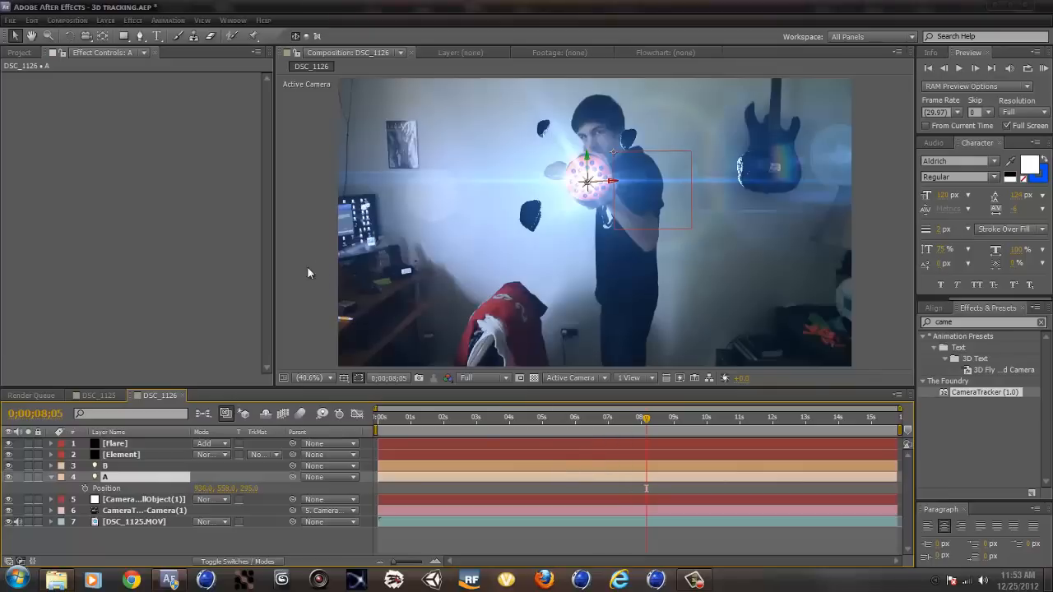
pyautogui.click(444, 418)
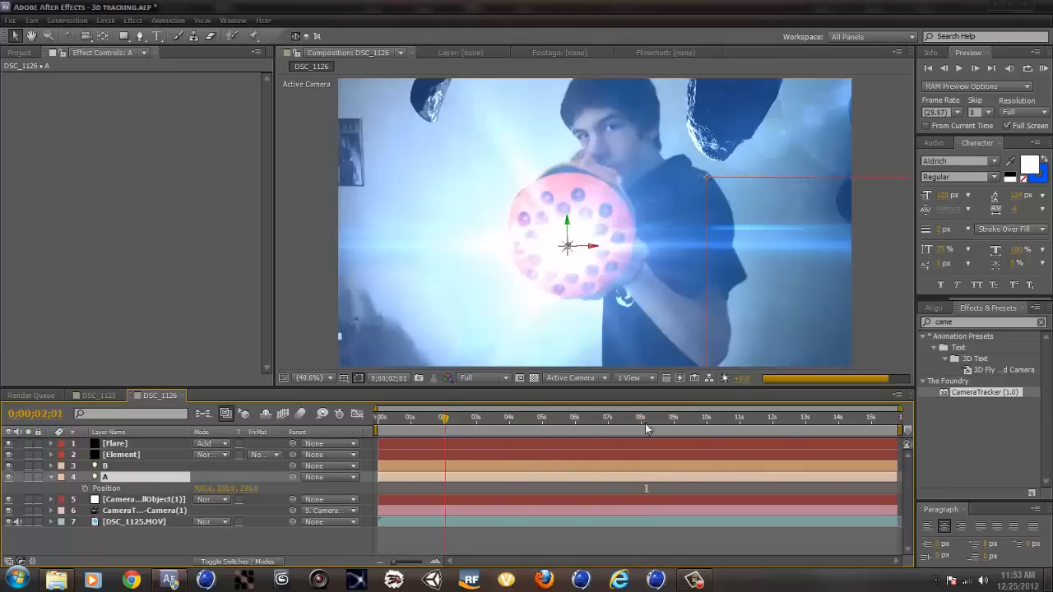
pyautogui.click(841, 418)
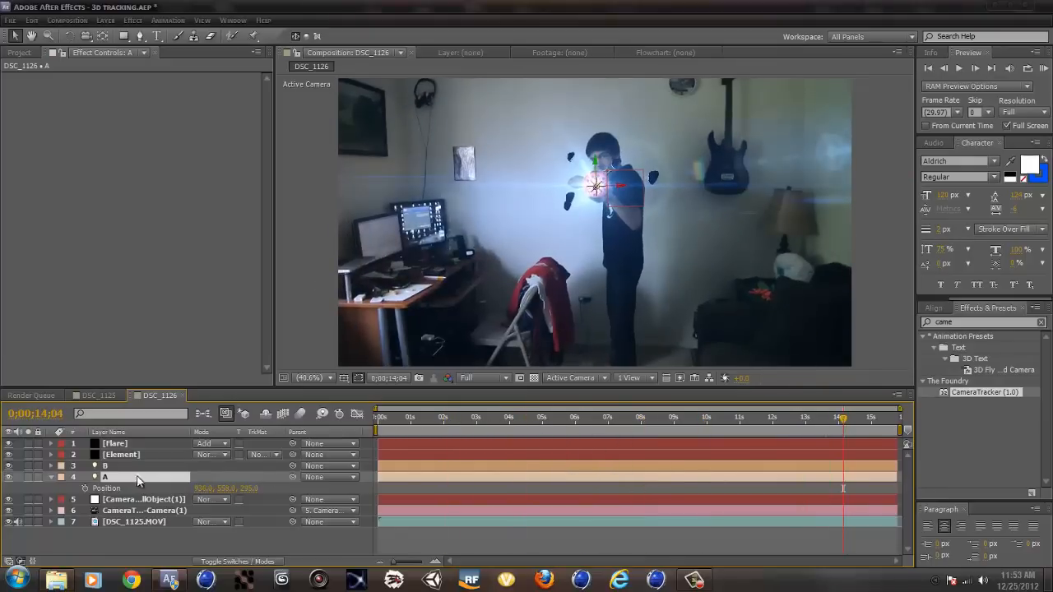
pyautogui.click(105, 465)
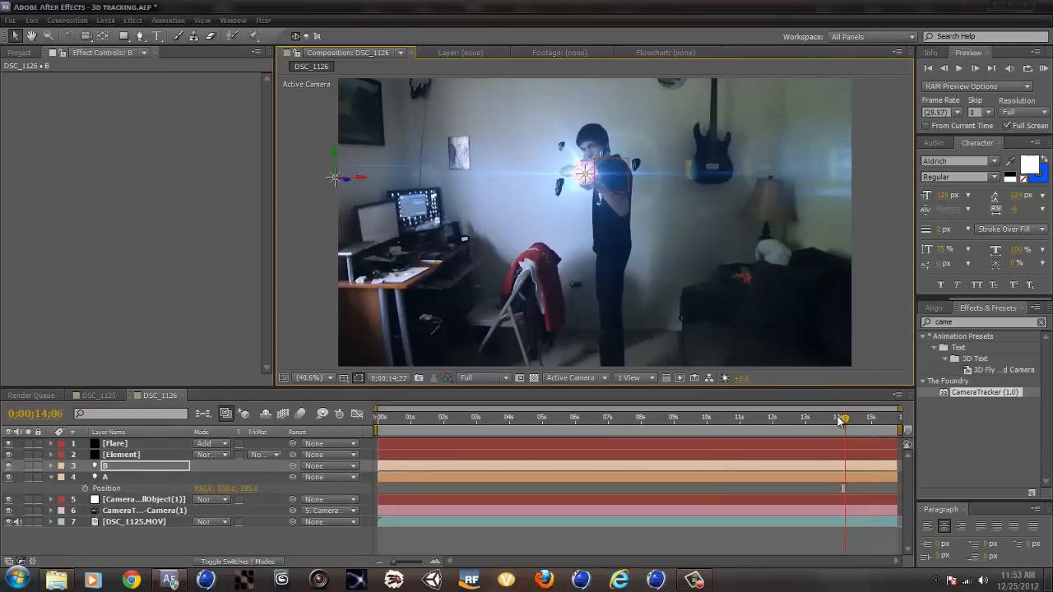
# - Play back the comp and park the time indicator on an early frame around 3 seconds
pyautogui.click(859, 418)
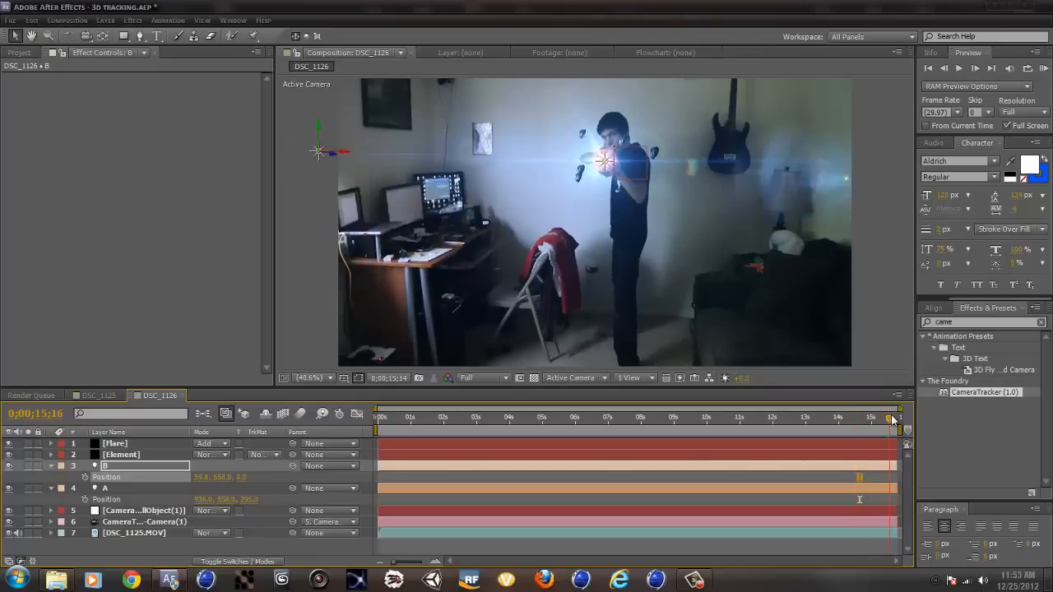
pyautogui.click(889, 419)
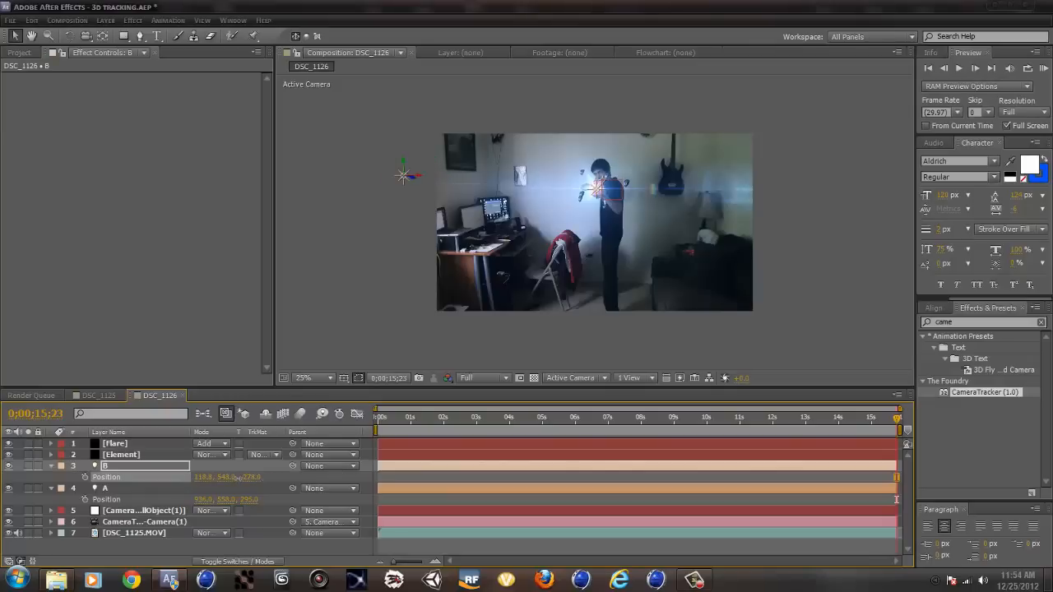
pyautogui.click(760, 418)
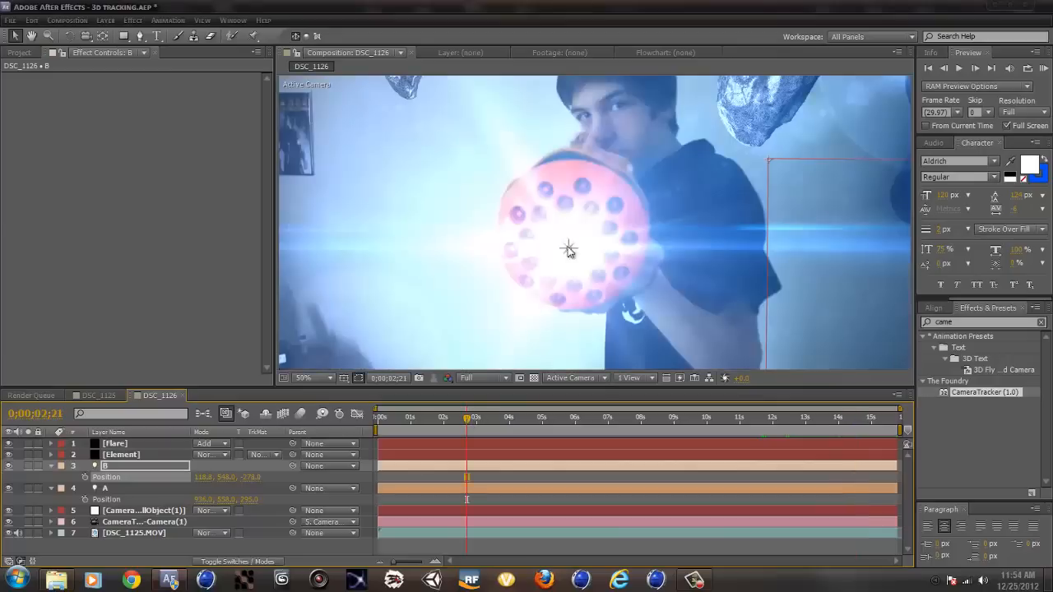
pyautogui.click(304, 376)
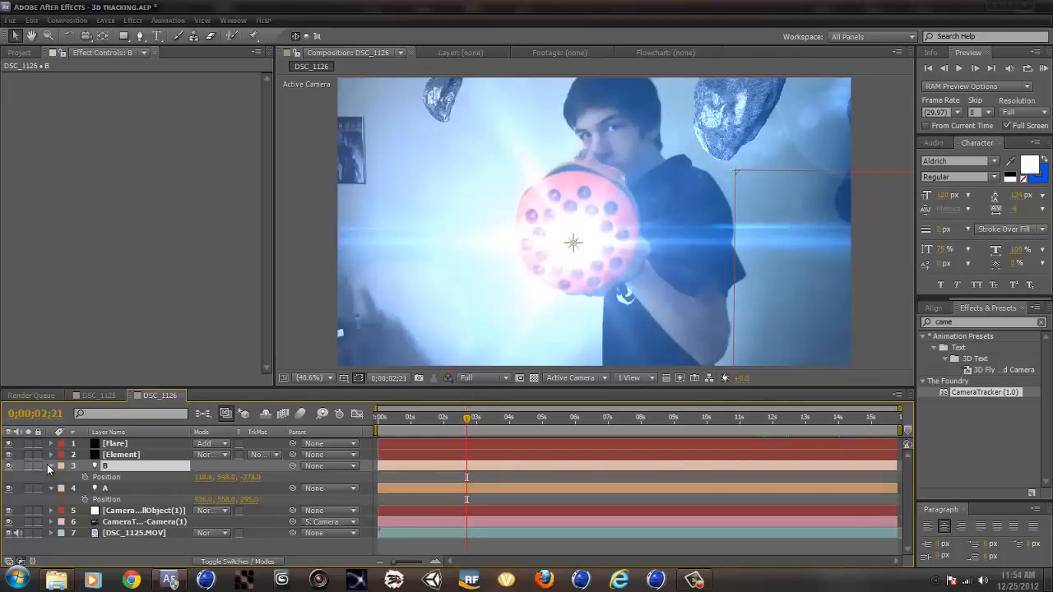
# - Give the light a warm pale orange colour, then show the Element layer's particle settings
pyautogui.click(51, 465)
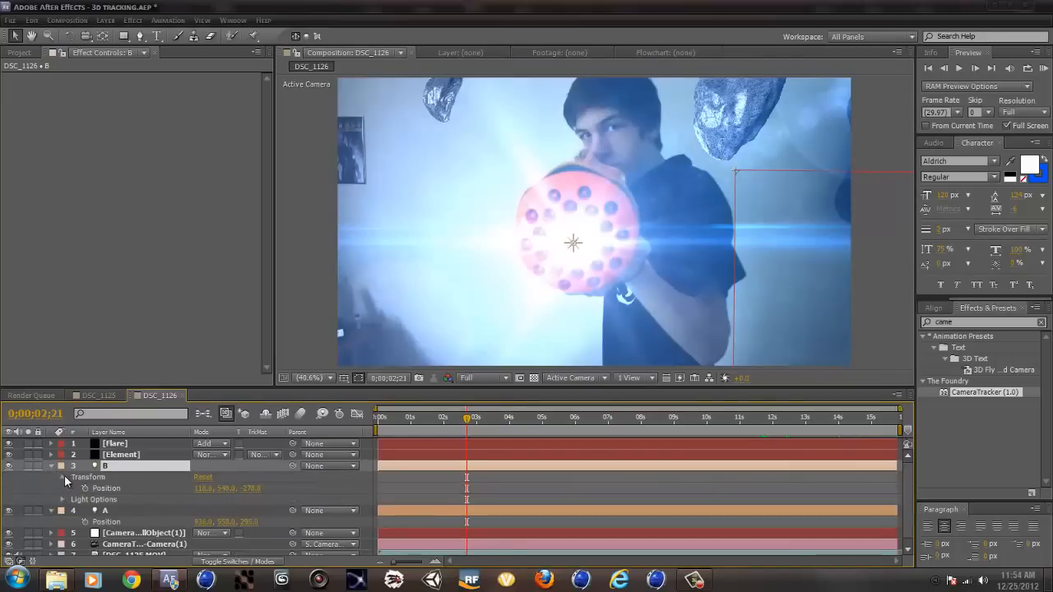
pyautogui.click(62, 477)
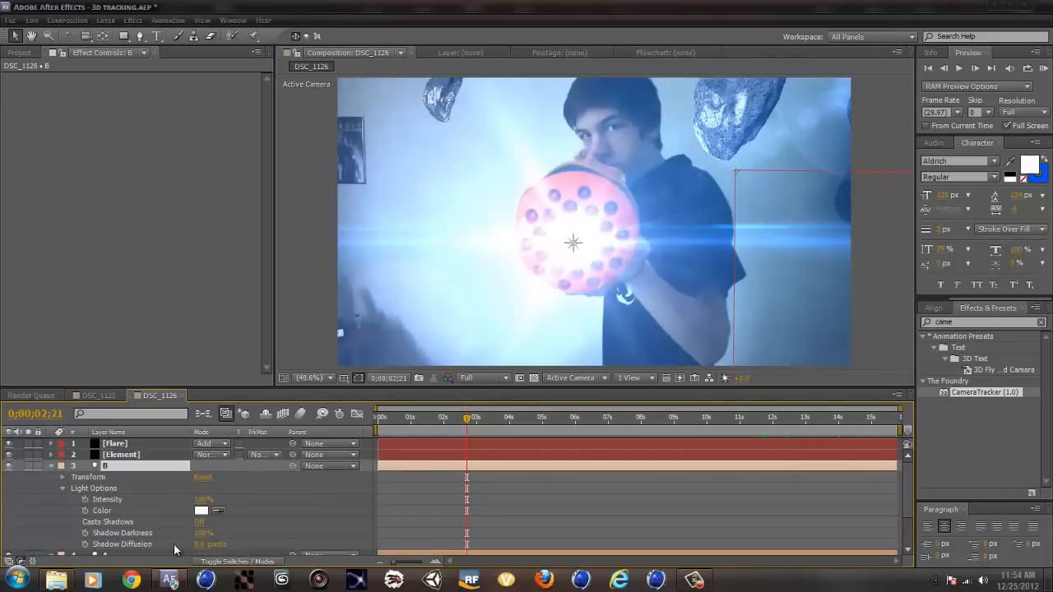
pyautogui.click(201, 510)
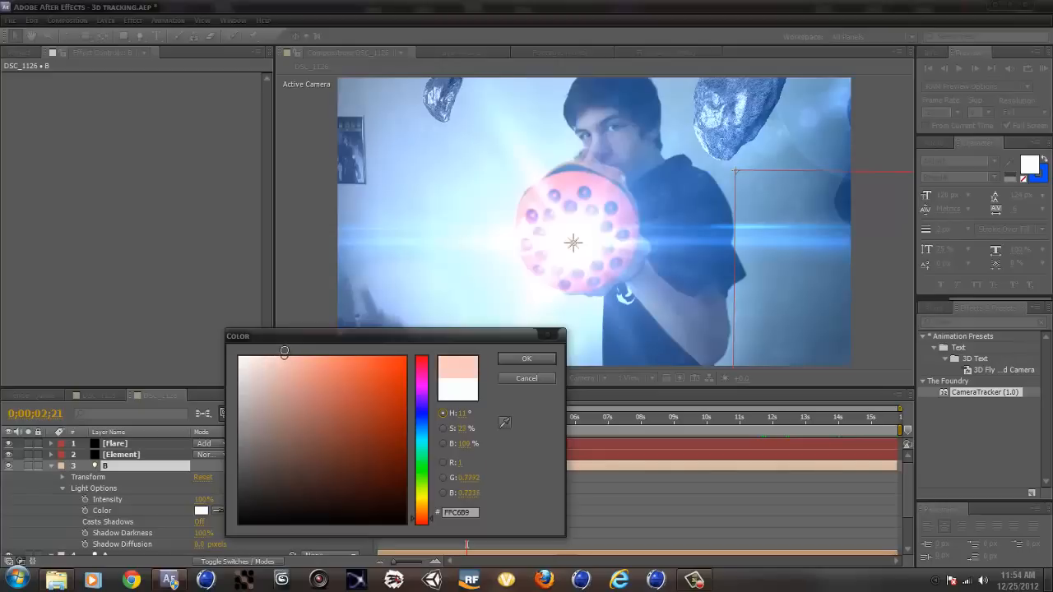
pyautogui.moveTo(283, 352); pyautogui.dragTo(306, 355)
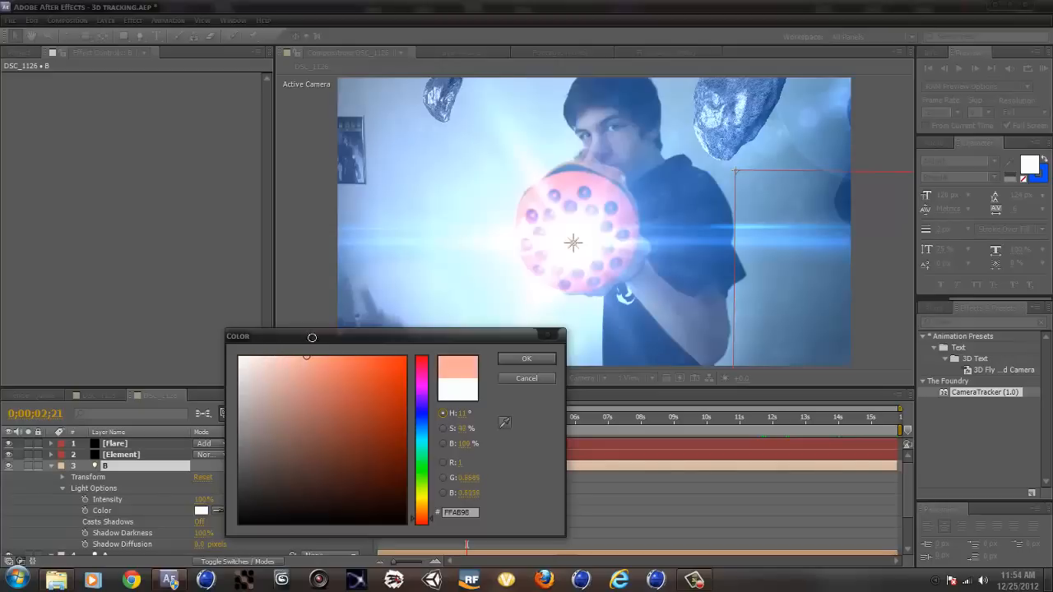
pyautogui.click(526, 358)
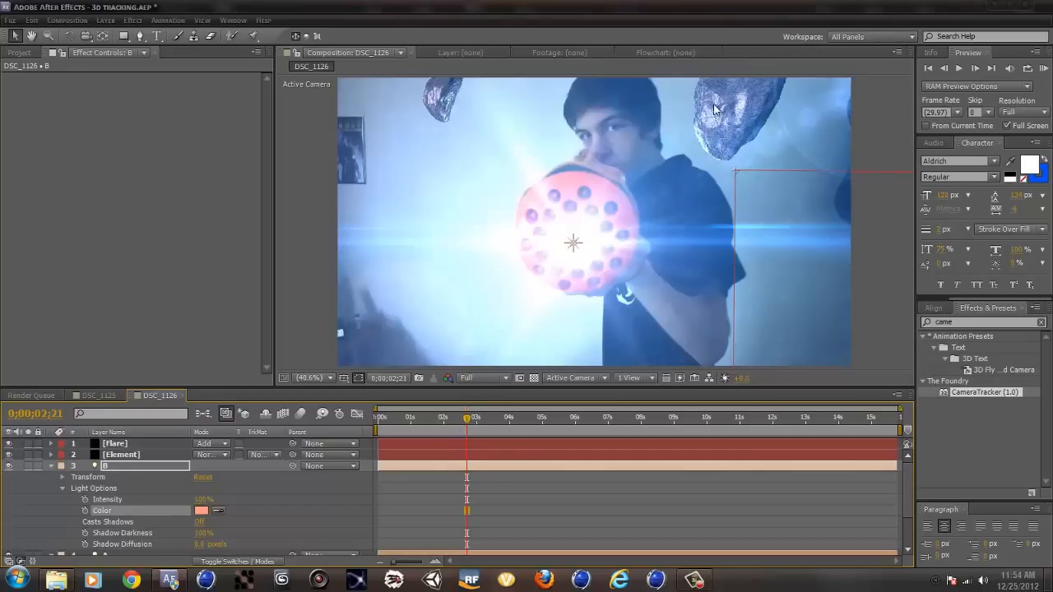
pyautogui.click(115, 444)
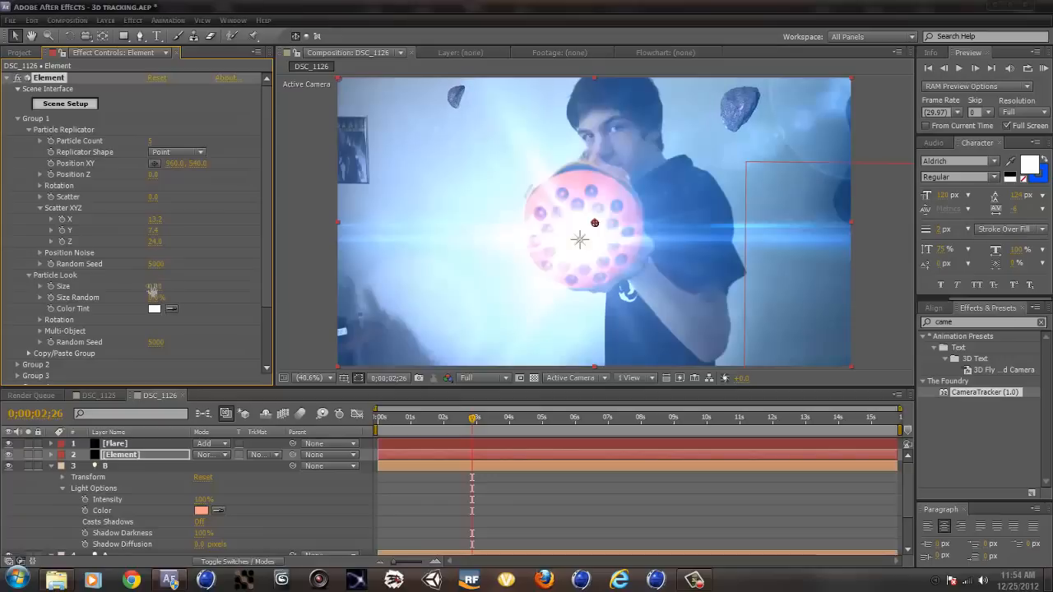
# - Raise Particle Count and Scatter to fill the room with rocks, checking frames across the shot
pyautogui.click(576, 418)
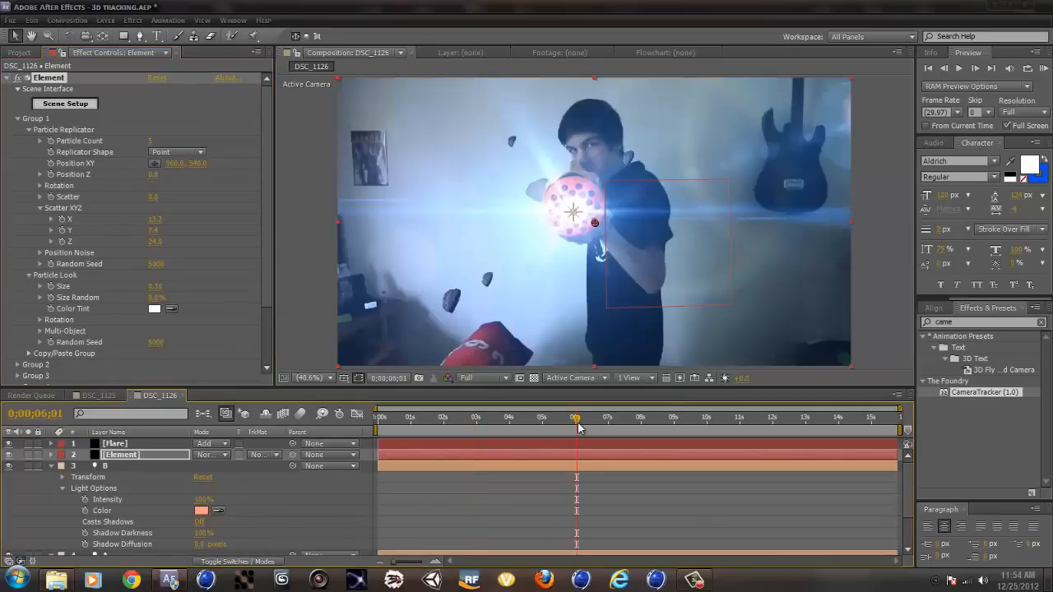
pyautogui.click(662, 418)
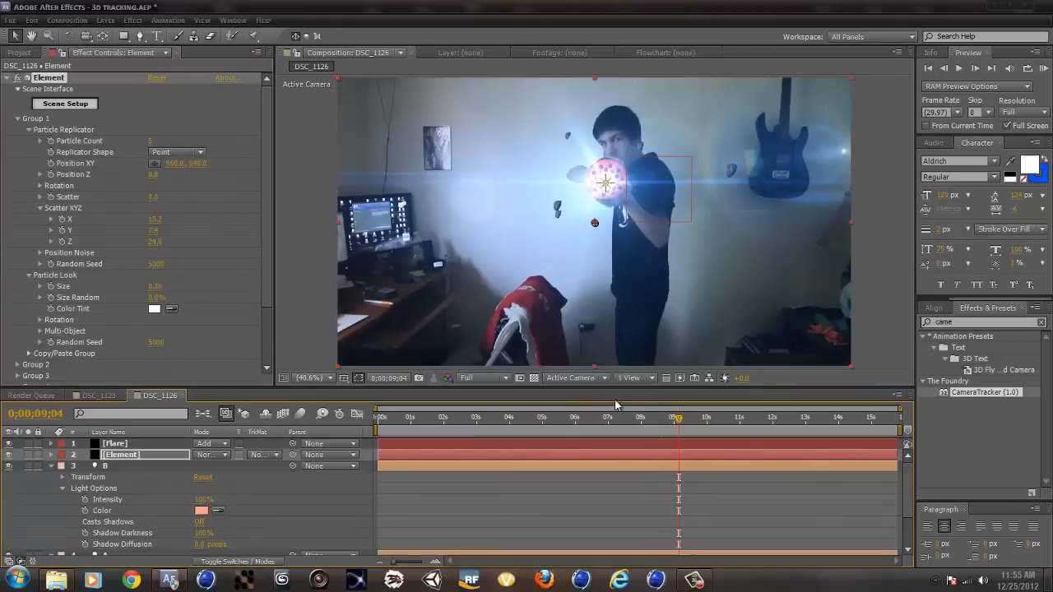
pyautogui.click(157, 142)
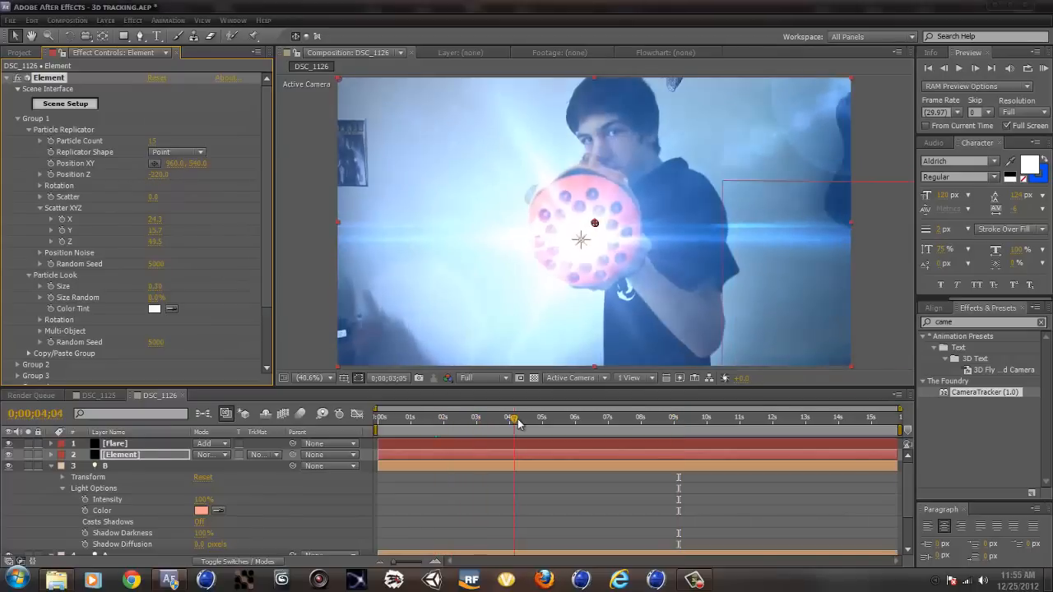
pyautogui.click(516, 423)
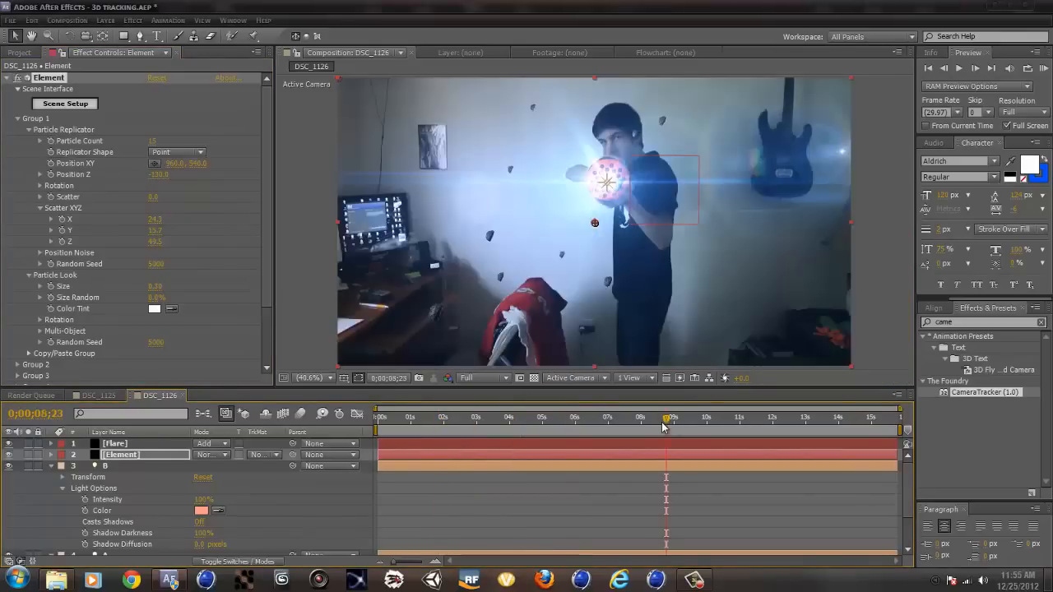
pyautogui.click(724, 418)
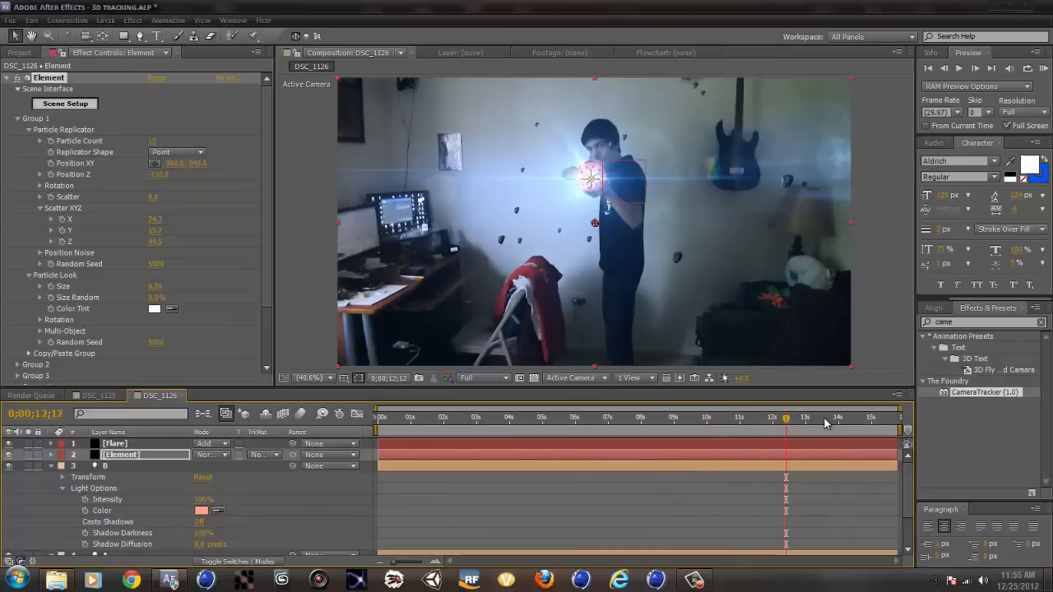
pyautogui.click(622, 428)
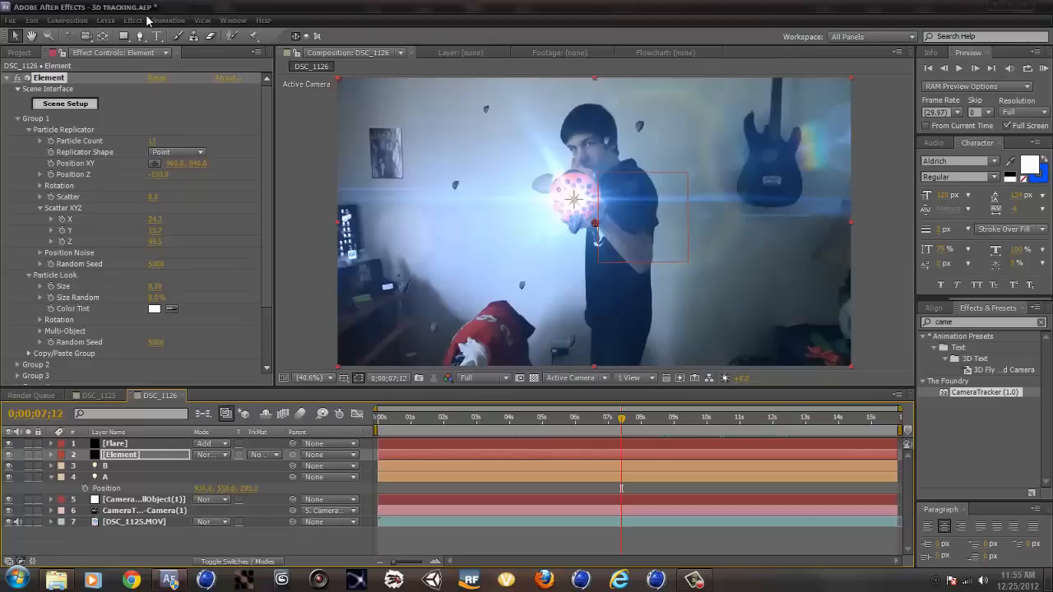
# - Add a top adjustment layer with Magic Bullet Looks and open its grading editor
pyautogui.click(113, 23)
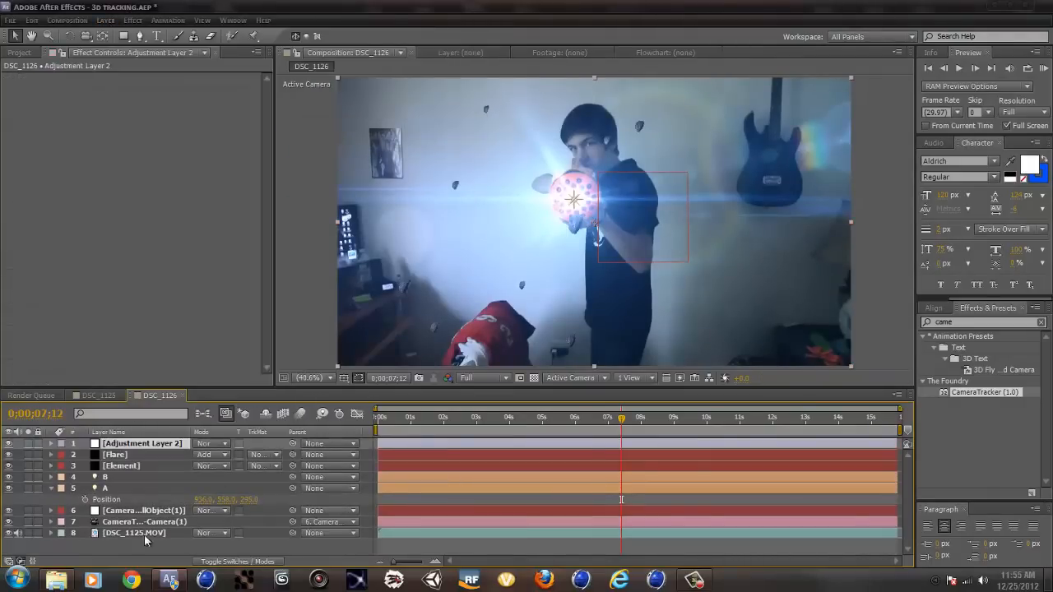
pyautogui.write('looks')
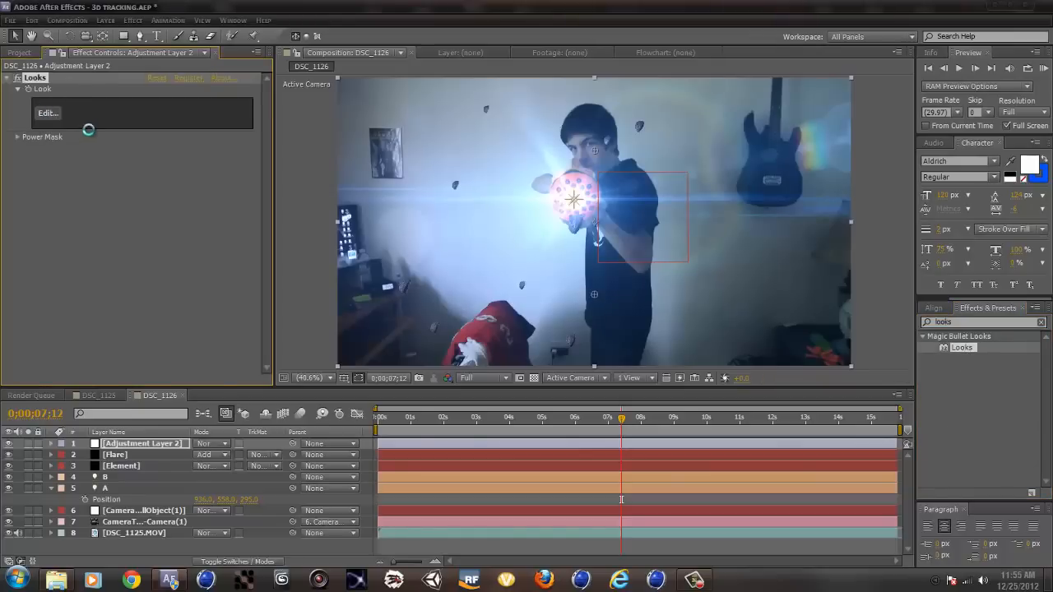
pyautogui.click(46, 112)
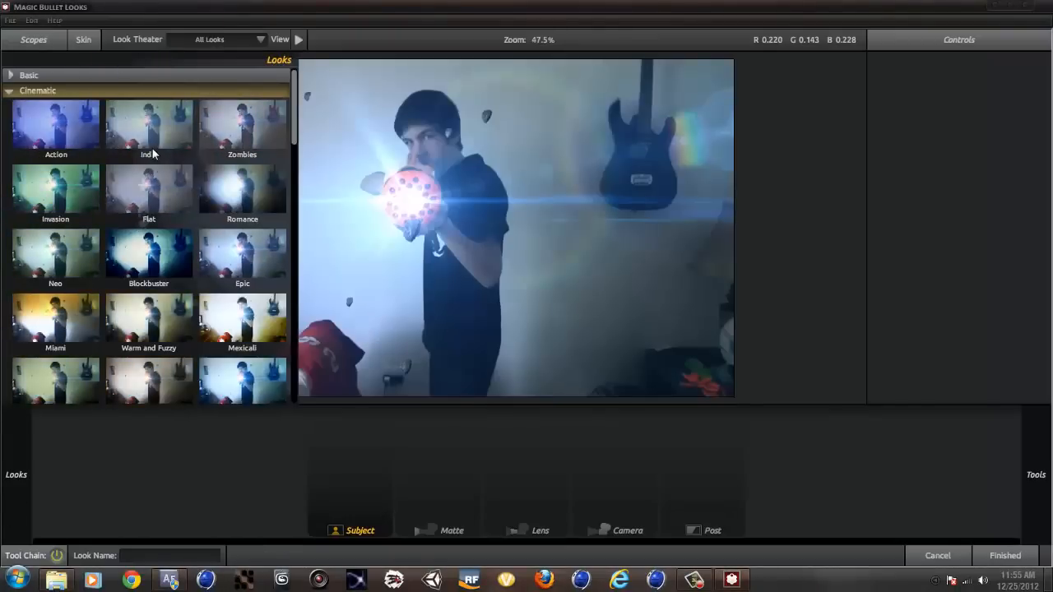
# - Apply a Cinematic look with Vignette and Grad Exposure at +0.20 stops, then finish back to the comp
pyautogui.scroll(-3)
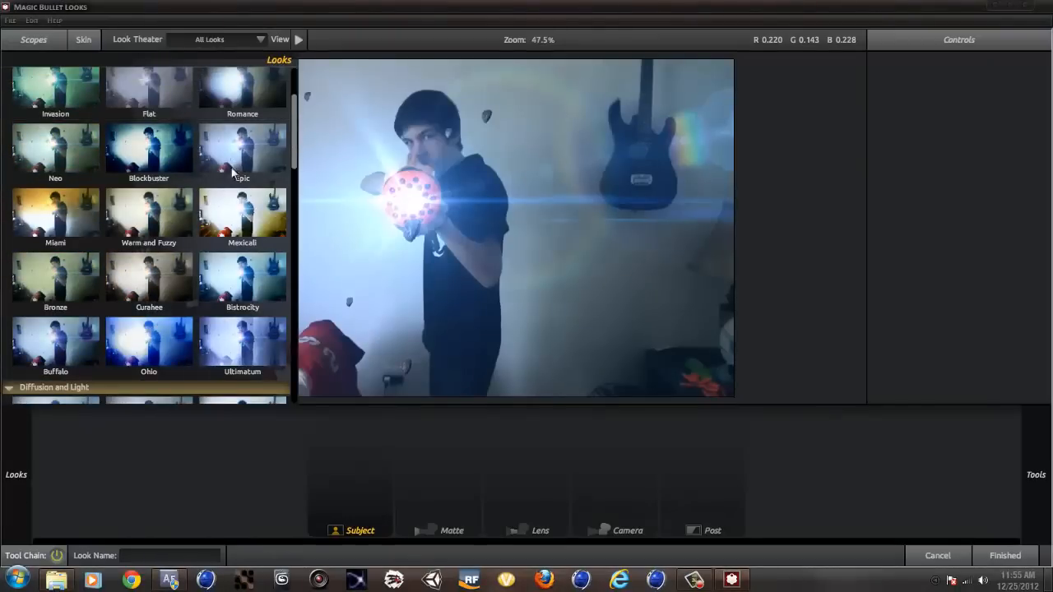
pyautogui.doubleClick(242, 151)
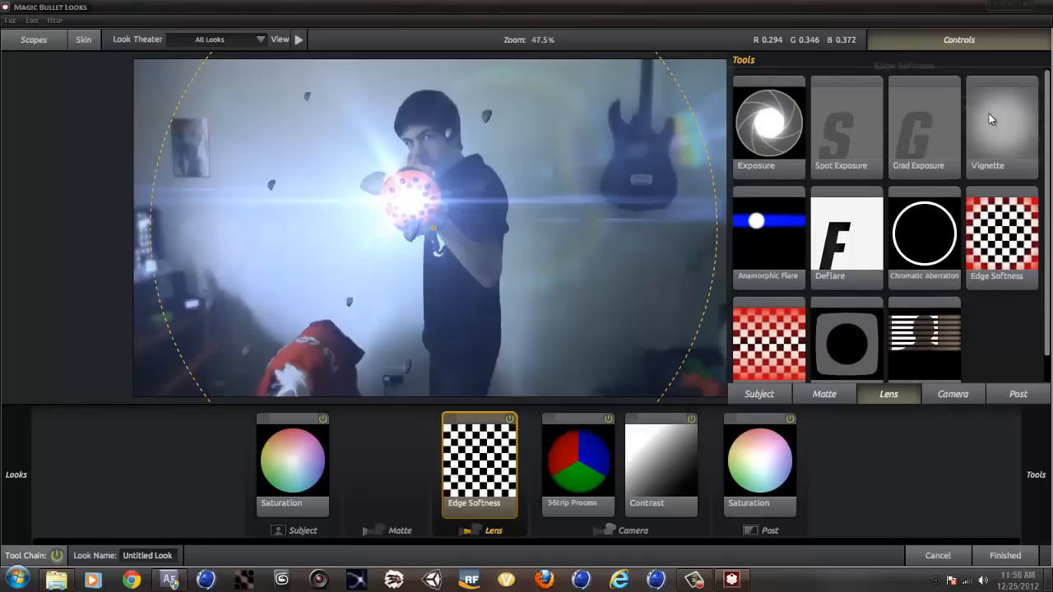
pyautogui.click(1000, 123)
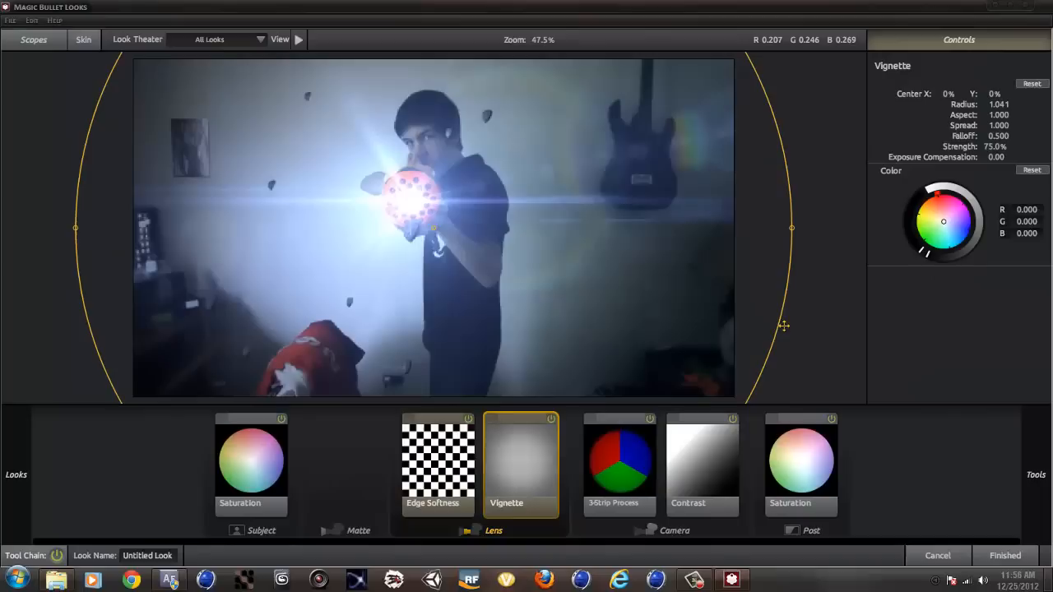
pyautogui.click(1033, 473)
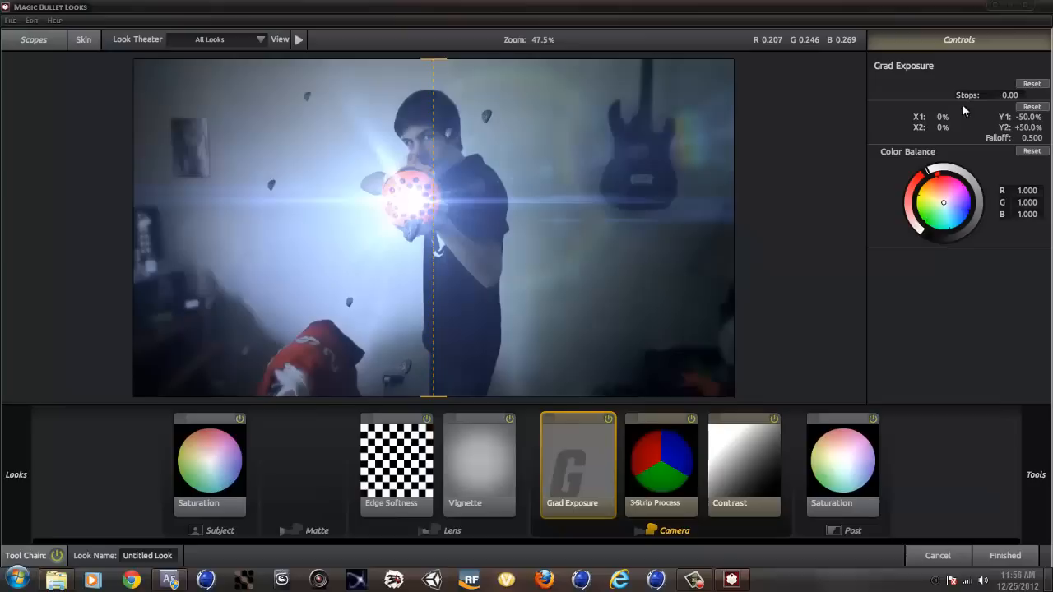
pyautogui.moveTo(1010, 94); pyautogui.dragTo(1023, 94)
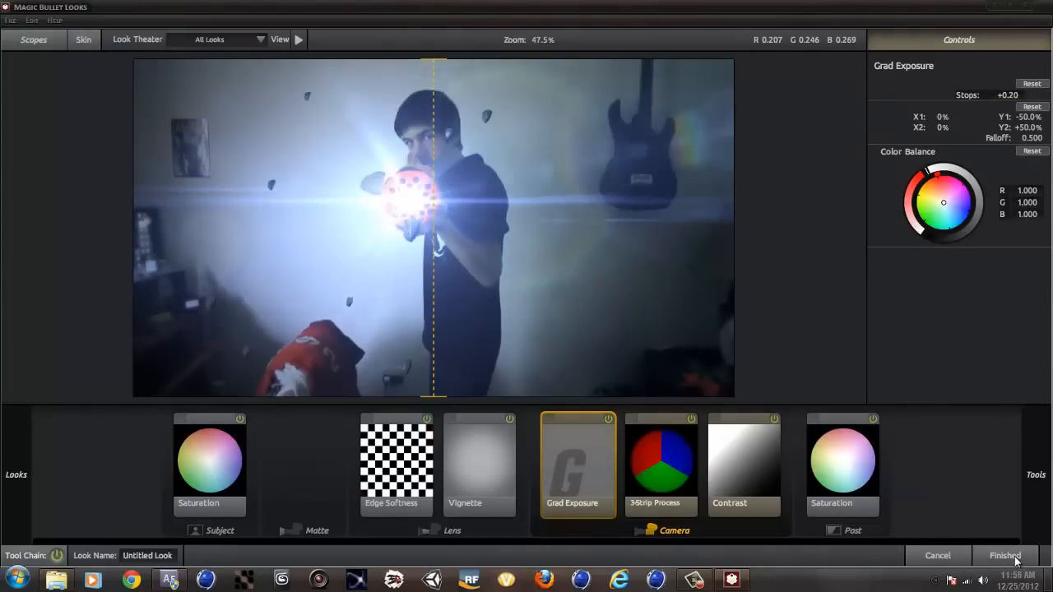
pyautogui.click(1003, 556)
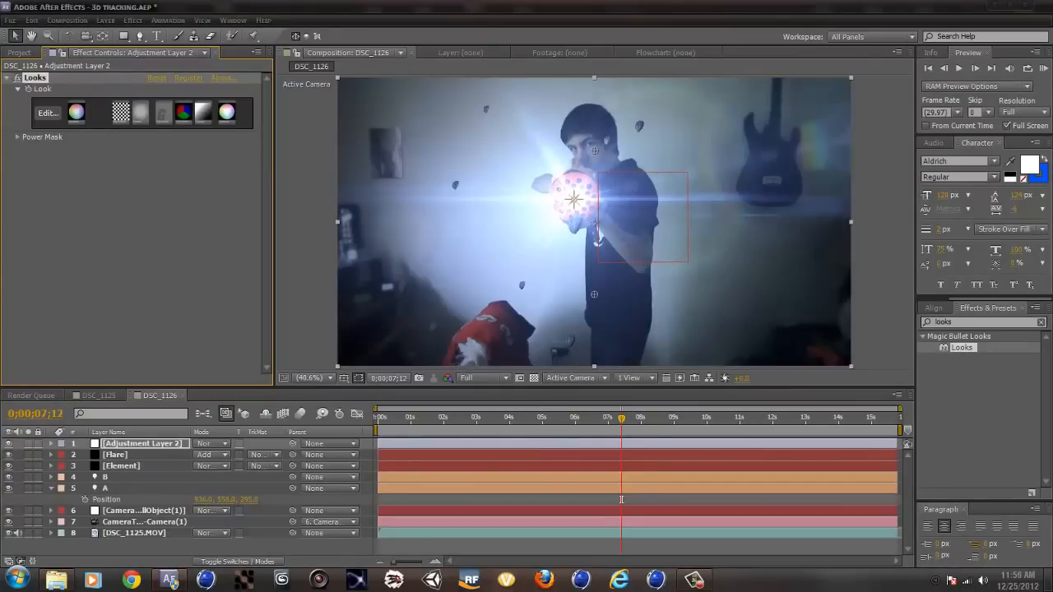
# - Add a new black solid layer to serve as letterbox bars over the graded shot
pyautogui.click(105, 20)
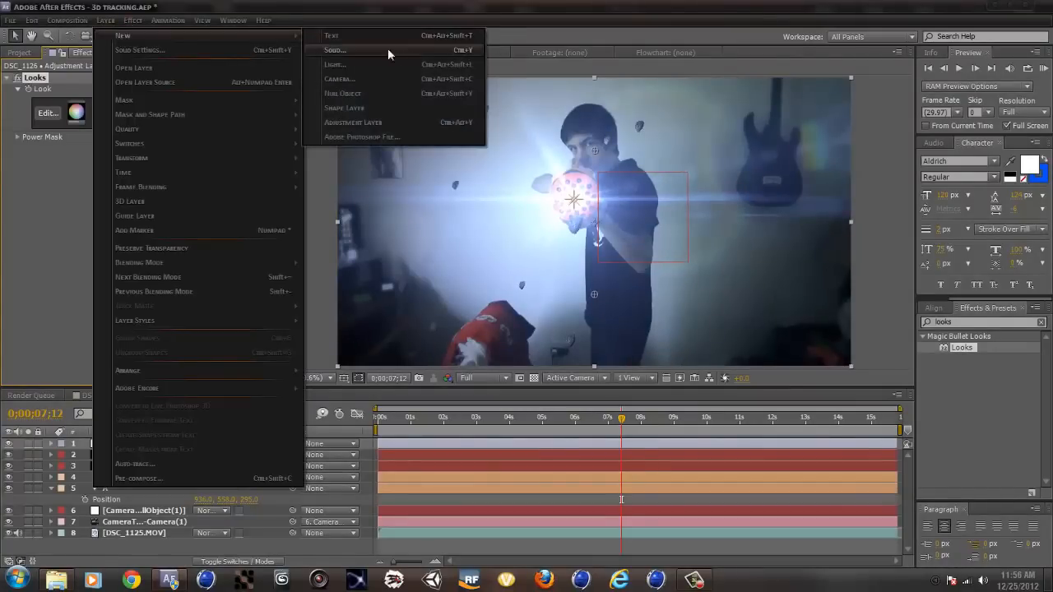
pyautogui.click(333, 51)
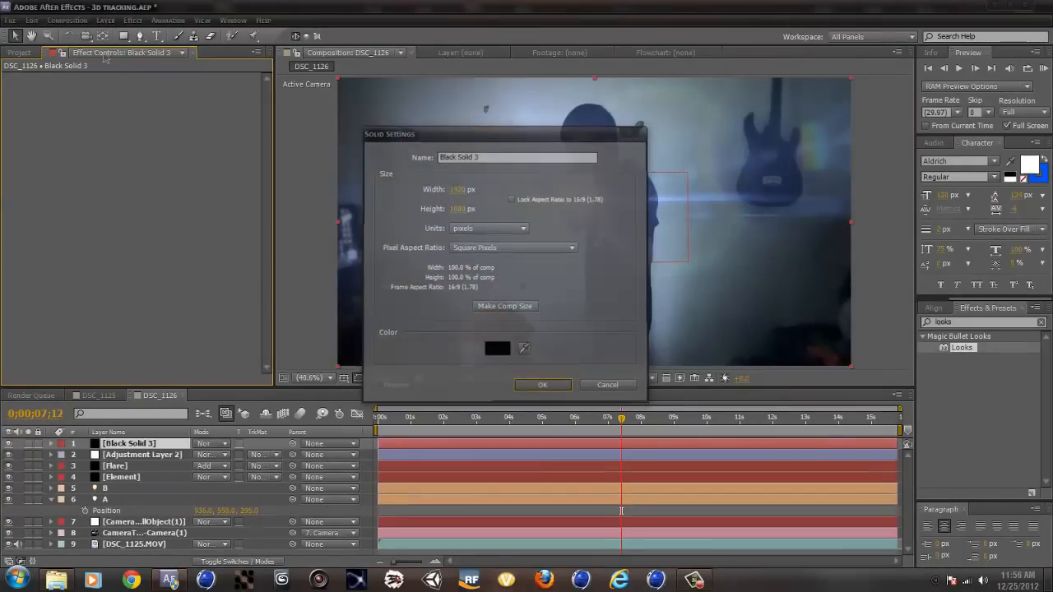
pyautogui.click(543, 385)
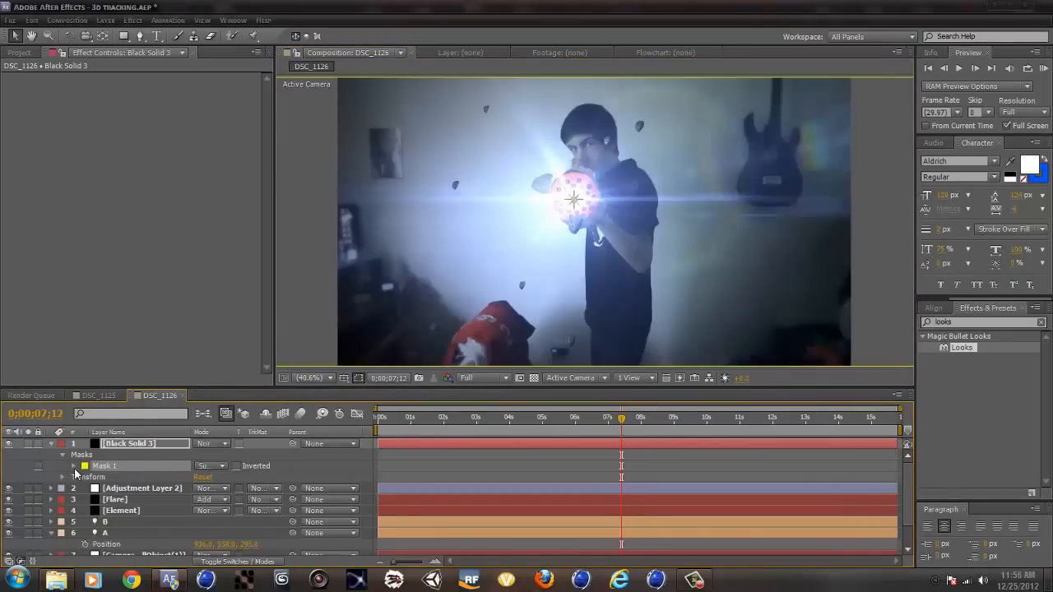
pyautogui.click(72, 466)
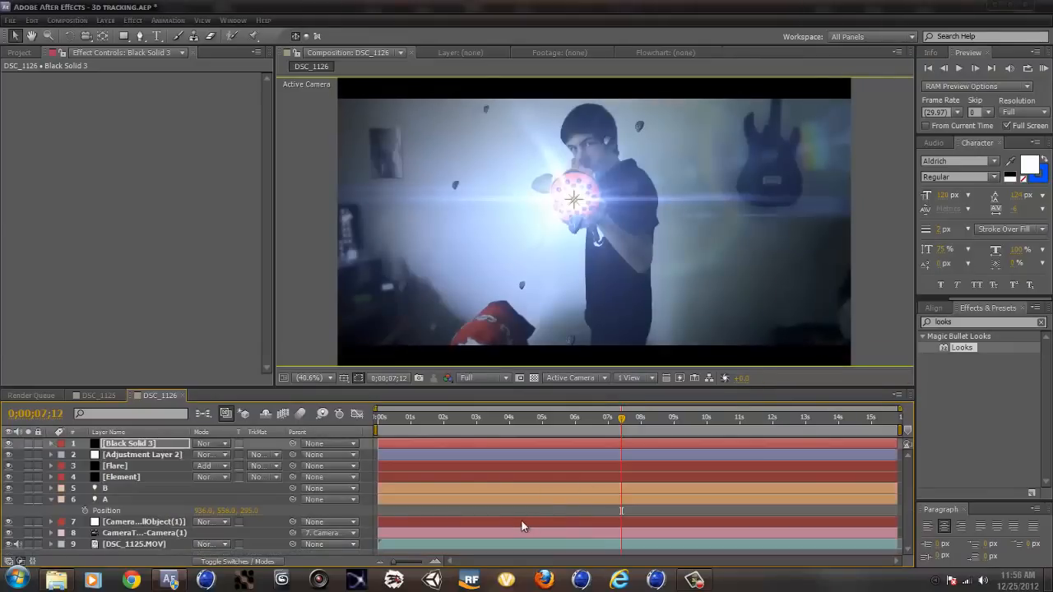
# - Select the Flare layer later in the shot to show its Optical Flares settings
pyautogui.click(541, 416)
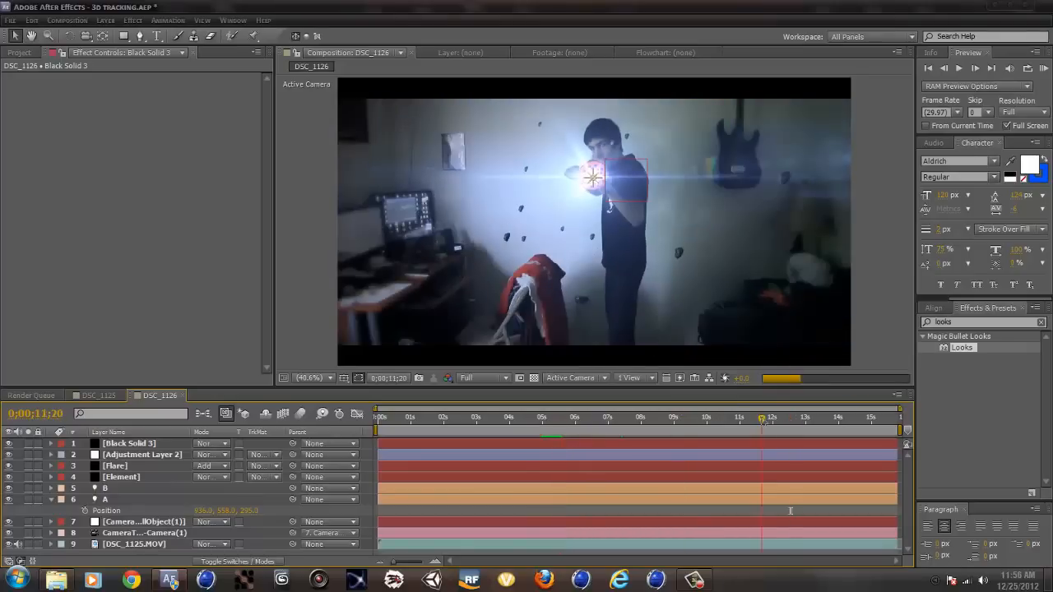
pyautogui.click(122, 477)
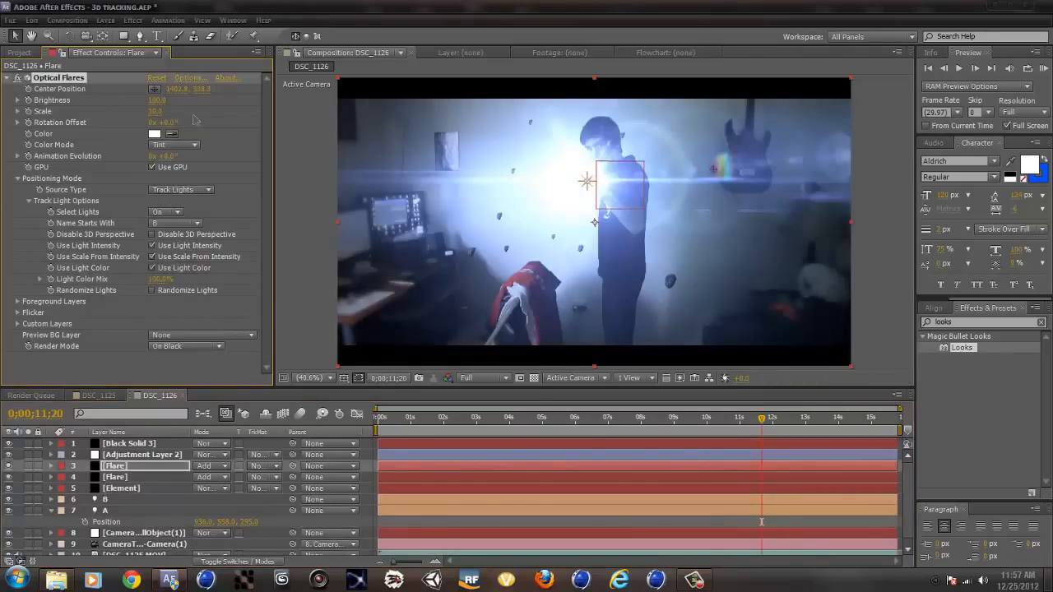
# - Adjust lens objects in the Optical Flares options window and confirm with OK
pyautogui.click(190, 77)
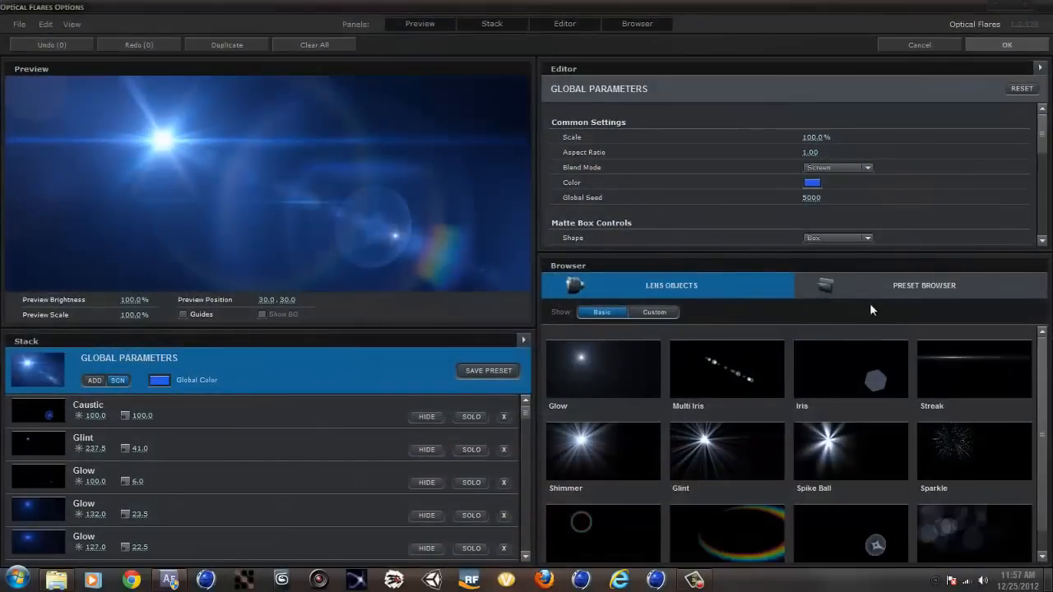
pyautogui.click(923, 286)
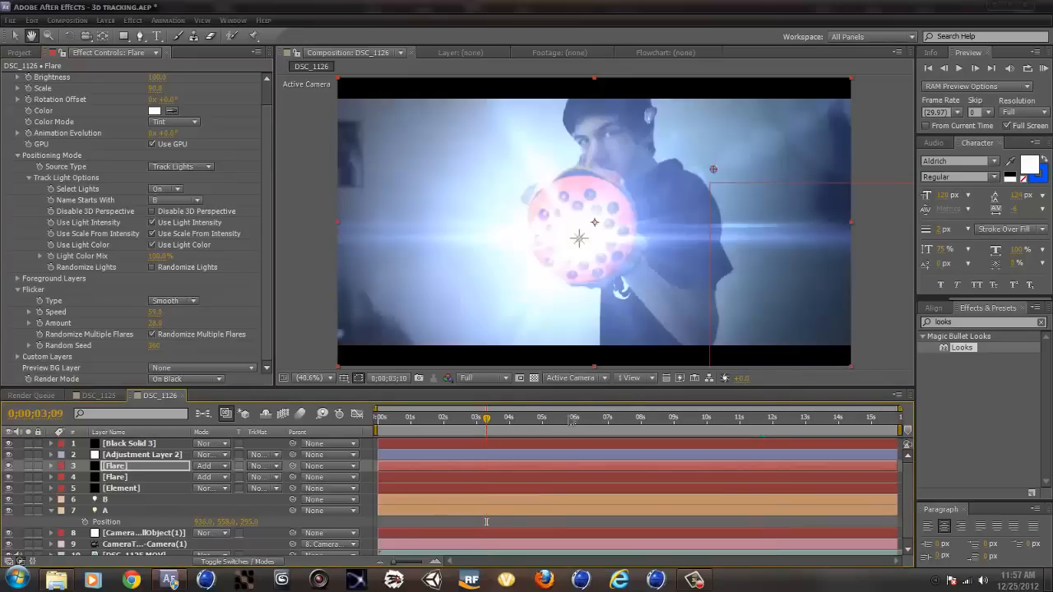
# - Select the Element layer and launch its Element 3D Scene Setup showing rock_03
pyautogui.click(569, 418)
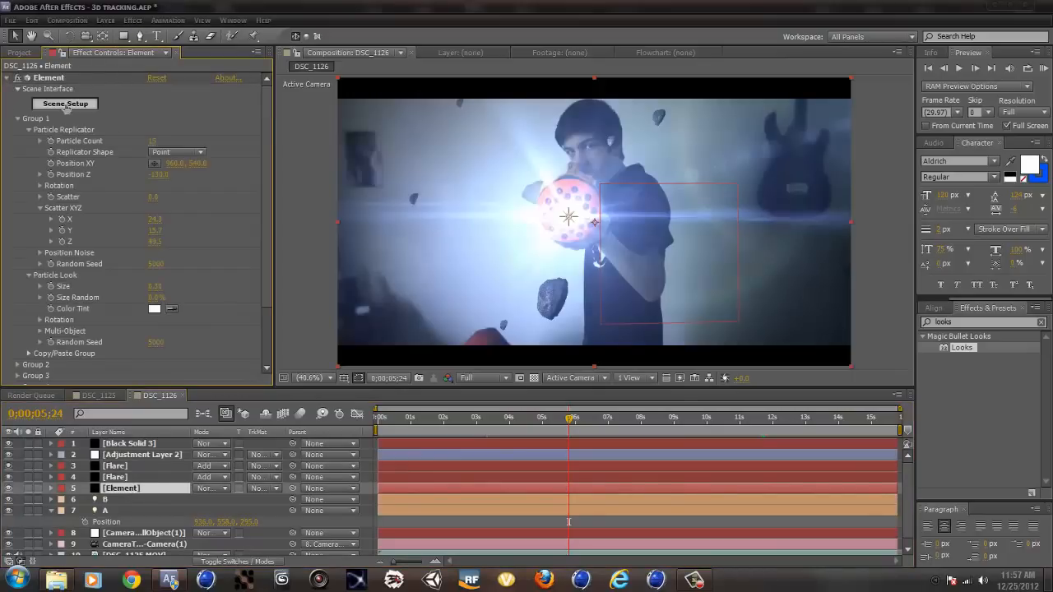
pyautogui.click(64, 102)
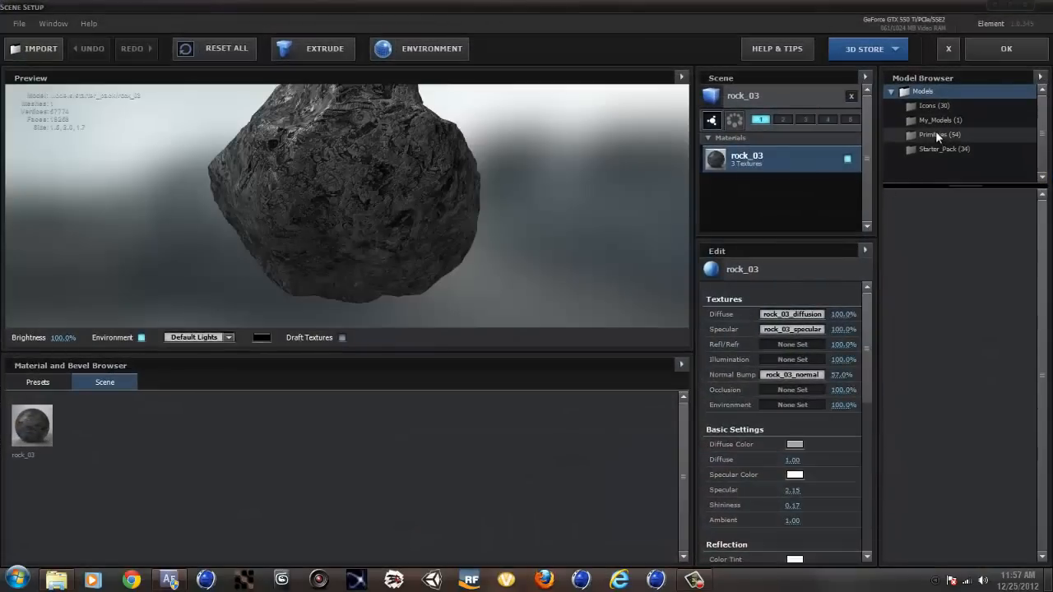
# - Browse the Starter_Pack and My_Models folders, then close Scene Setup with OK
pyautogui.click(944, 148)
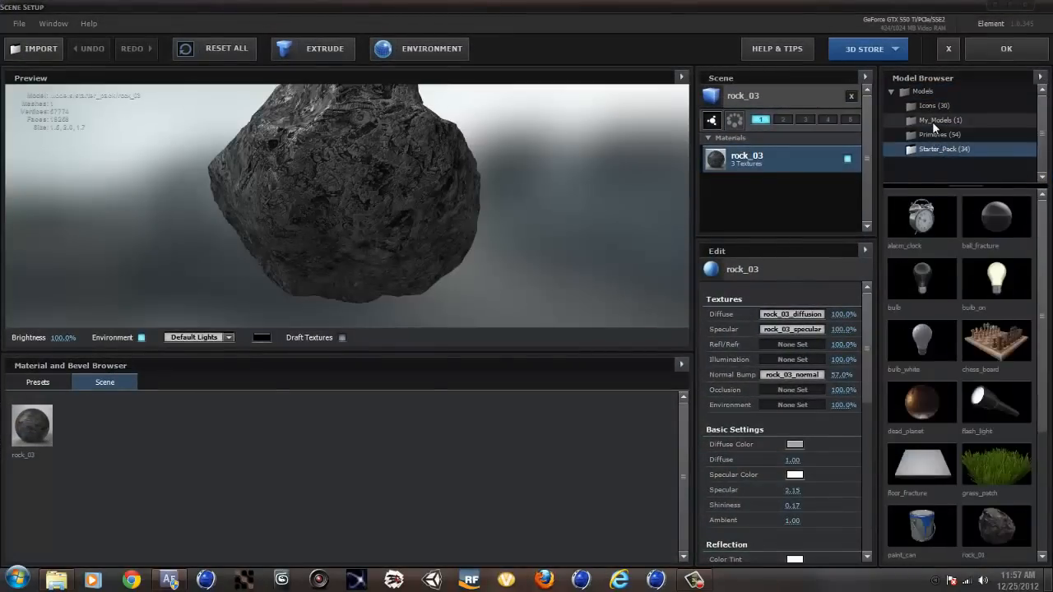
pyautogui.click(941, 120)
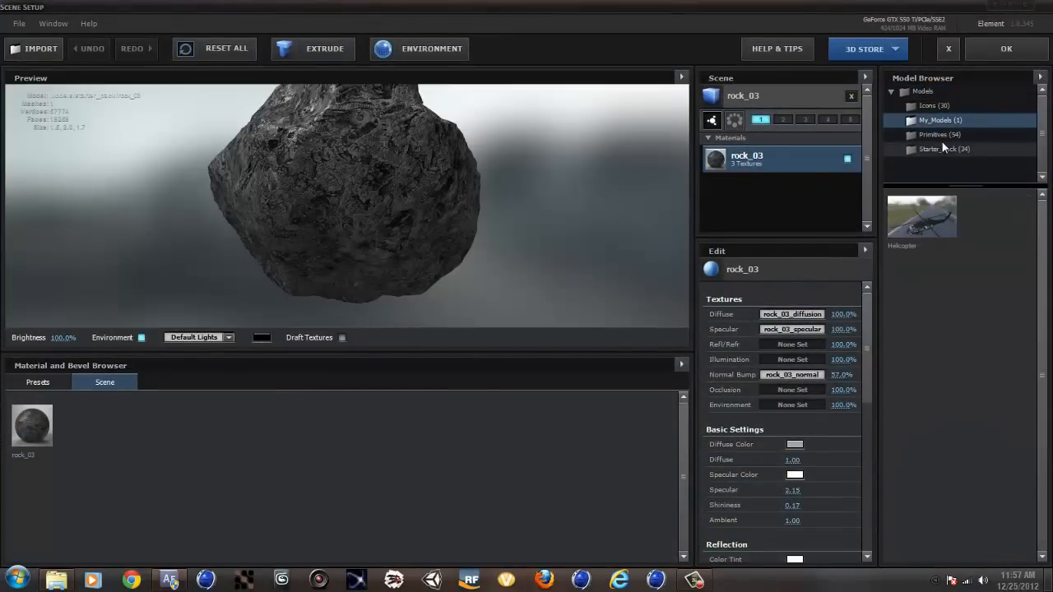
pyautogui.click(944, 148)
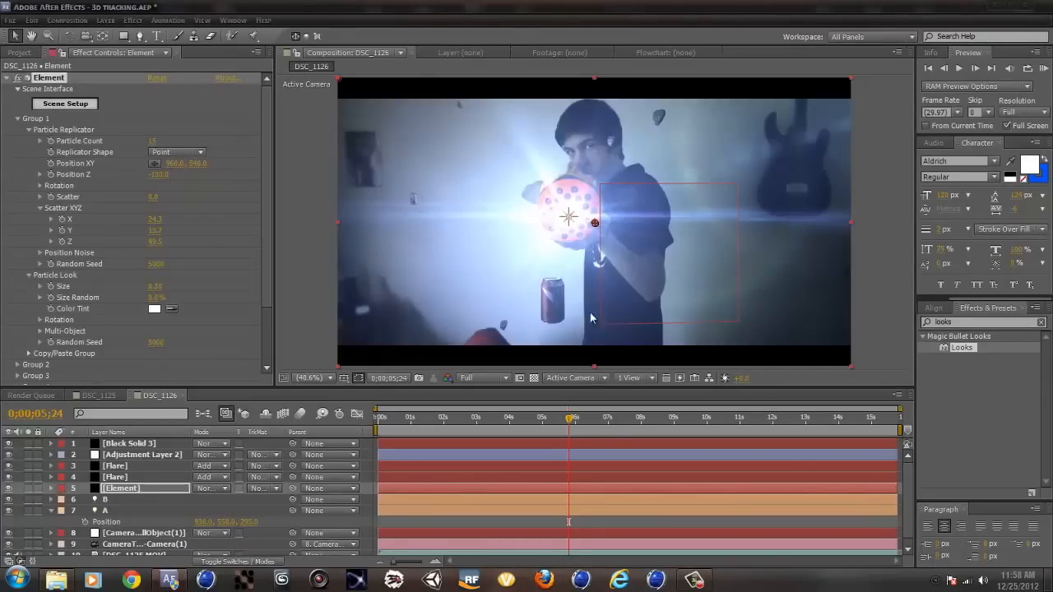
pyautogui.click(633, 418)
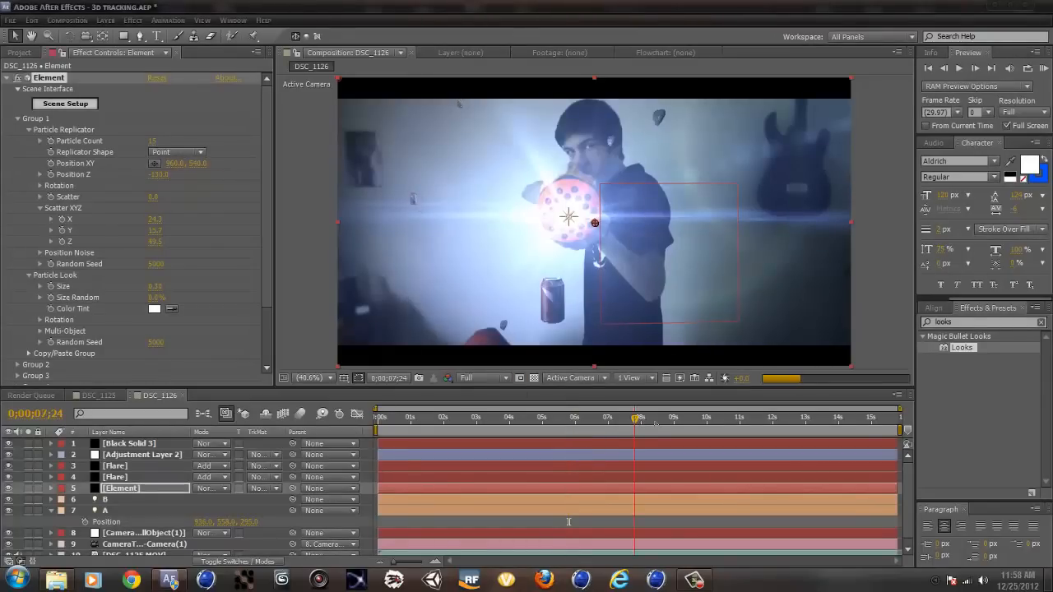
pyautogui.click(569, 418)
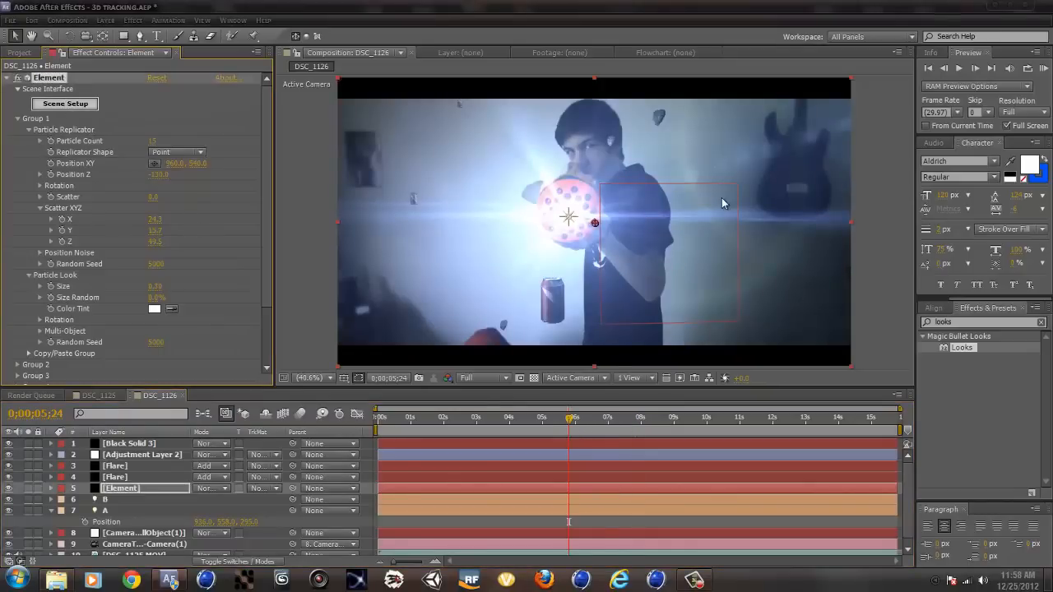
pyautogui.click(64, 102)
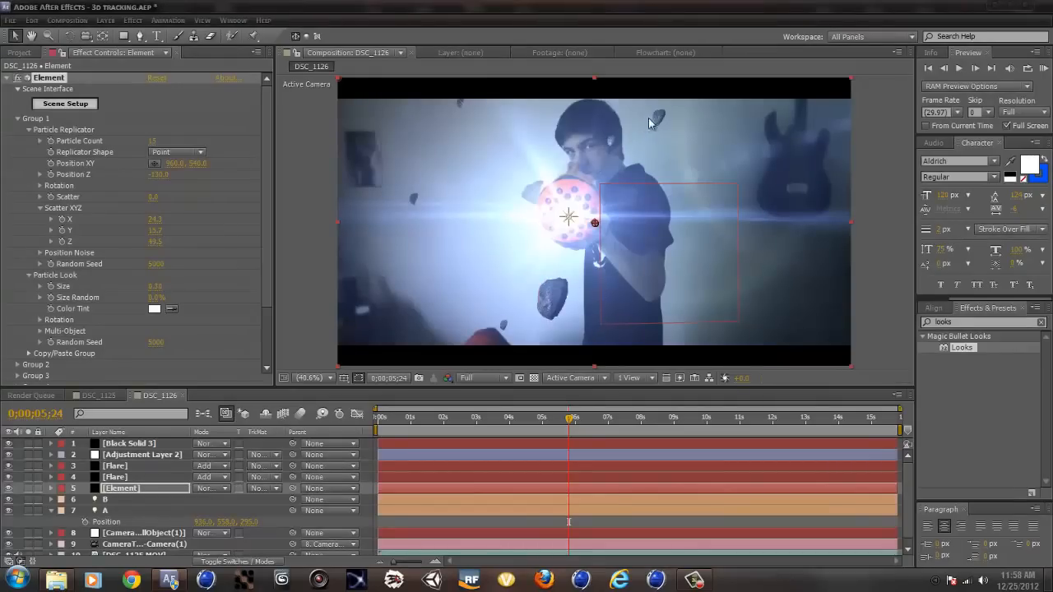
pyautogui.moveTo(431, 227)
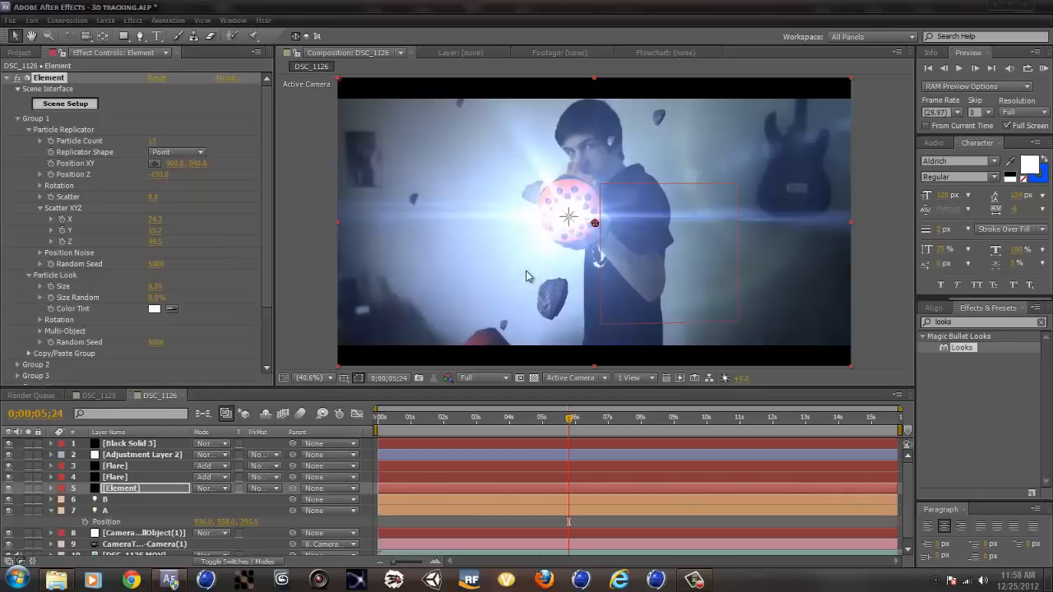
pyautogui.moveTo(494, 184)
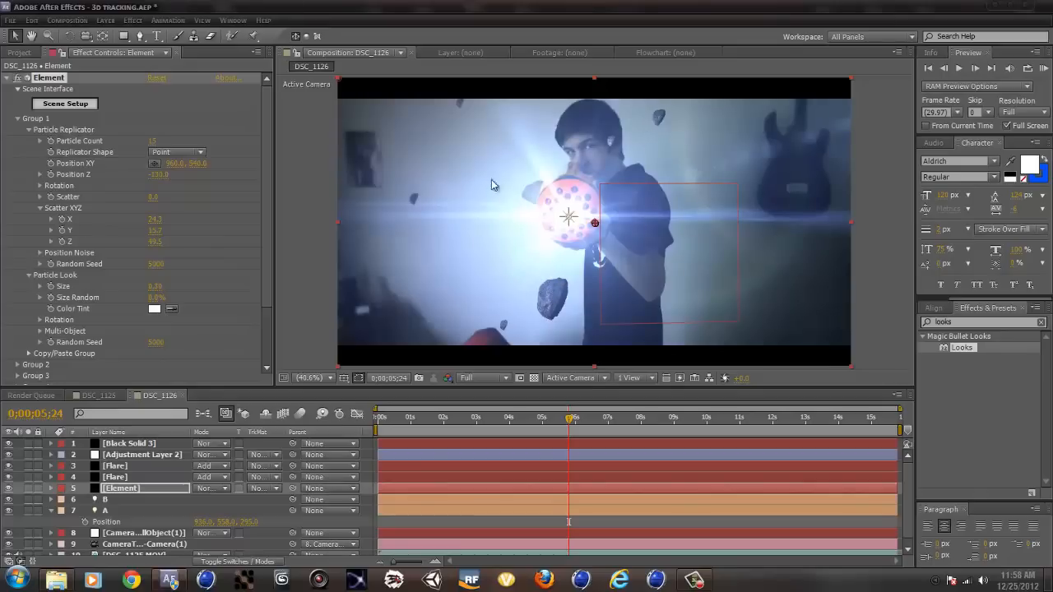
pyautogui.moveTo(30, 240)
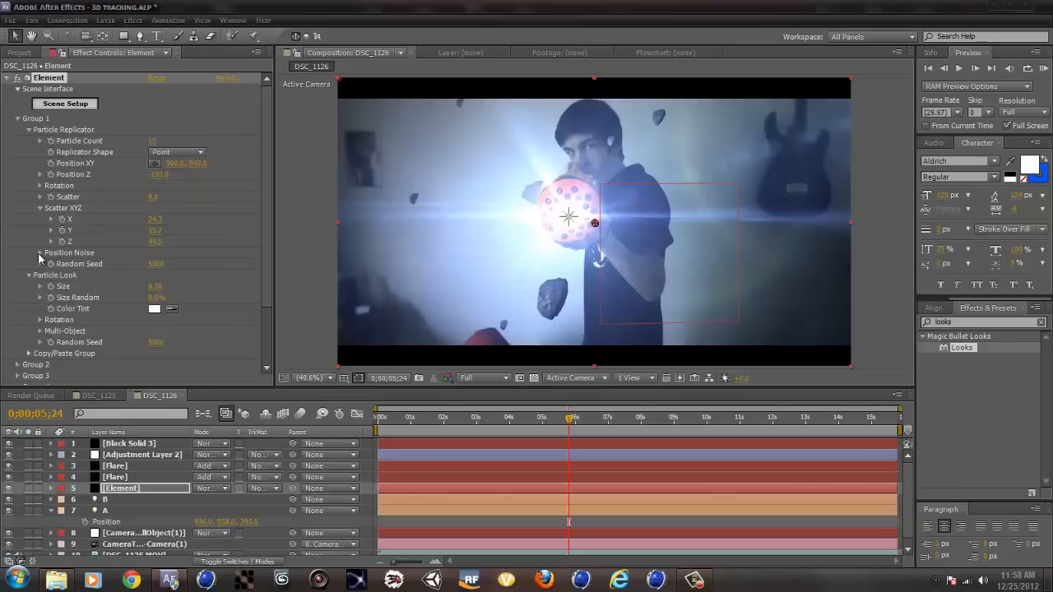
pyautogui.moveTo(495, 207)
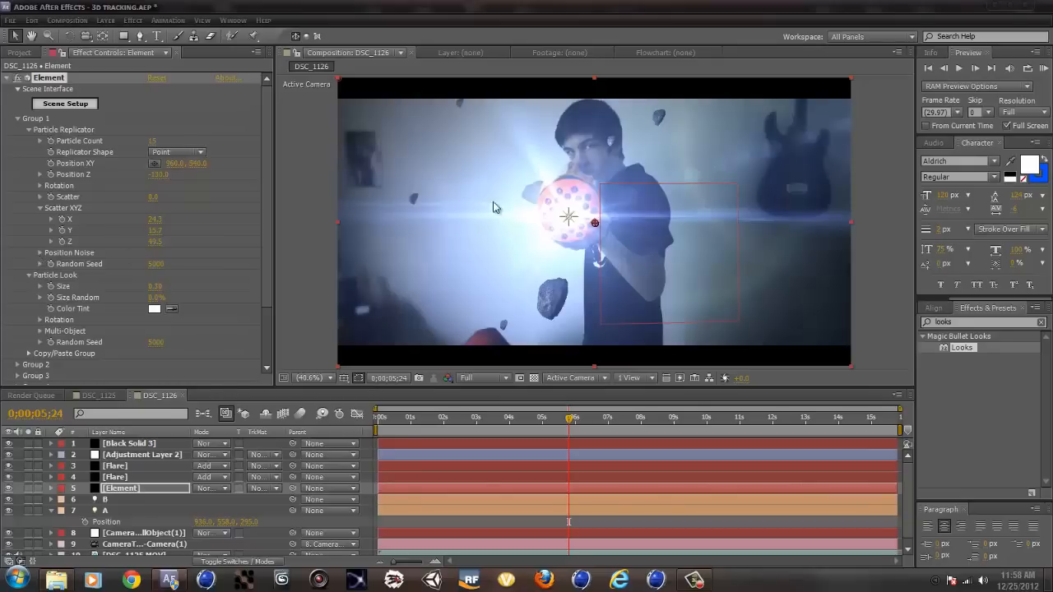
pyautogui.click(614, 418)
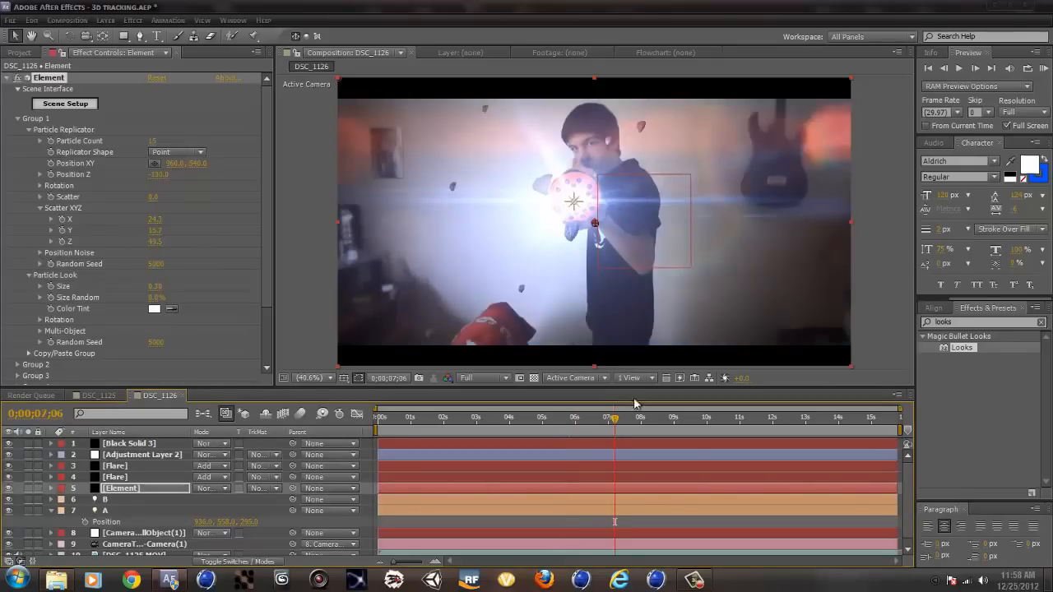
pyautogui.moveTo(74, 276)
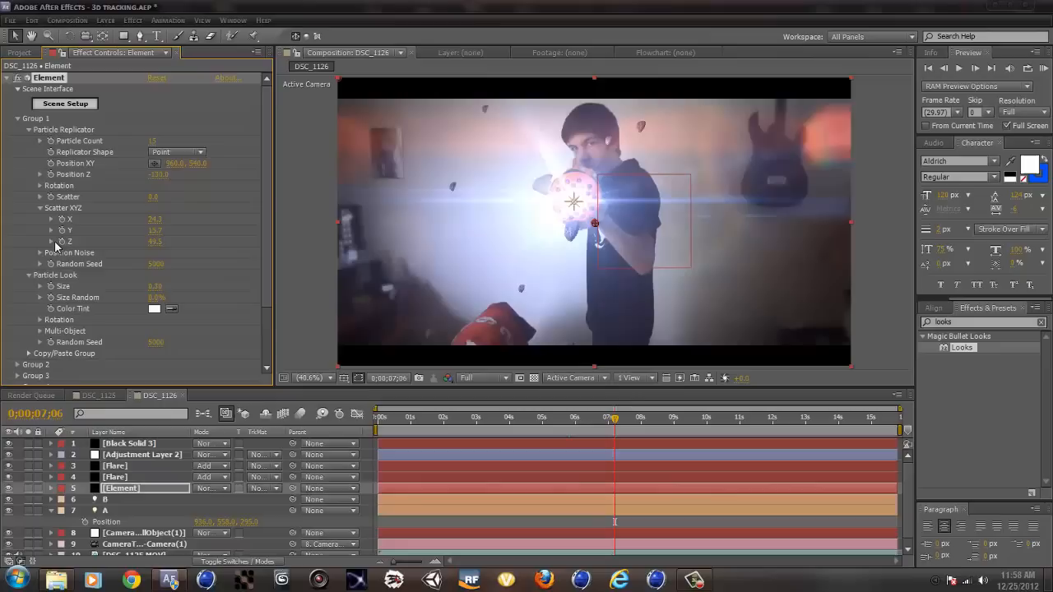
# - Expand the Particle Replicator rotation settings for the Element rocks
pyautogui.click(39, 185)
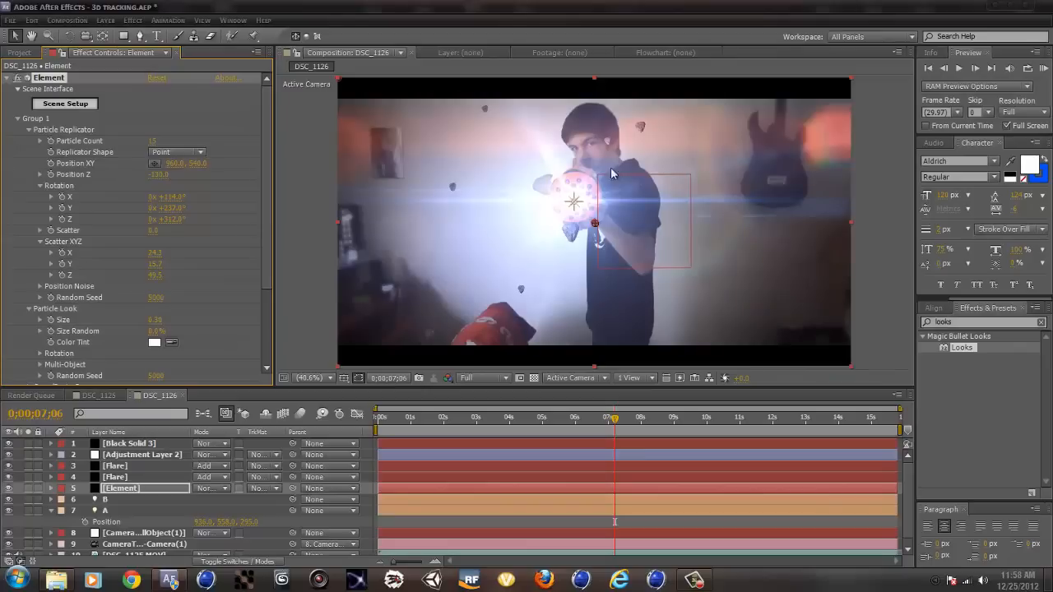
pyautogui.moveTo(151, 308)
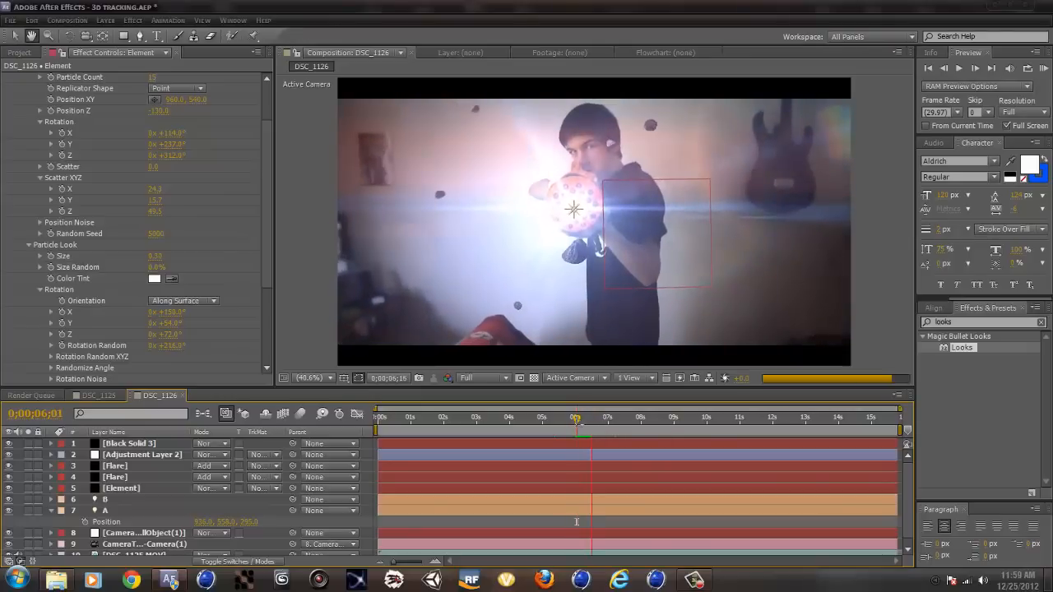
pyautogui.moveTo(592, 420); pyautogui.dragTo(575, 420)
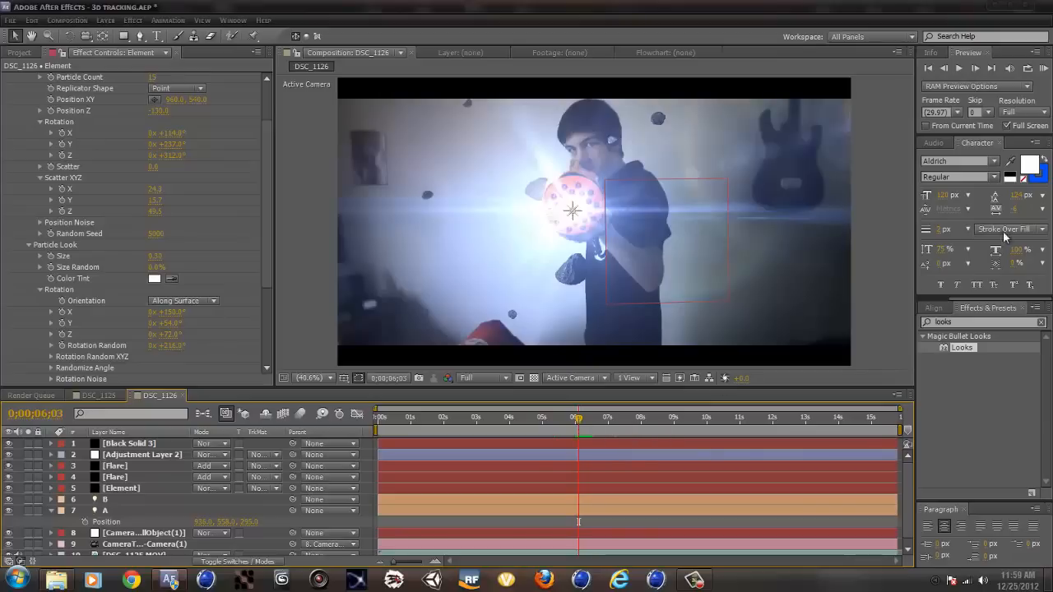
pyautogui.moveTo(867, 295)
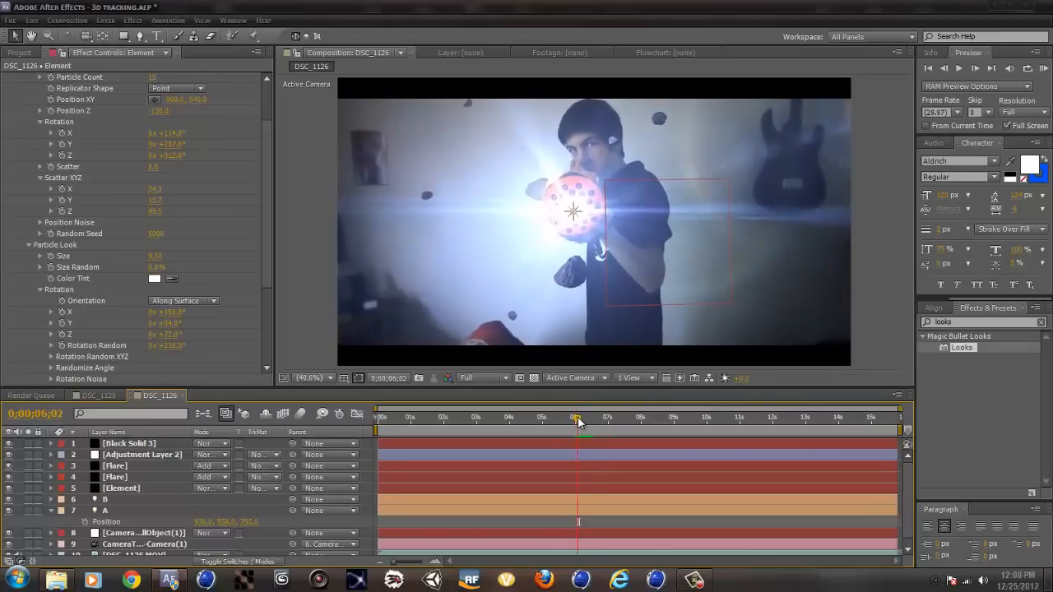
pyautogui.moveTo(579, 431); pyautogui.dragTo(582, 431)
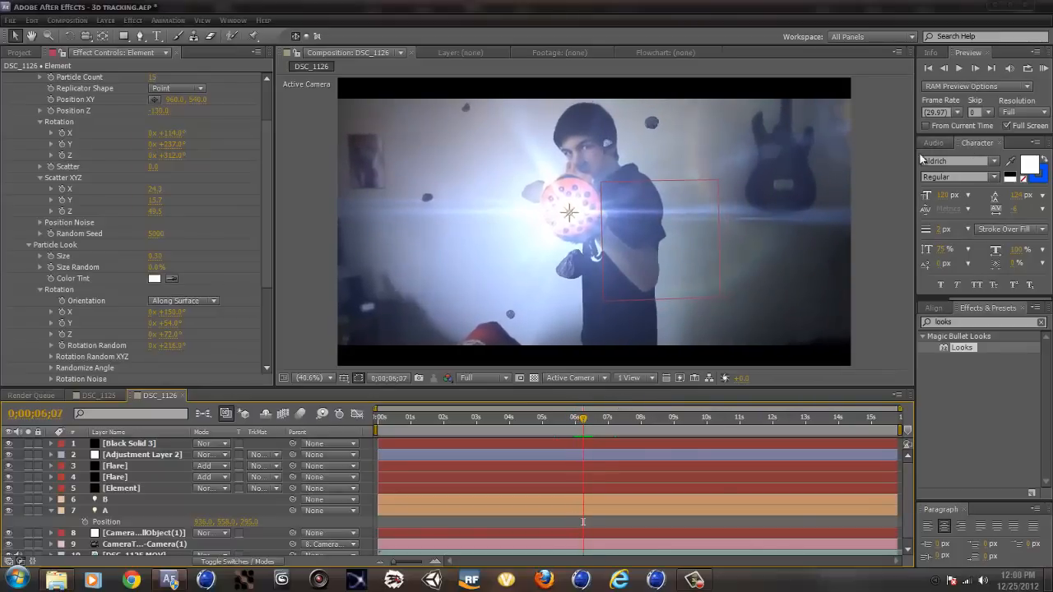